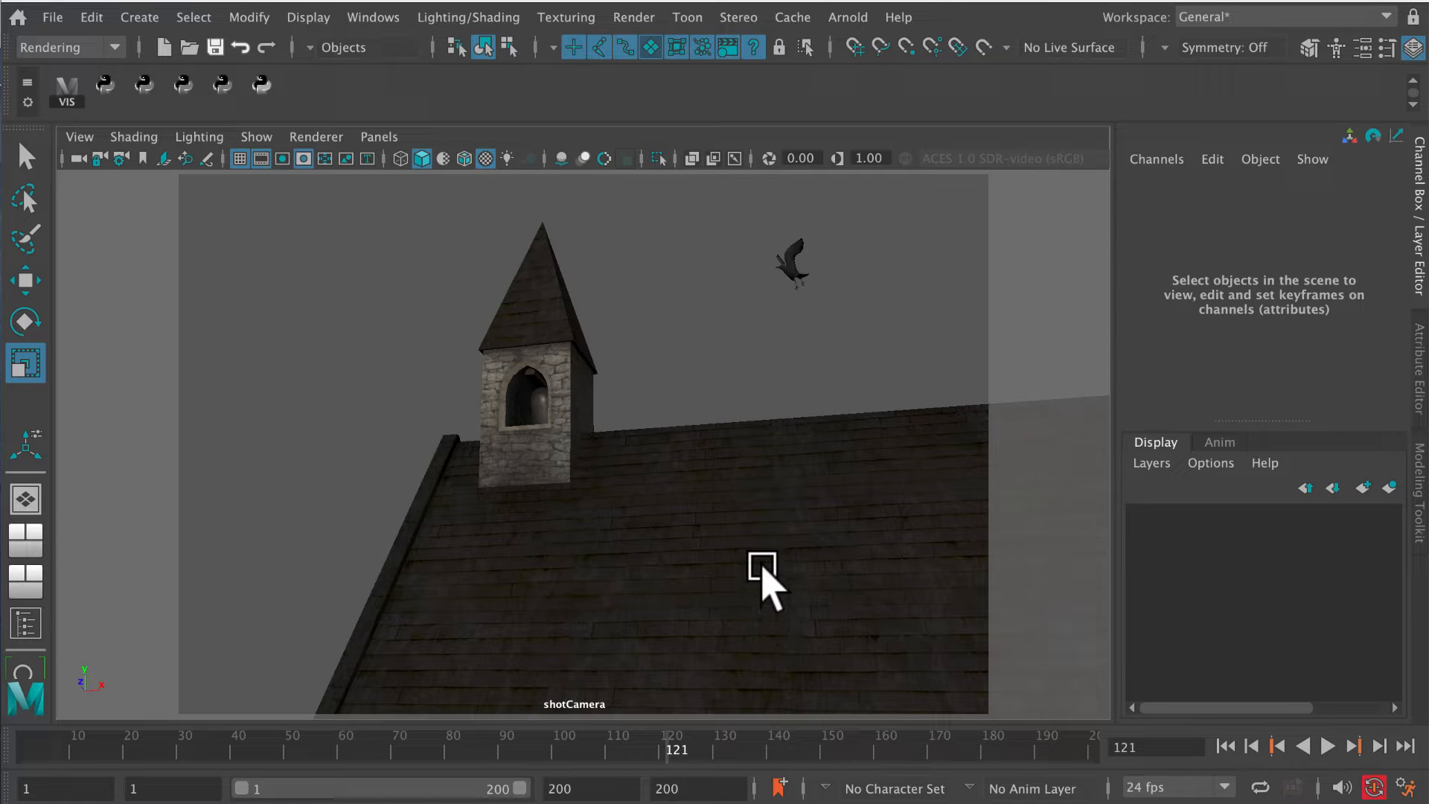
pyautogui.moveTo(772, 519)
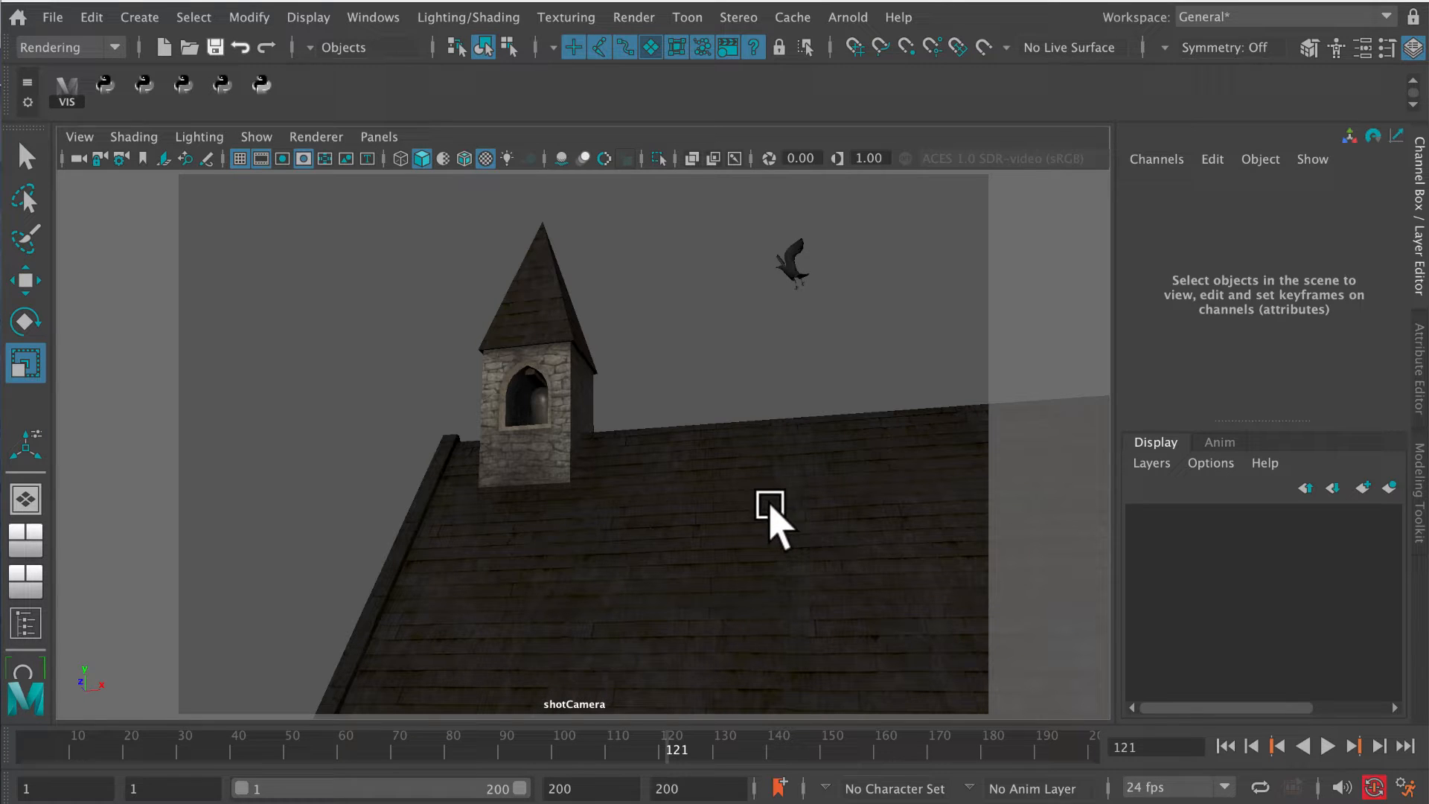
pyautogui.moveTo(411, 757)
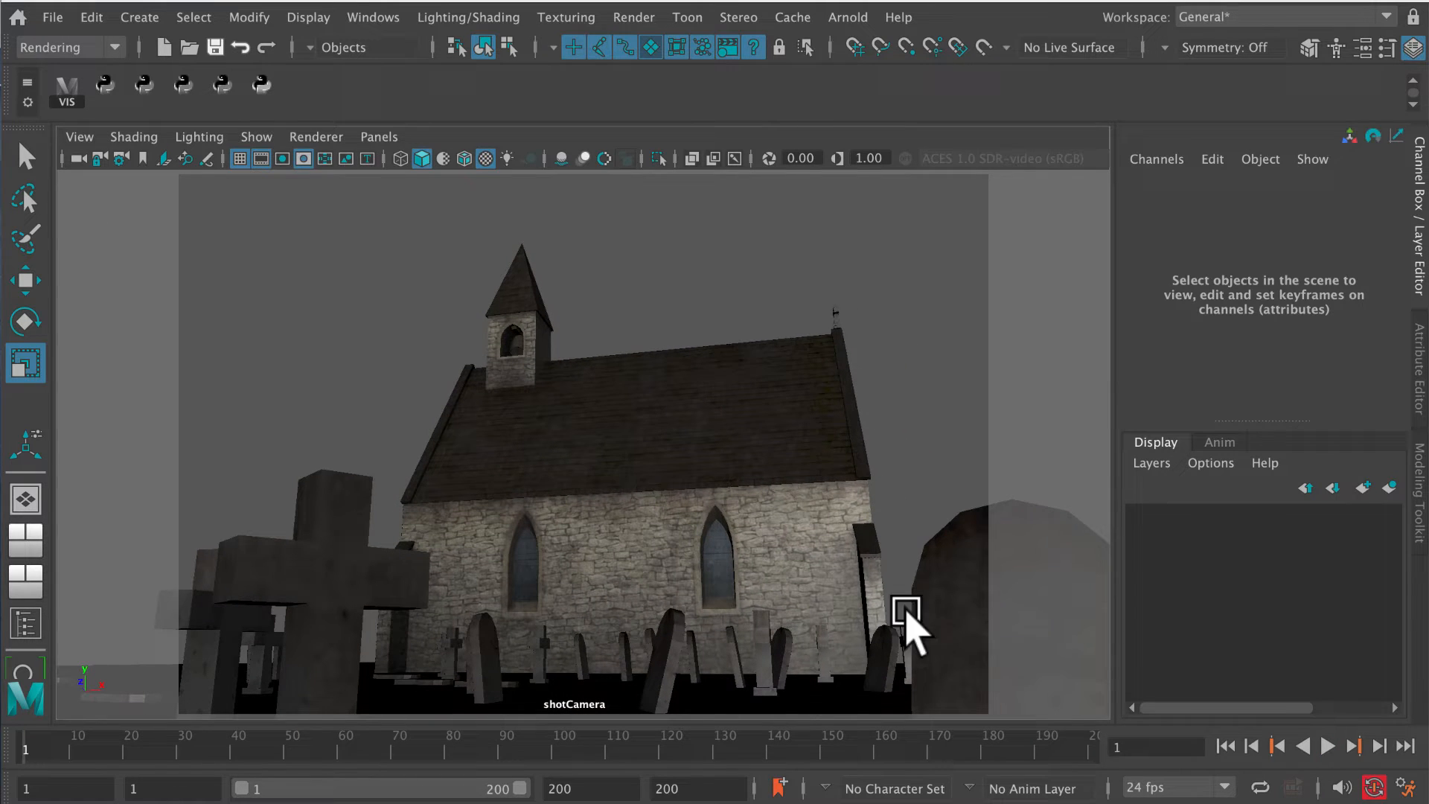
pyautogui.moveTo(1319, 752)
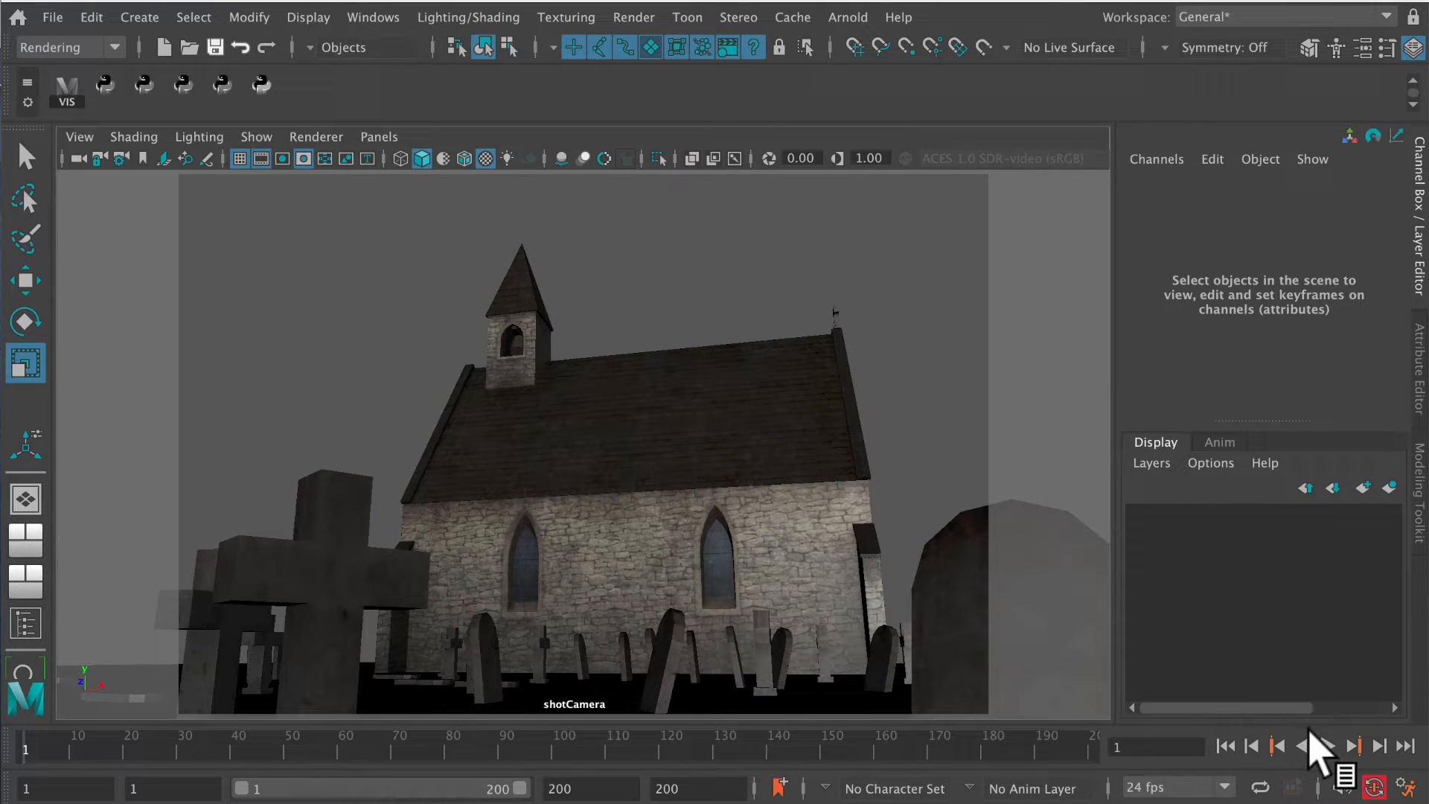
# Play, pause and stop the crow animation, then scroll to the Crow in Flight Tutorial post.
pyautogui.click(1327, 746)
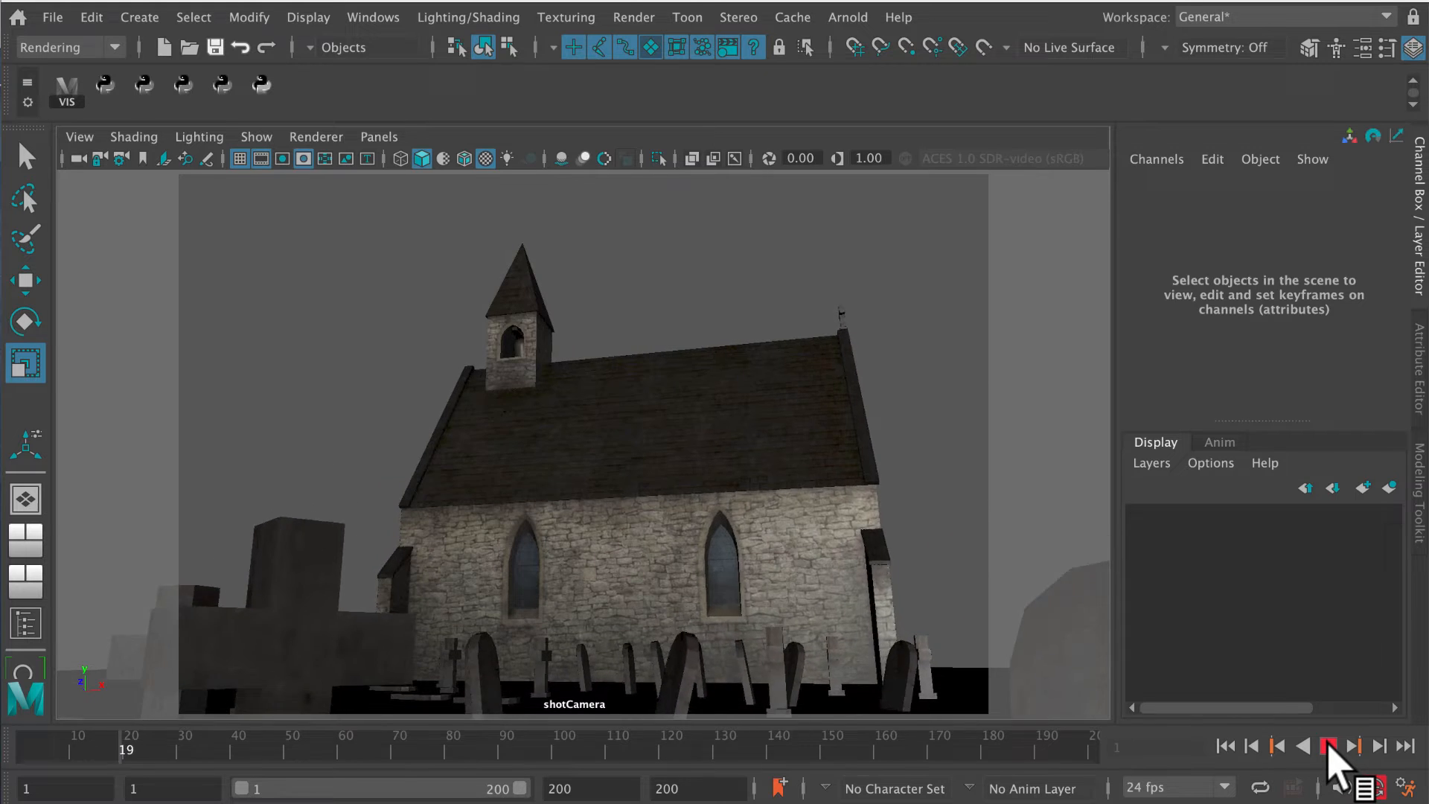
pyautogui.click(1327, 746)
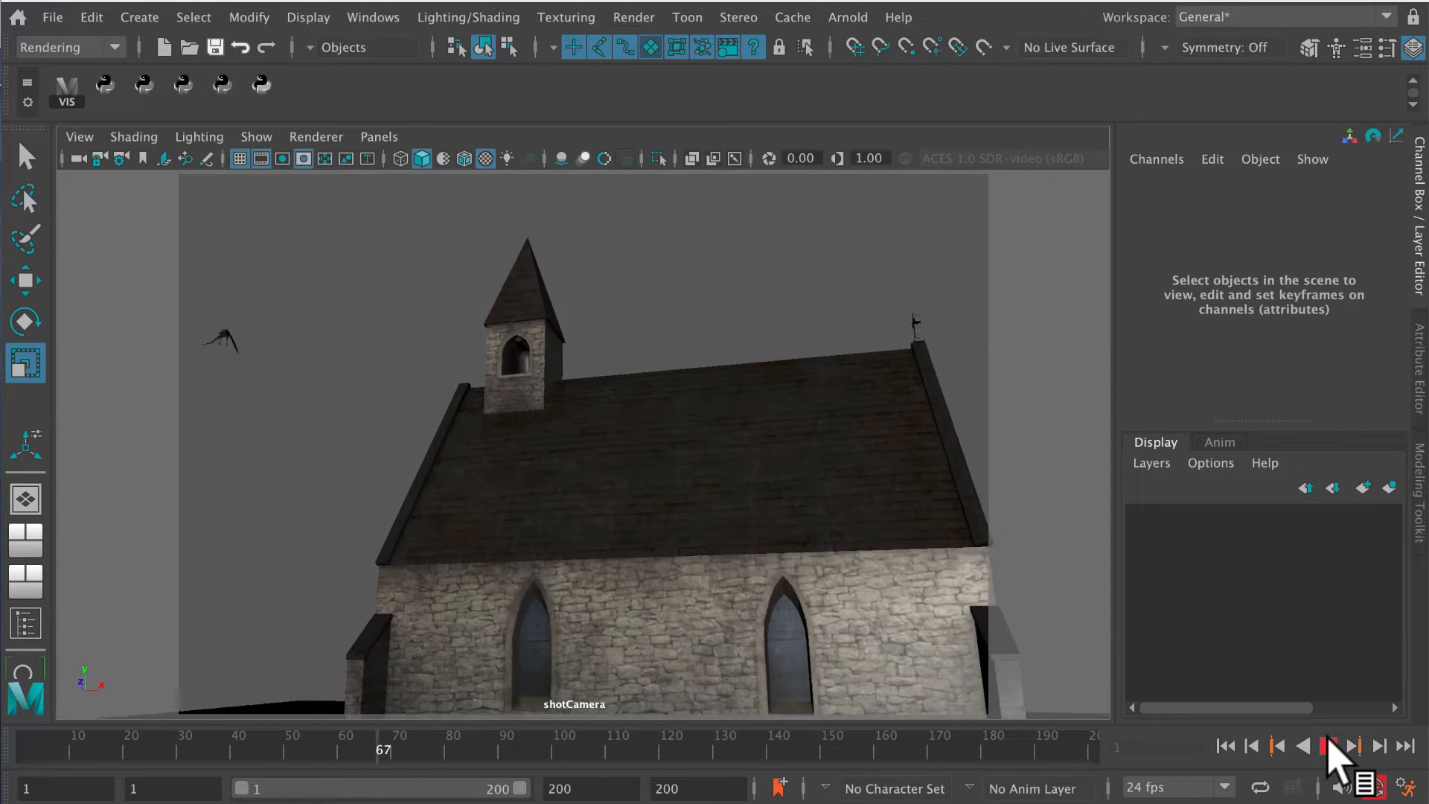
pyautogui.click(1328, 746)
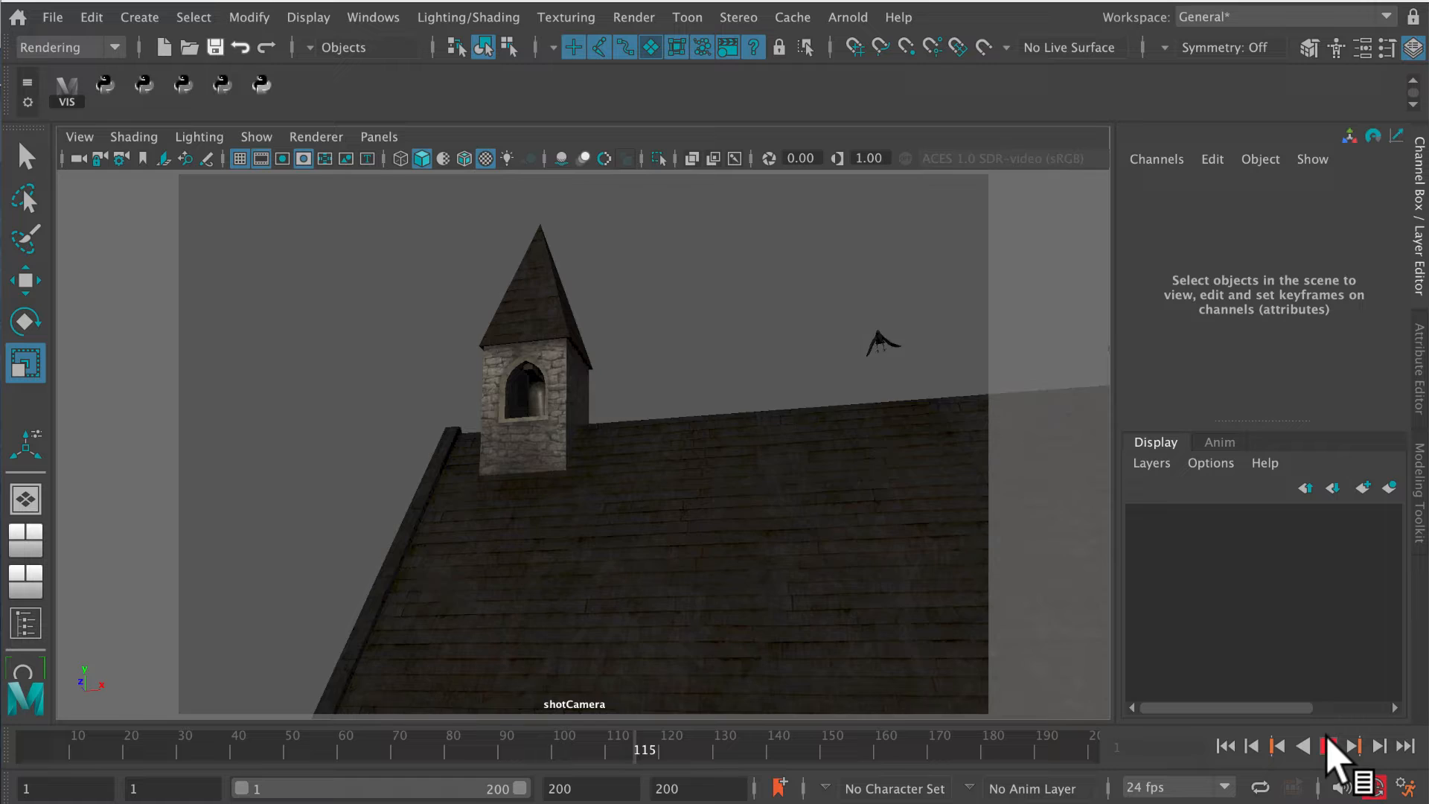
pyautogui.click(1328, 746)
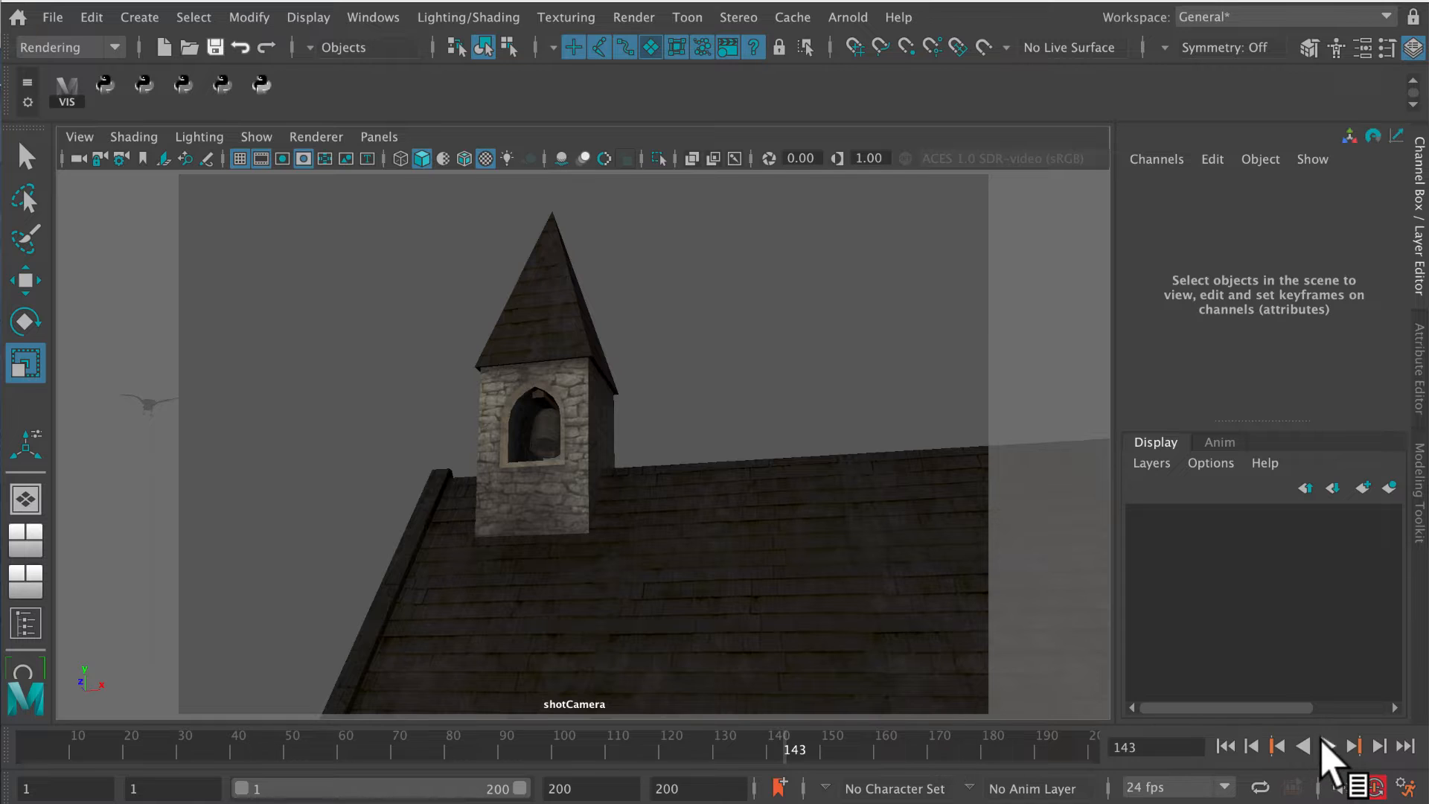
pyautogui.click(1332, 746)
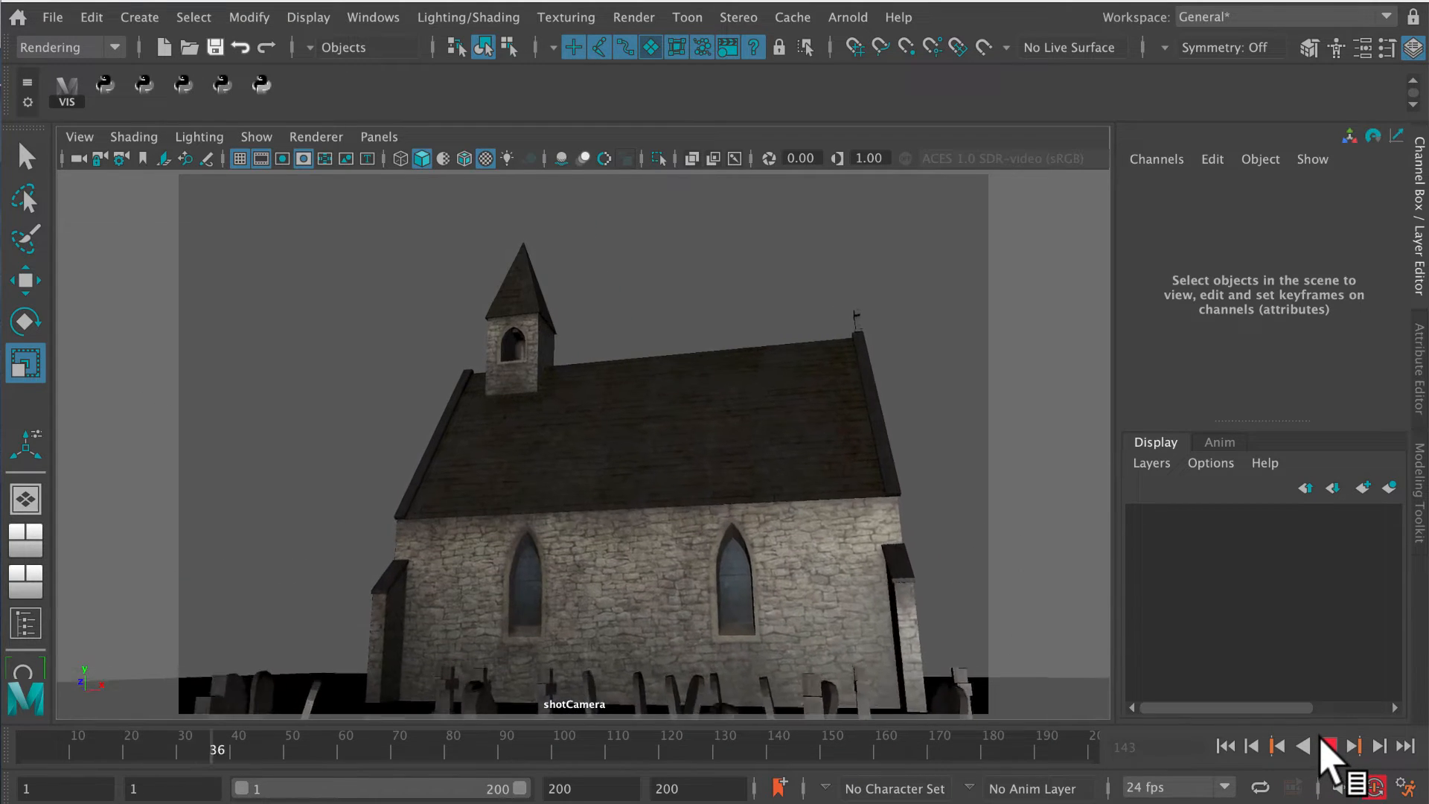
pyautogui.click(1328, 746)
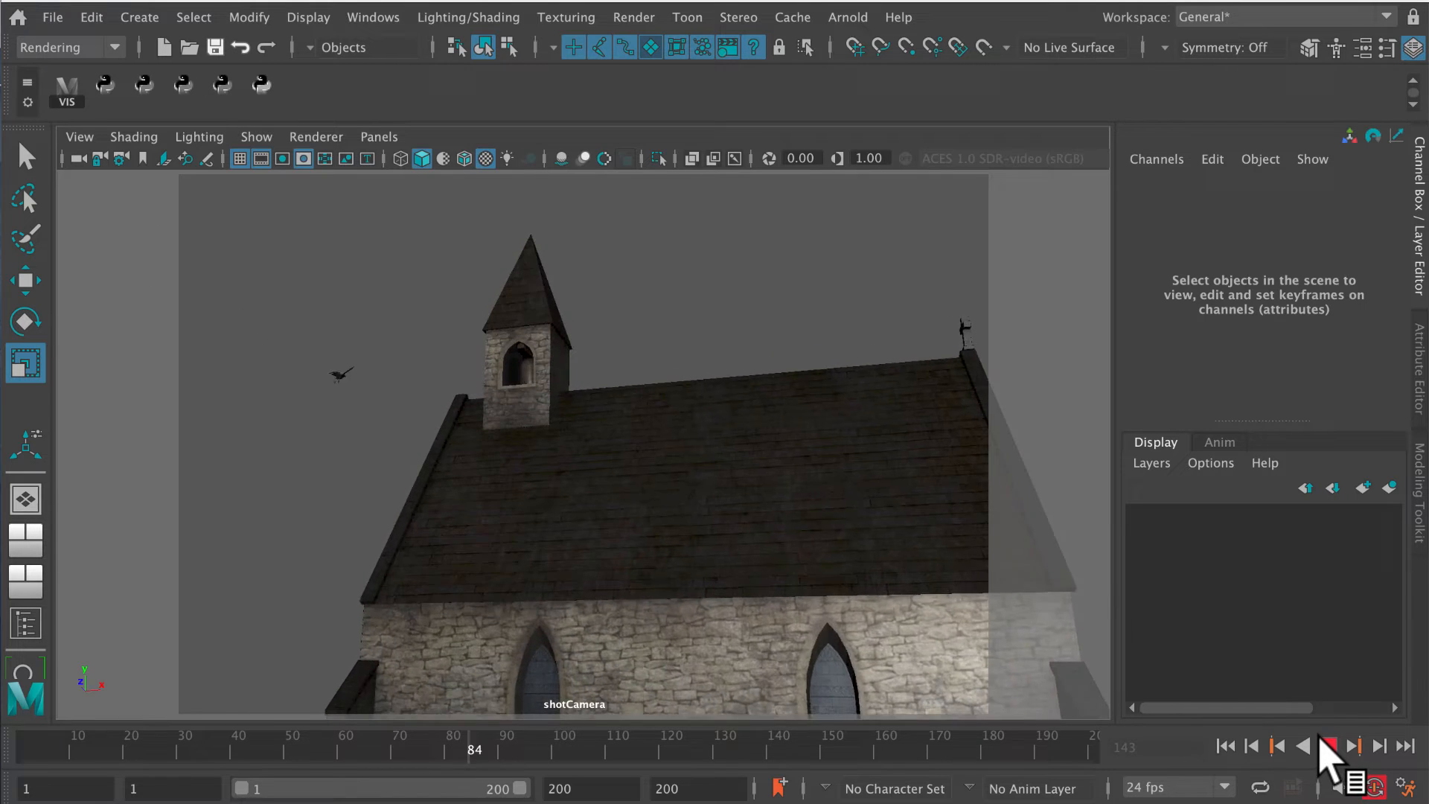
pyautogui.click(1327, 746)
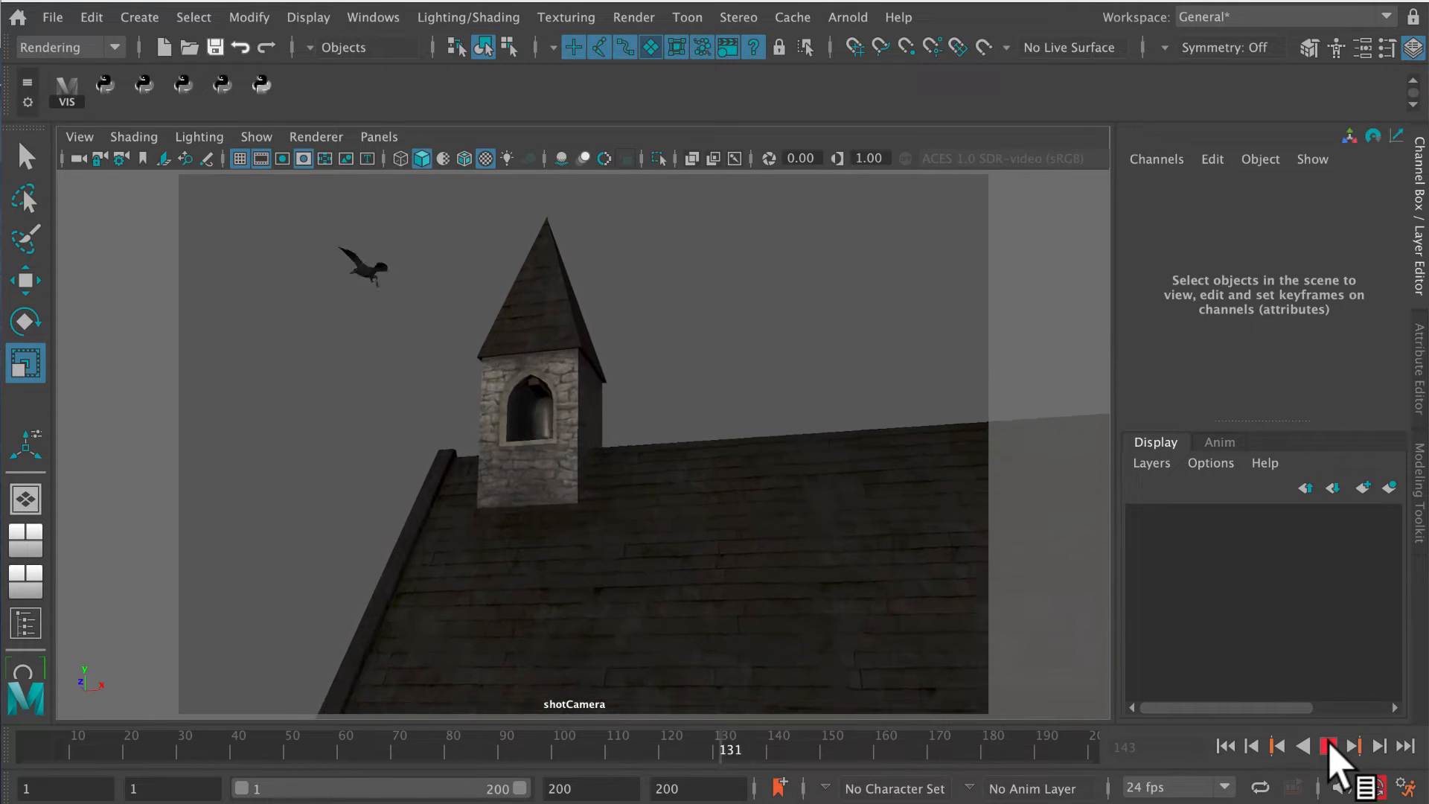
pyautogui.click(1327, 746)
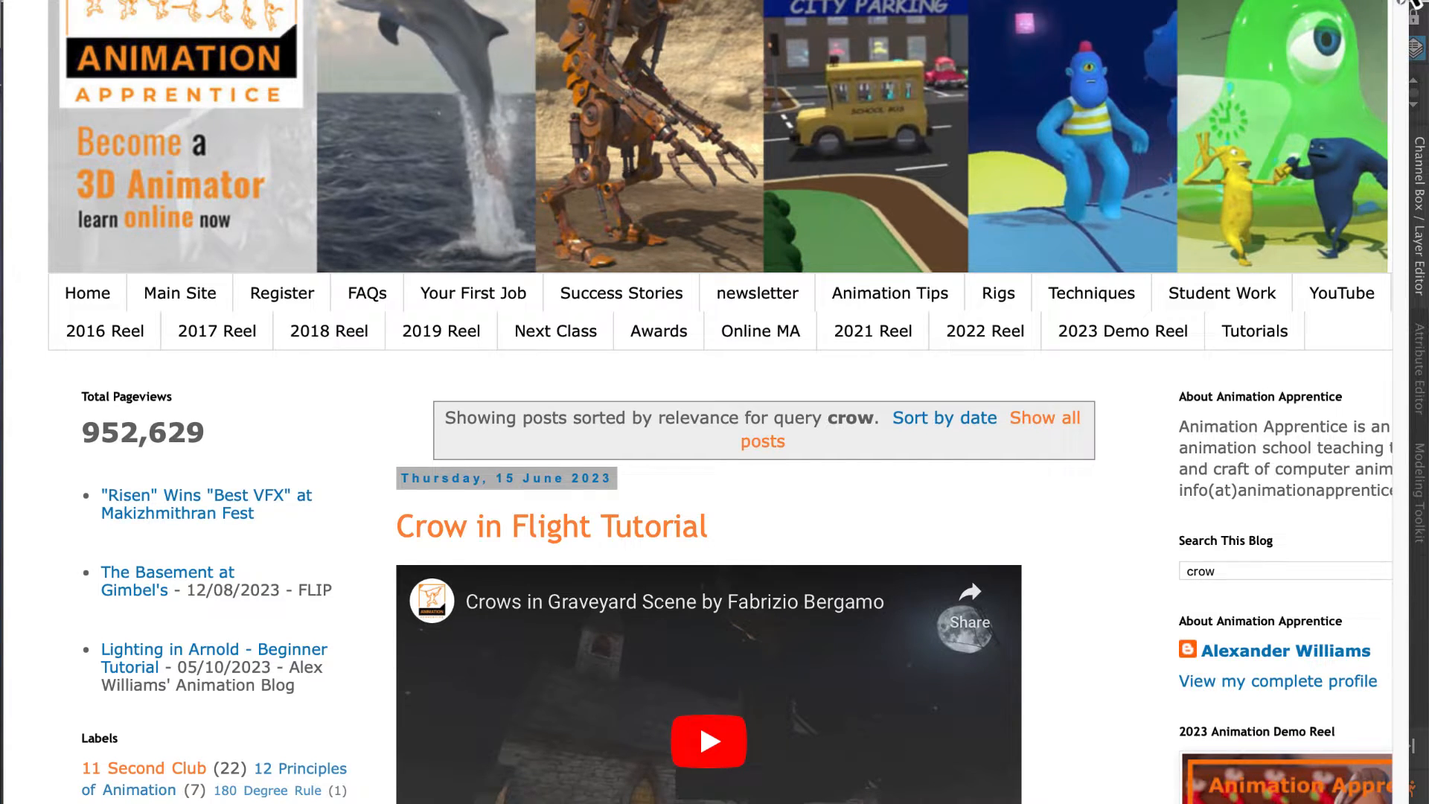
pyautogui.scroll(-3)
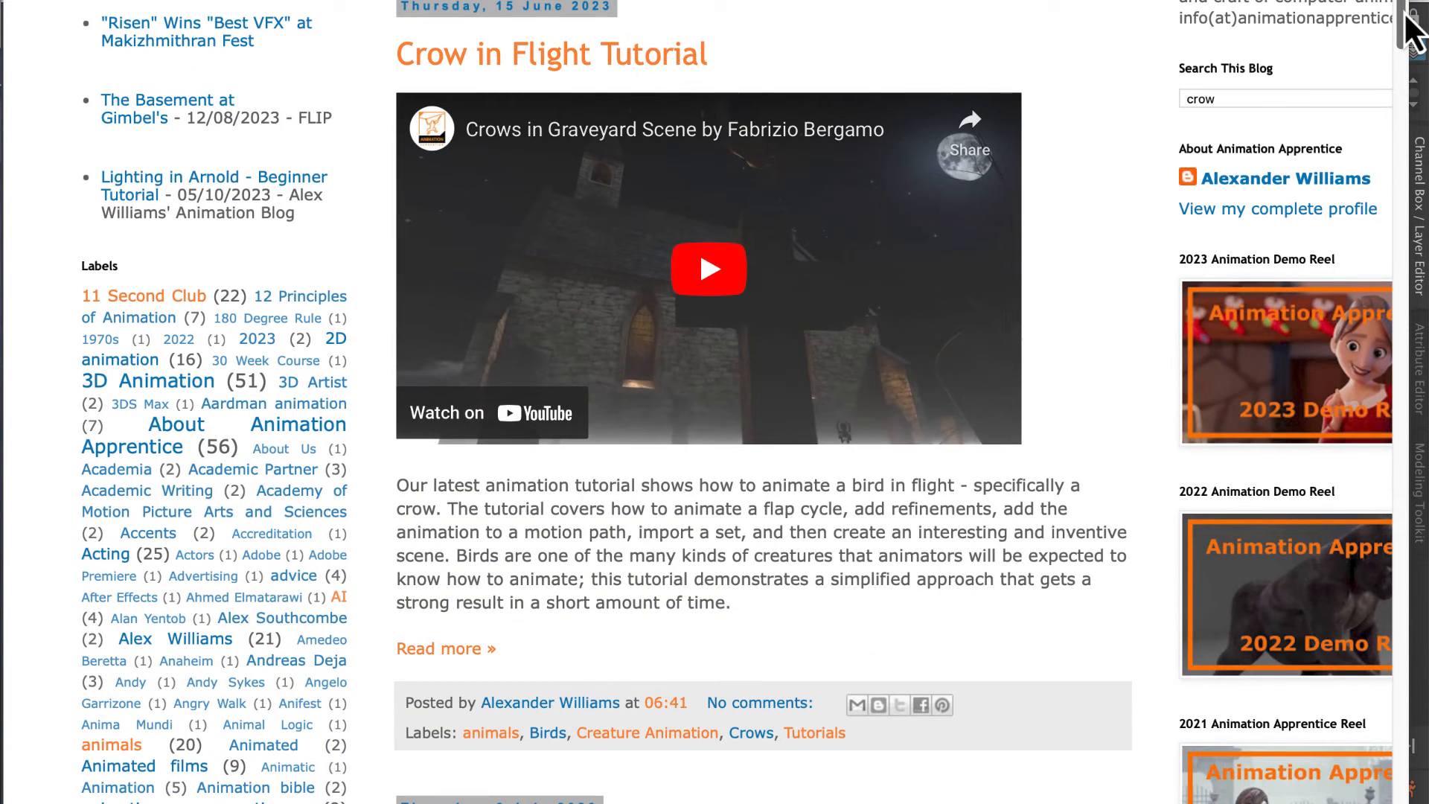
pyautogui.moveTo(1040, 162)
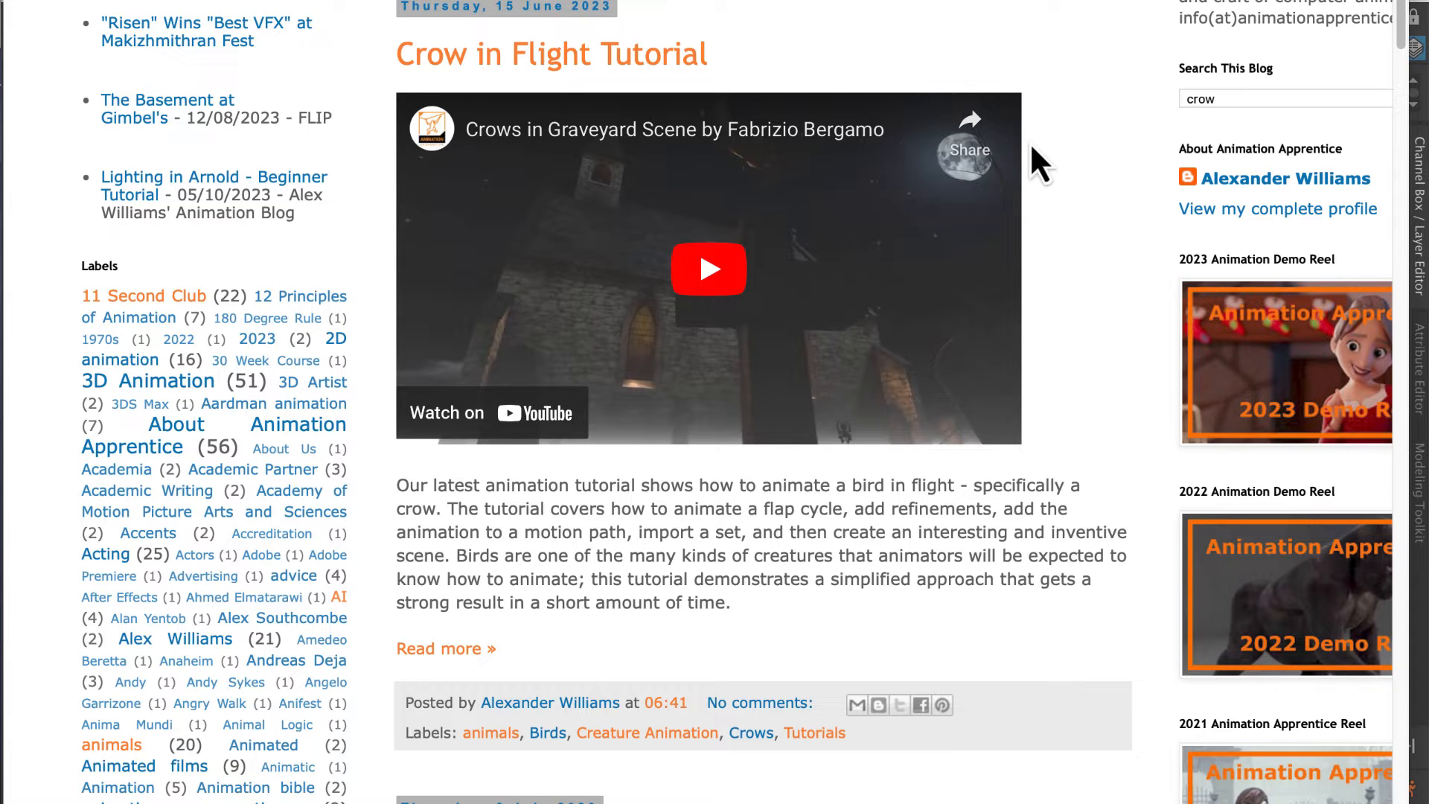
pyautogui.moveTo(939, 148)
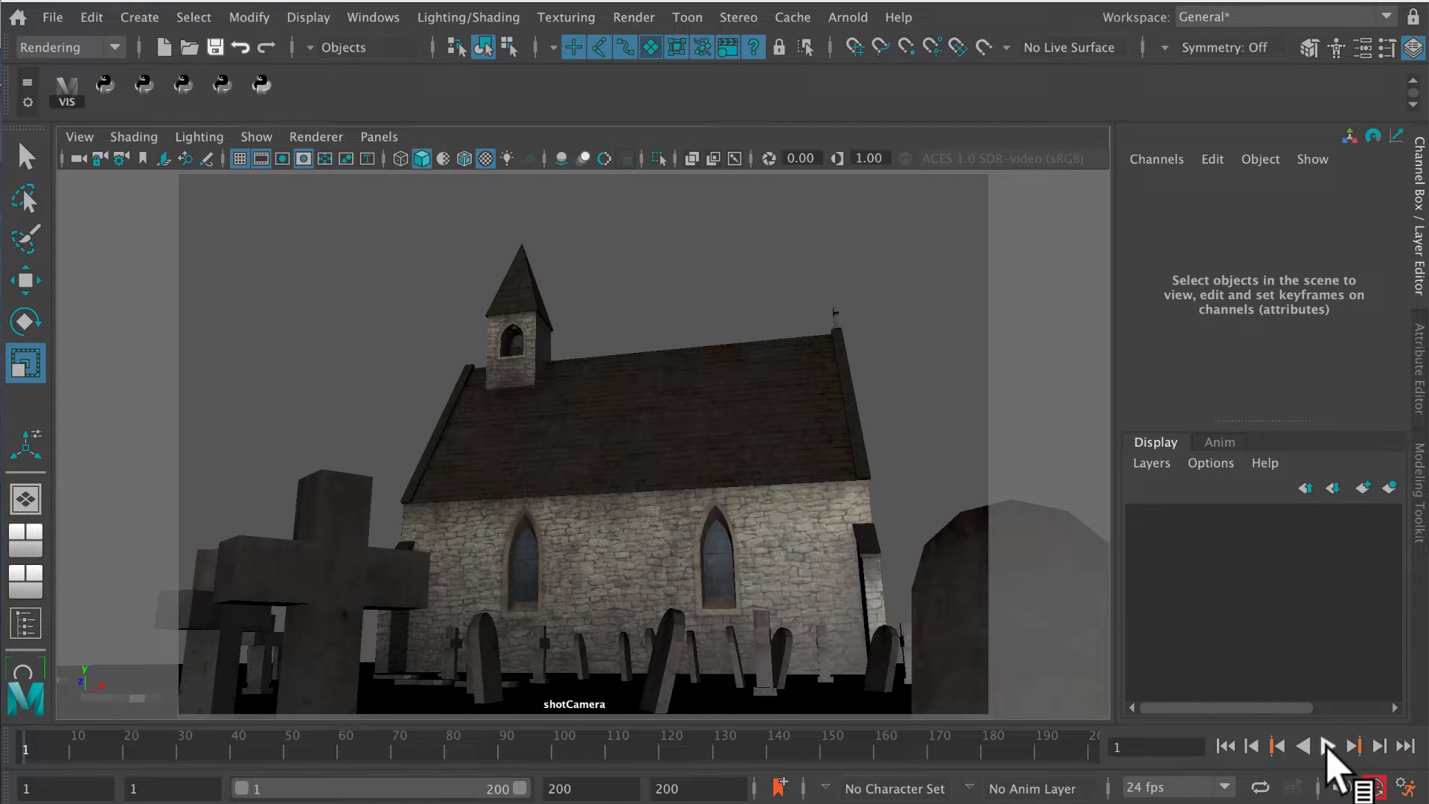
pyautogui.click(1327, 746)
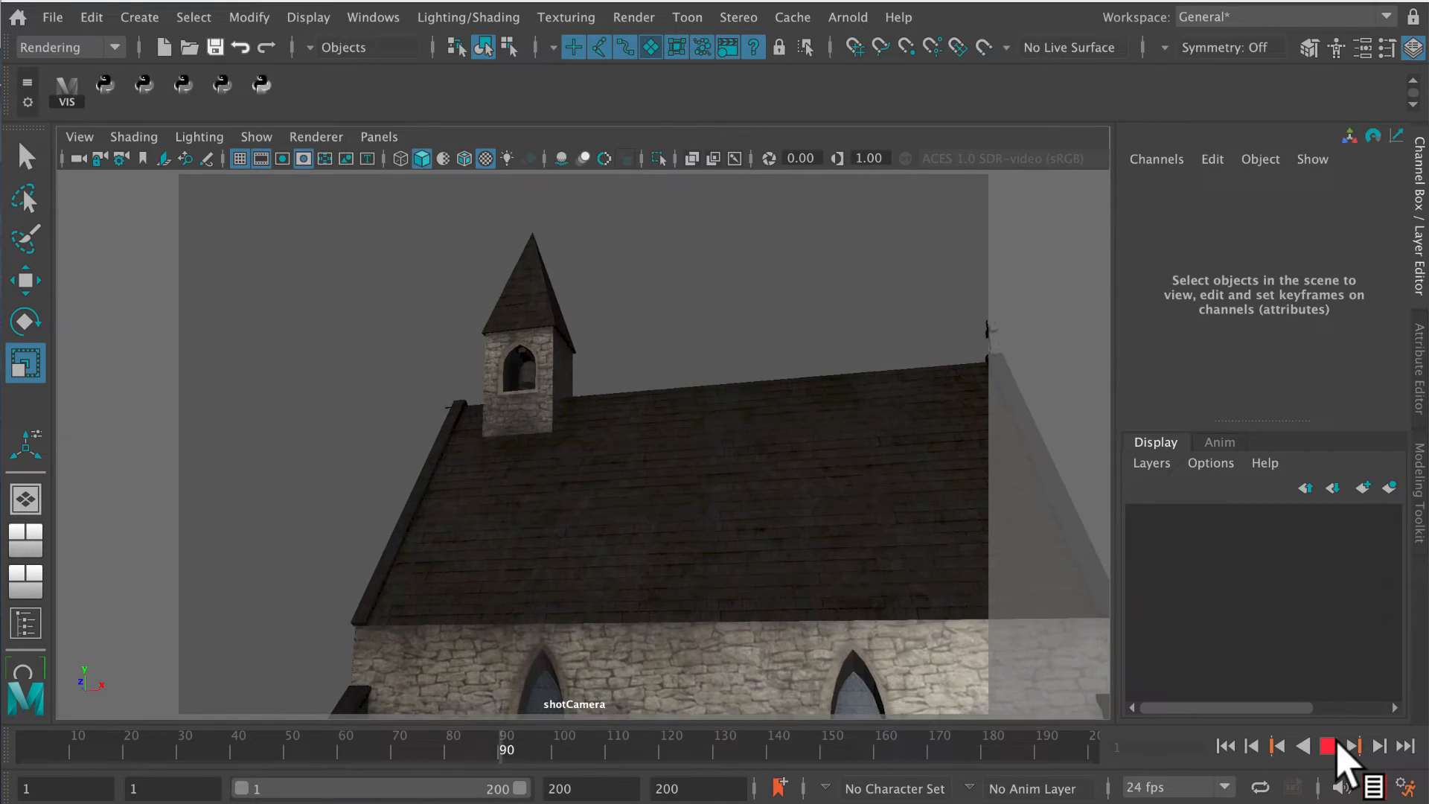
pyautogui.click(1349, 746)
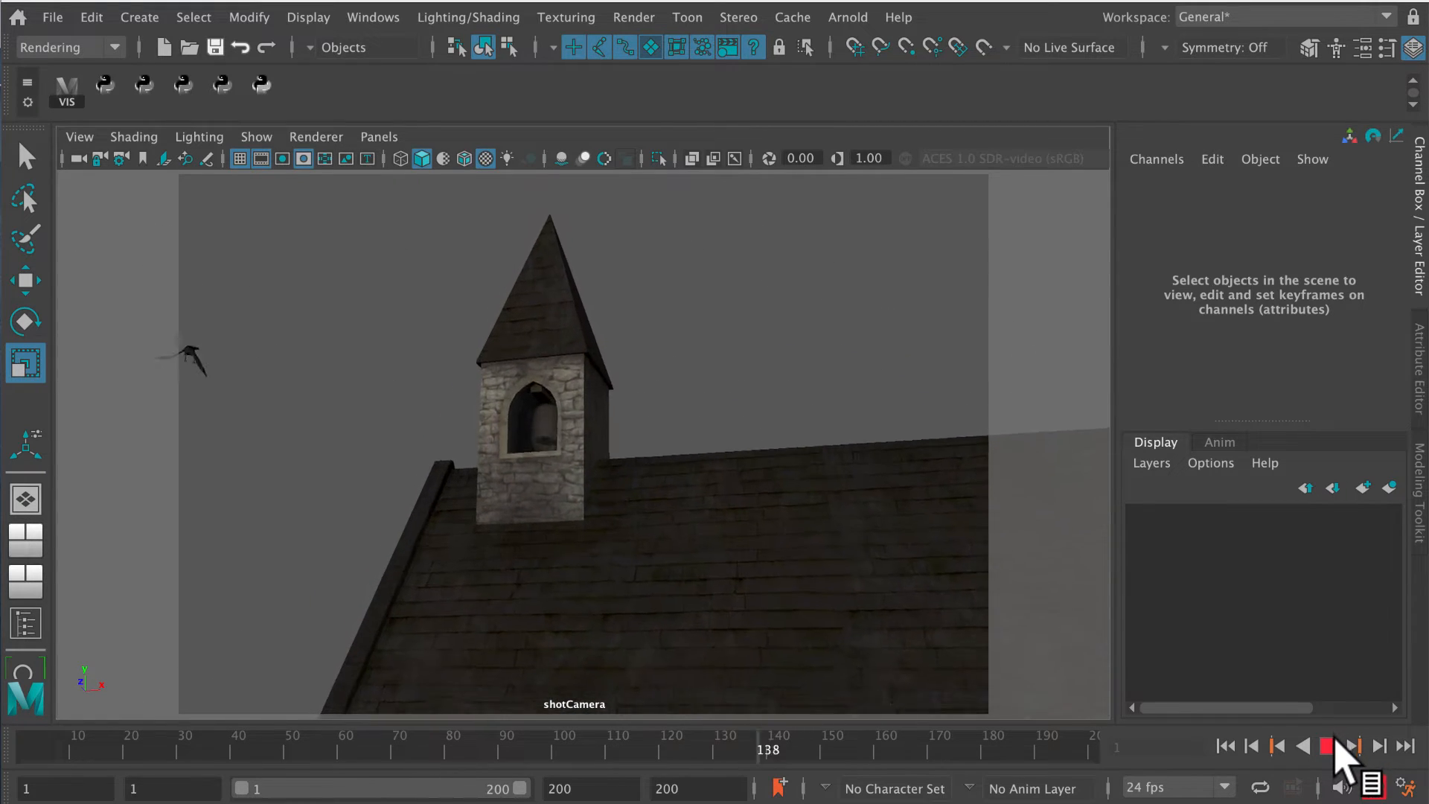
pyautogui.click(1326, 746)
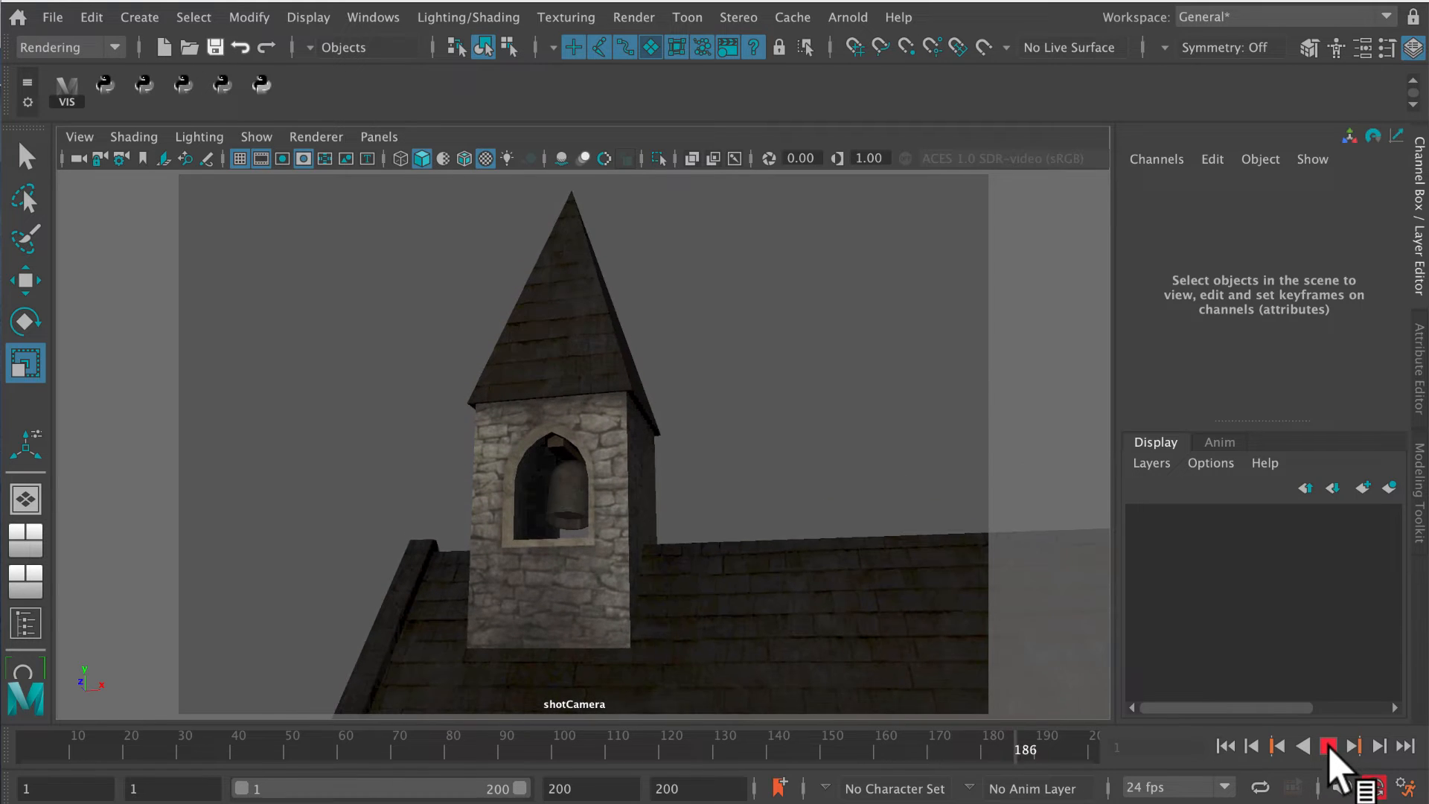
pyautogui.click(1328, 746)
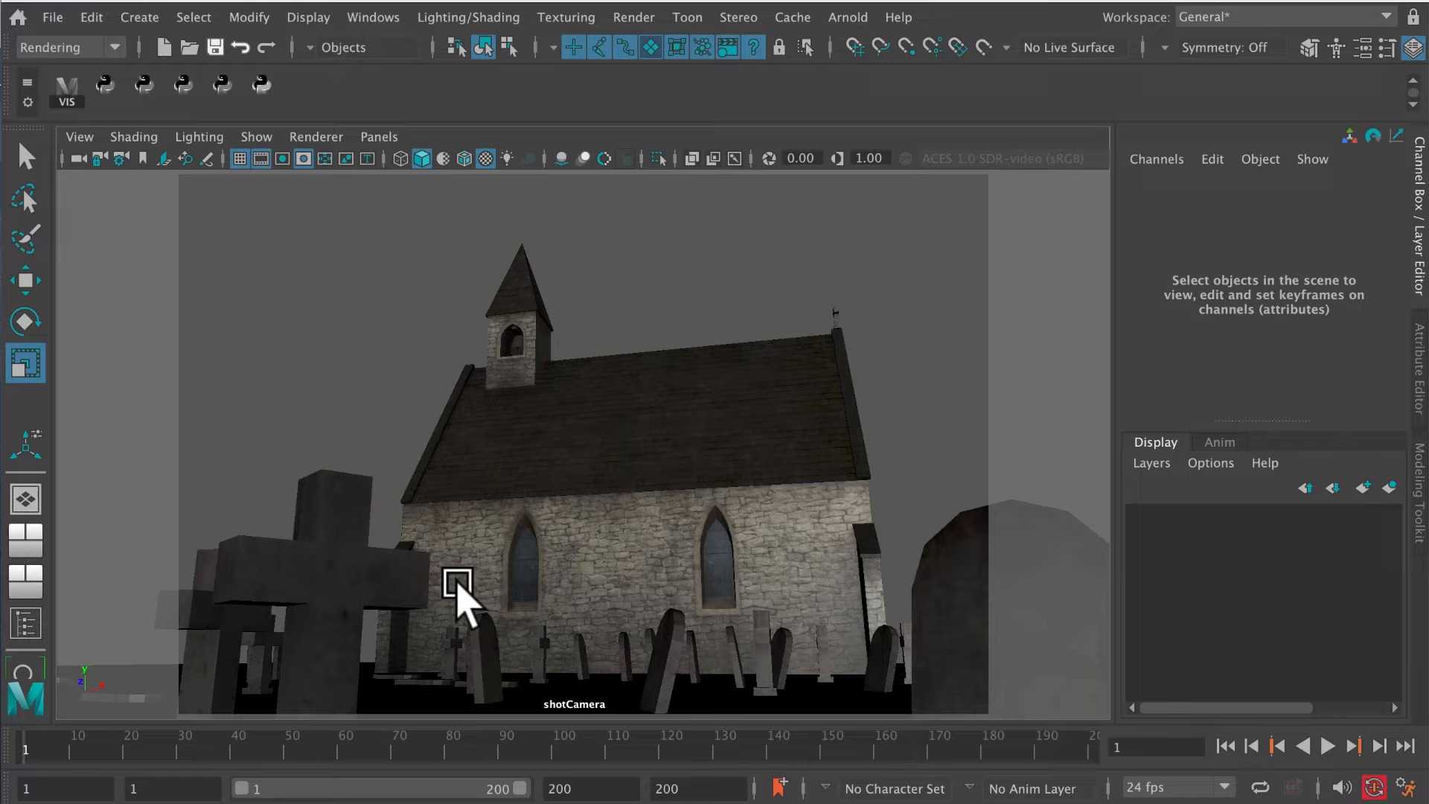
pyautogui.moveTo(465, 597)
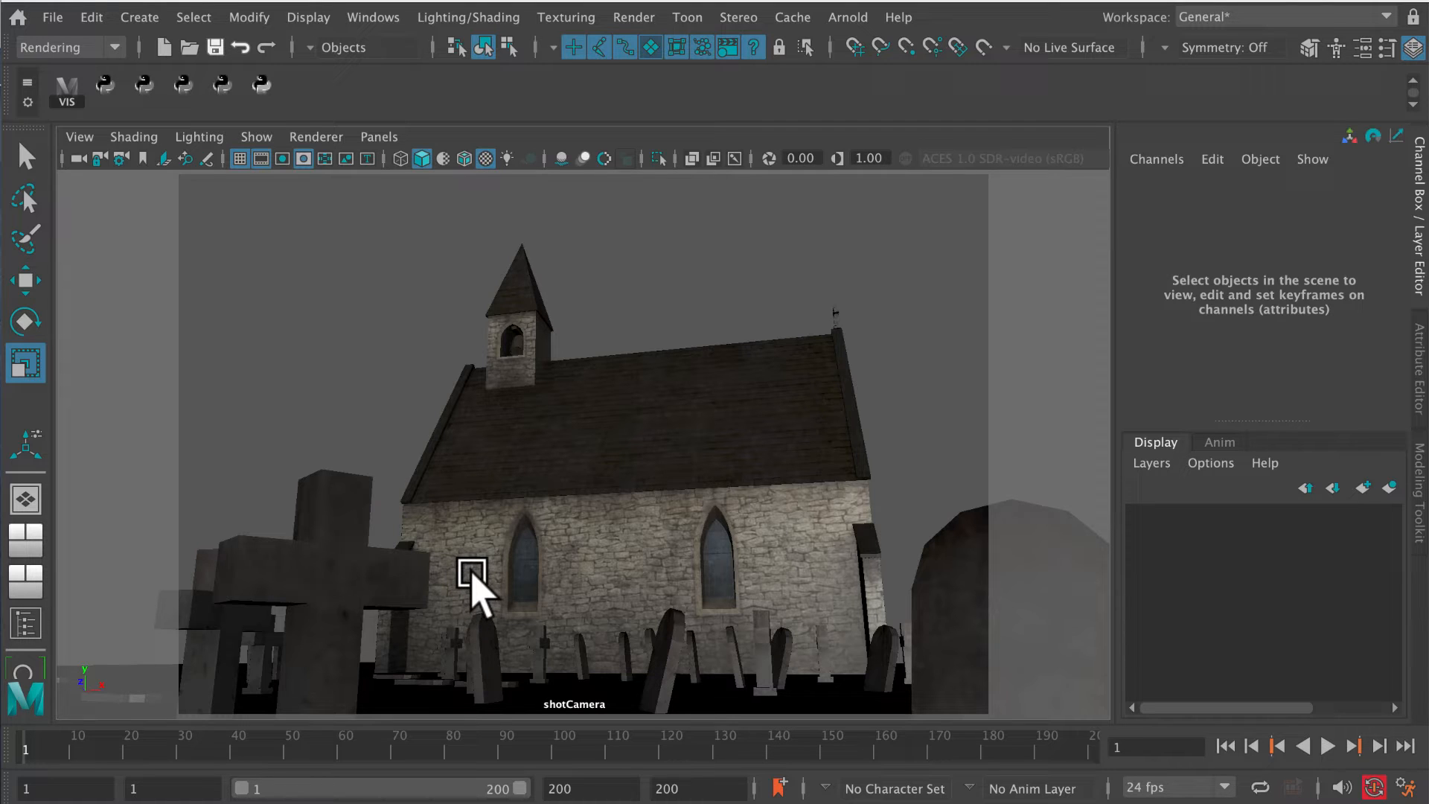
pyautogui.moveTo(1122, 73)
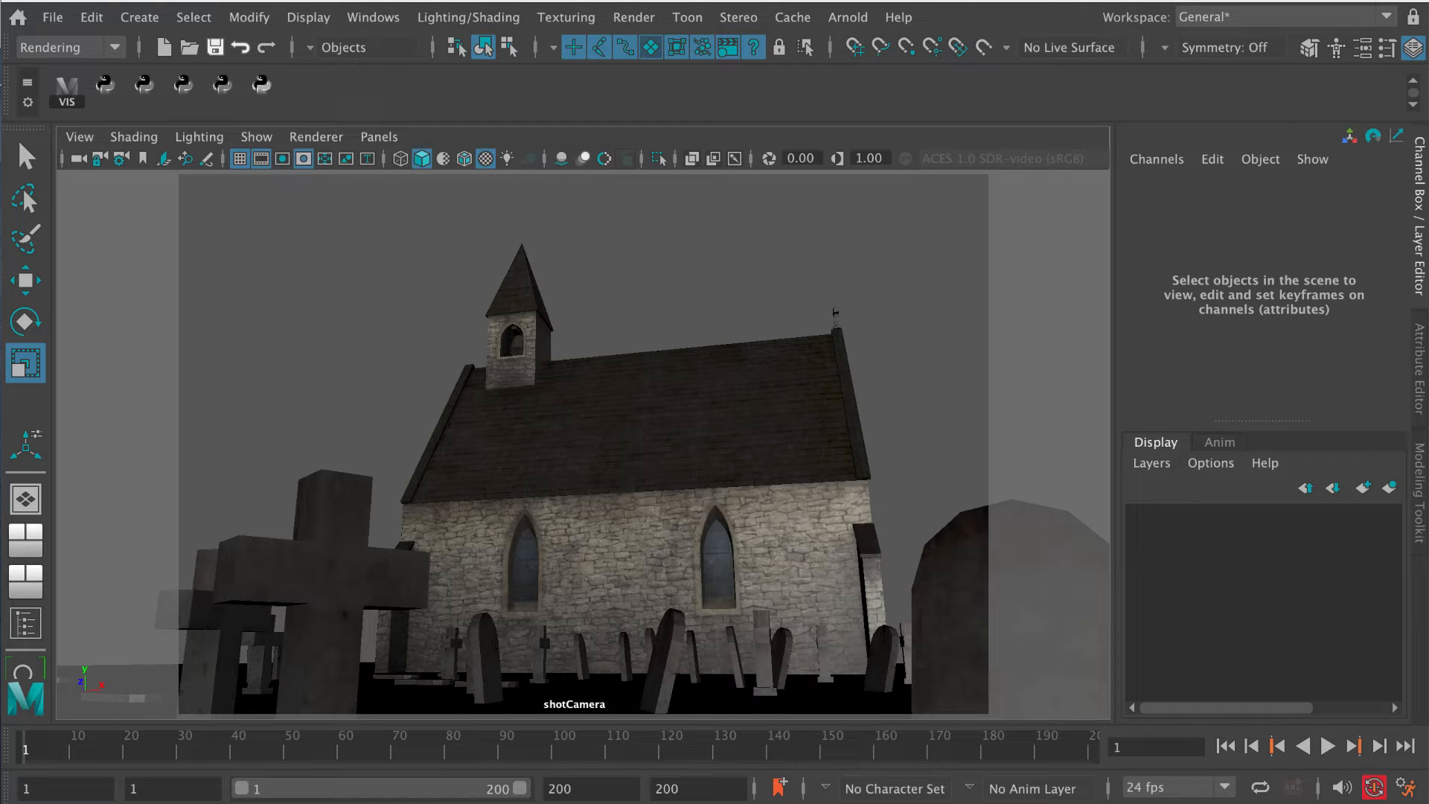
pyautogui.moveTo(540, 72)
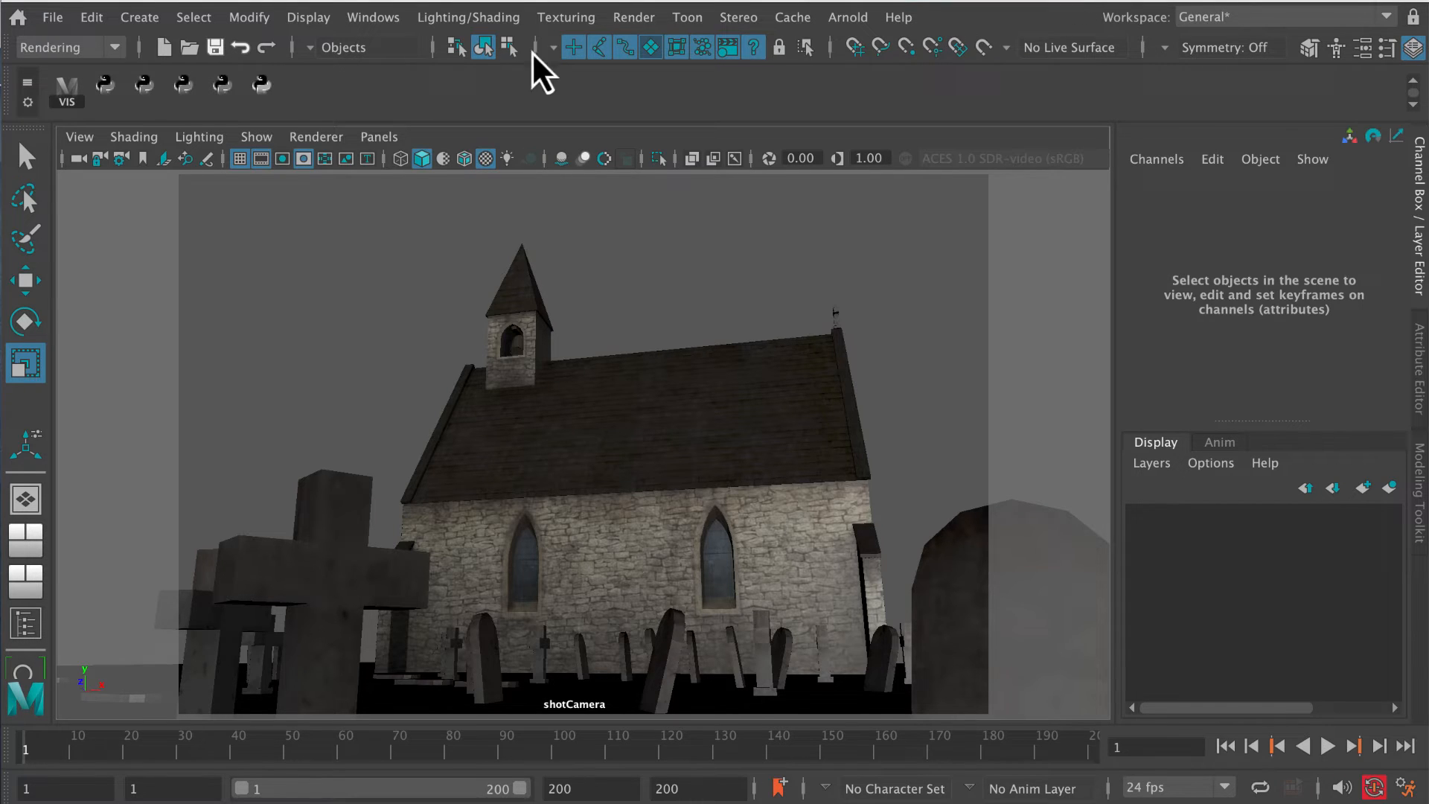
# Add the Arnold SkyDome light aiSkyDomeLight1 to the graveyard scene and show its attributes.
pyautogui.click(68, 48)
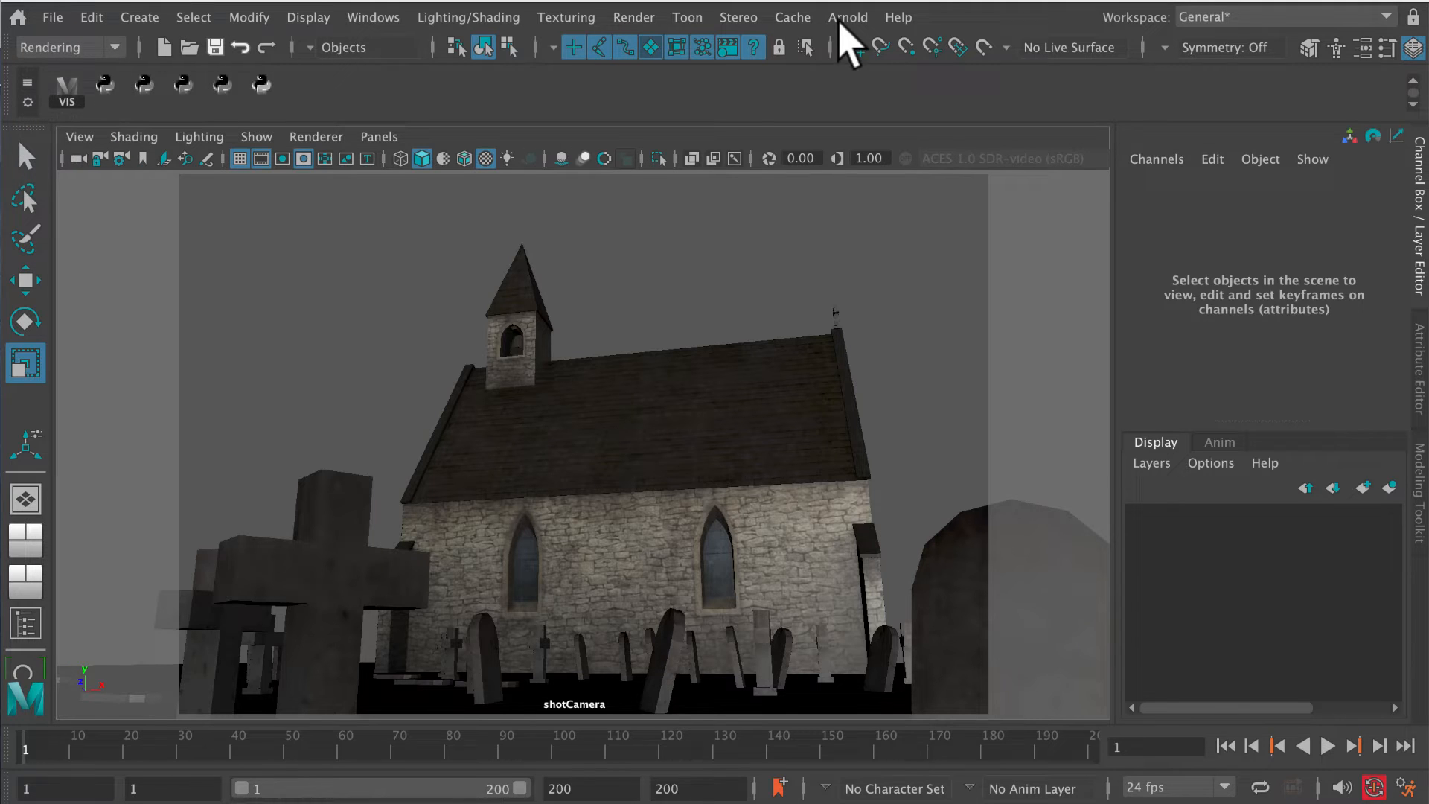
pyautogui.click(847, 16)
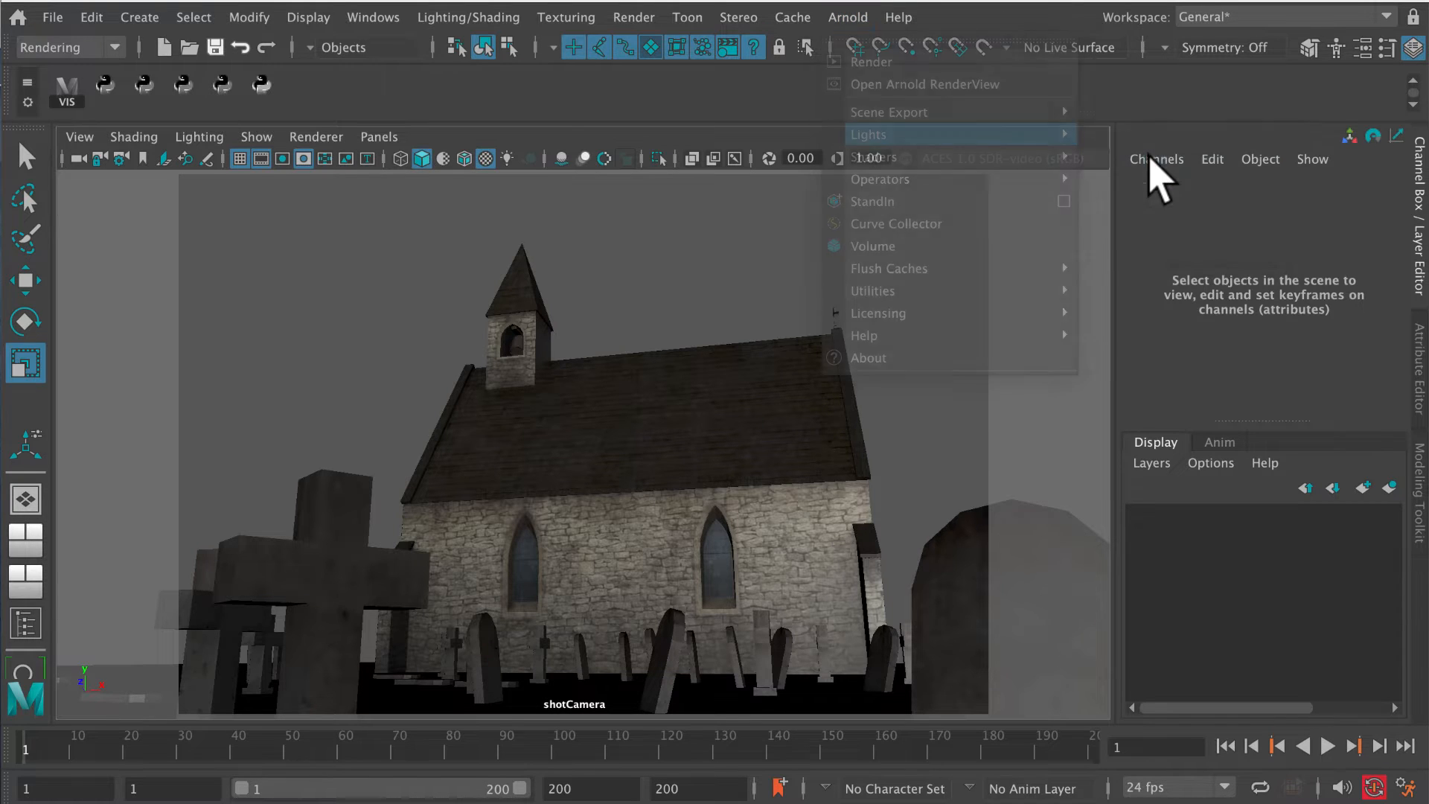
pyautogui.click(868, 134)
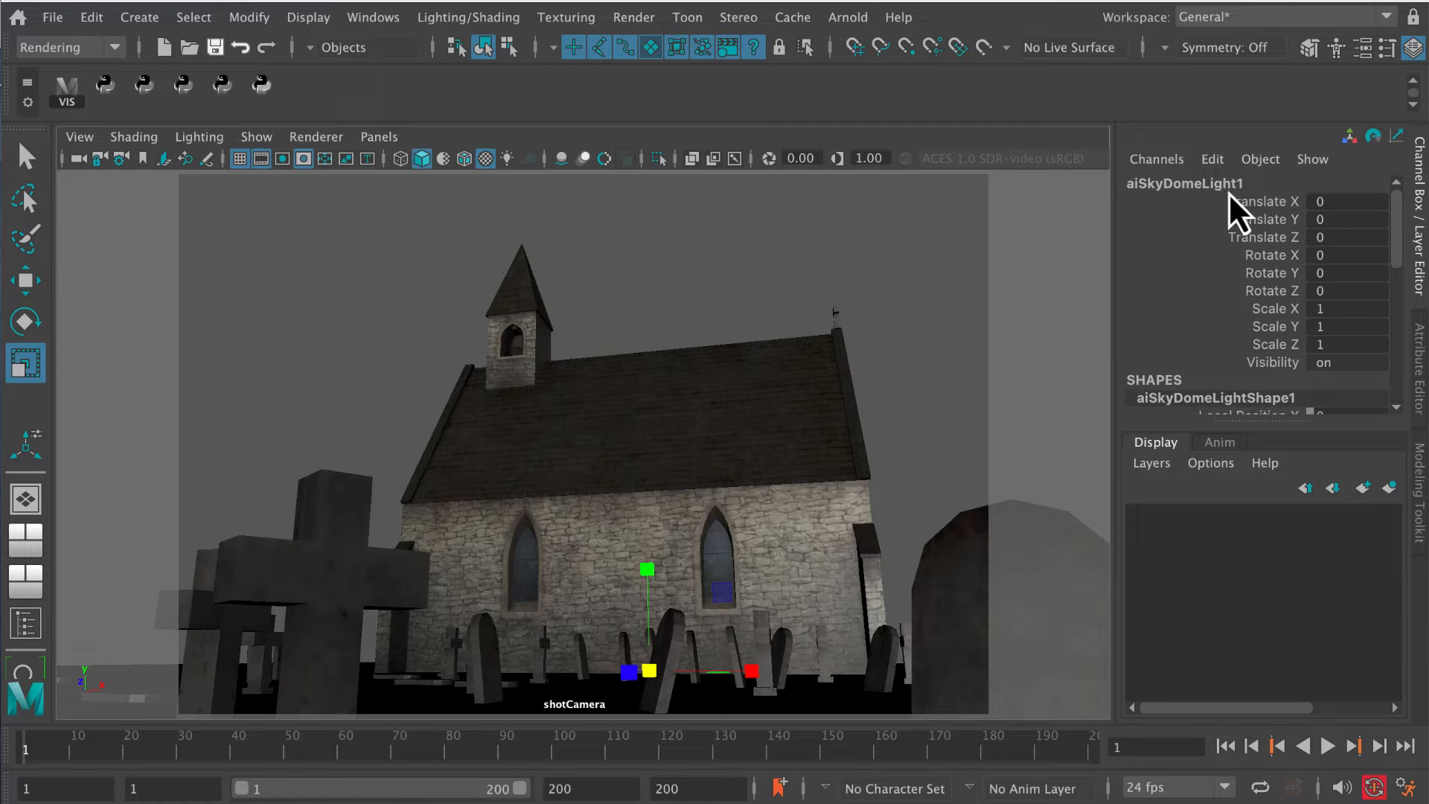
pyautogui.click(1418, 365)
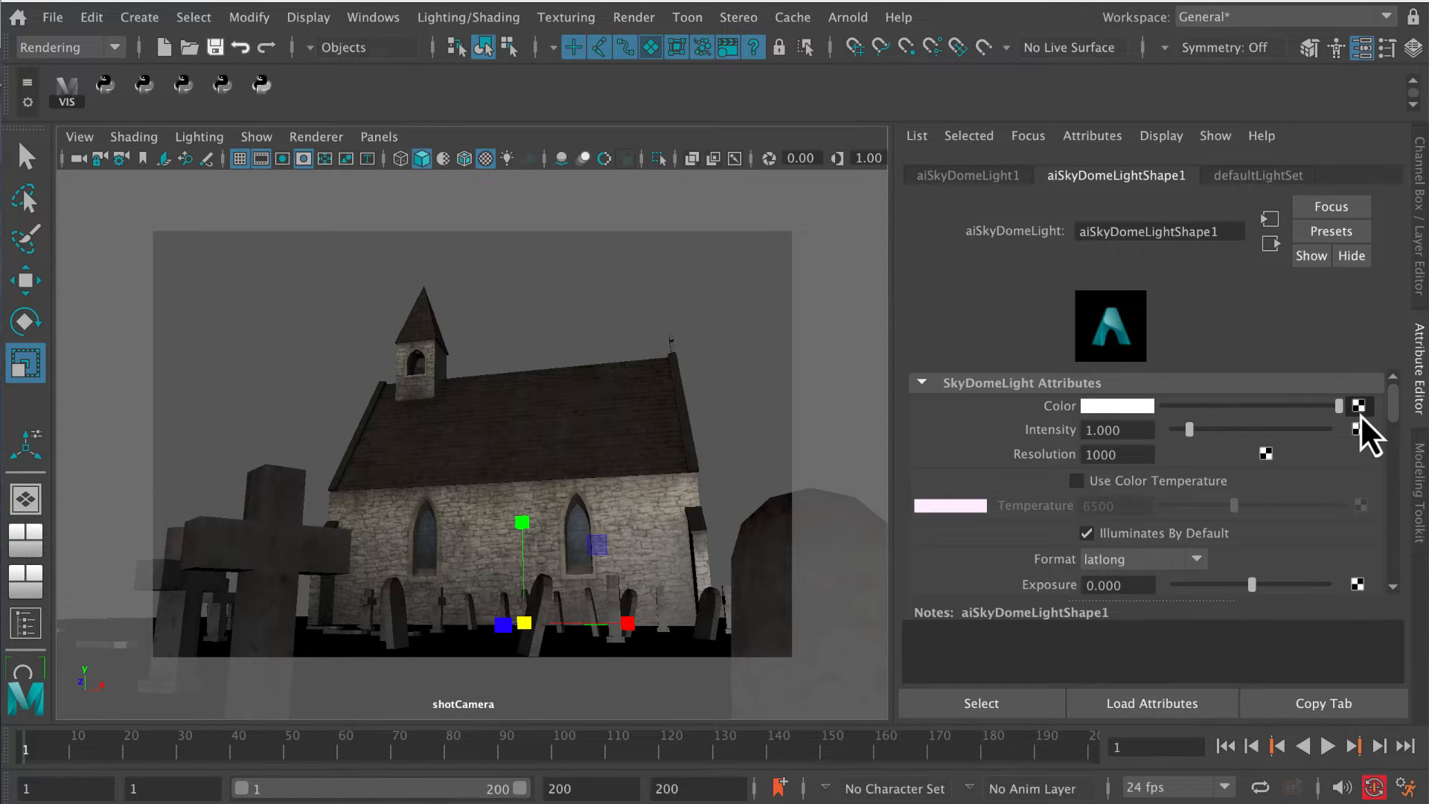
# Connect a File texture node (file2) to the skydome light Color and browse for its image.
pyautogui.click(1358, 406)
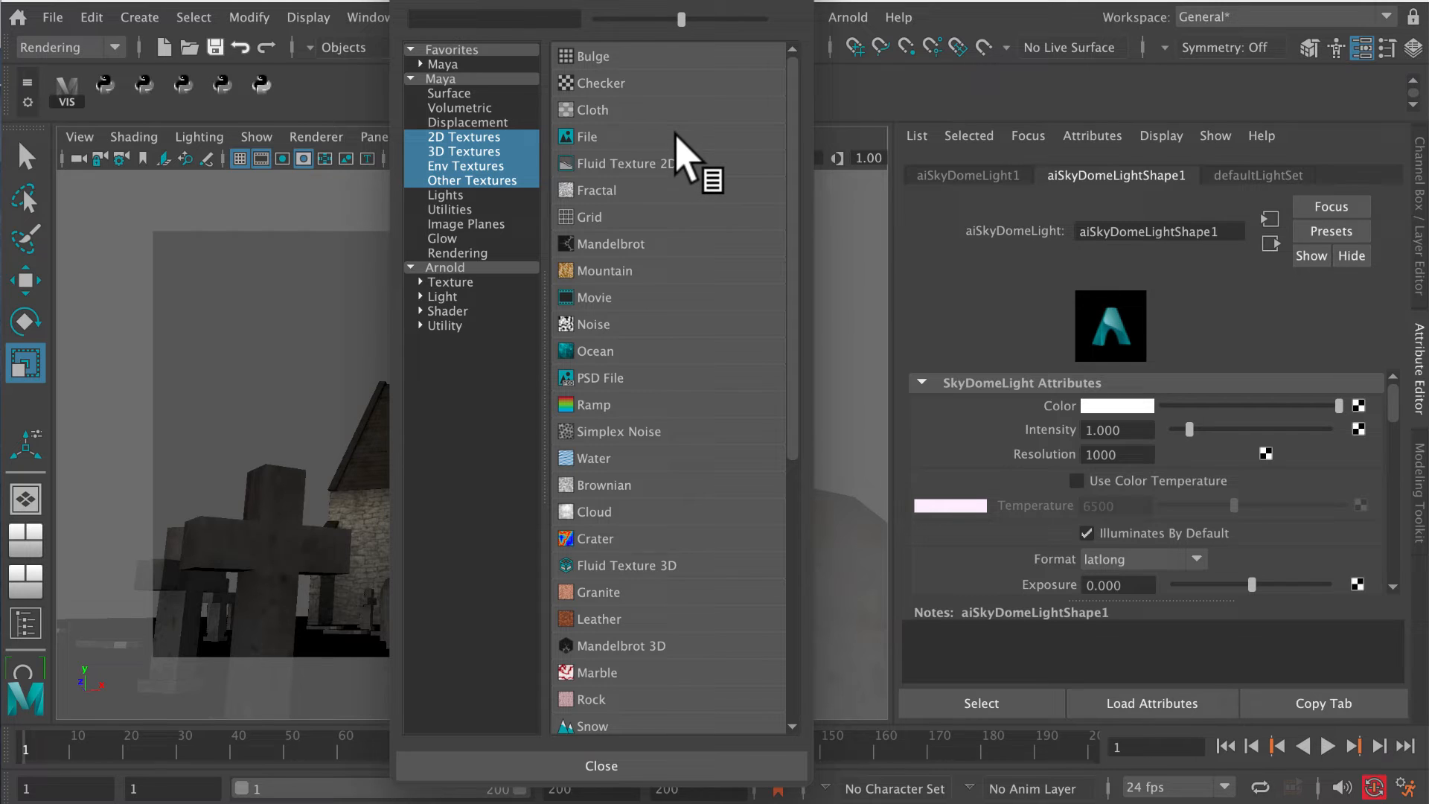
pyautogui.click(589, 135)
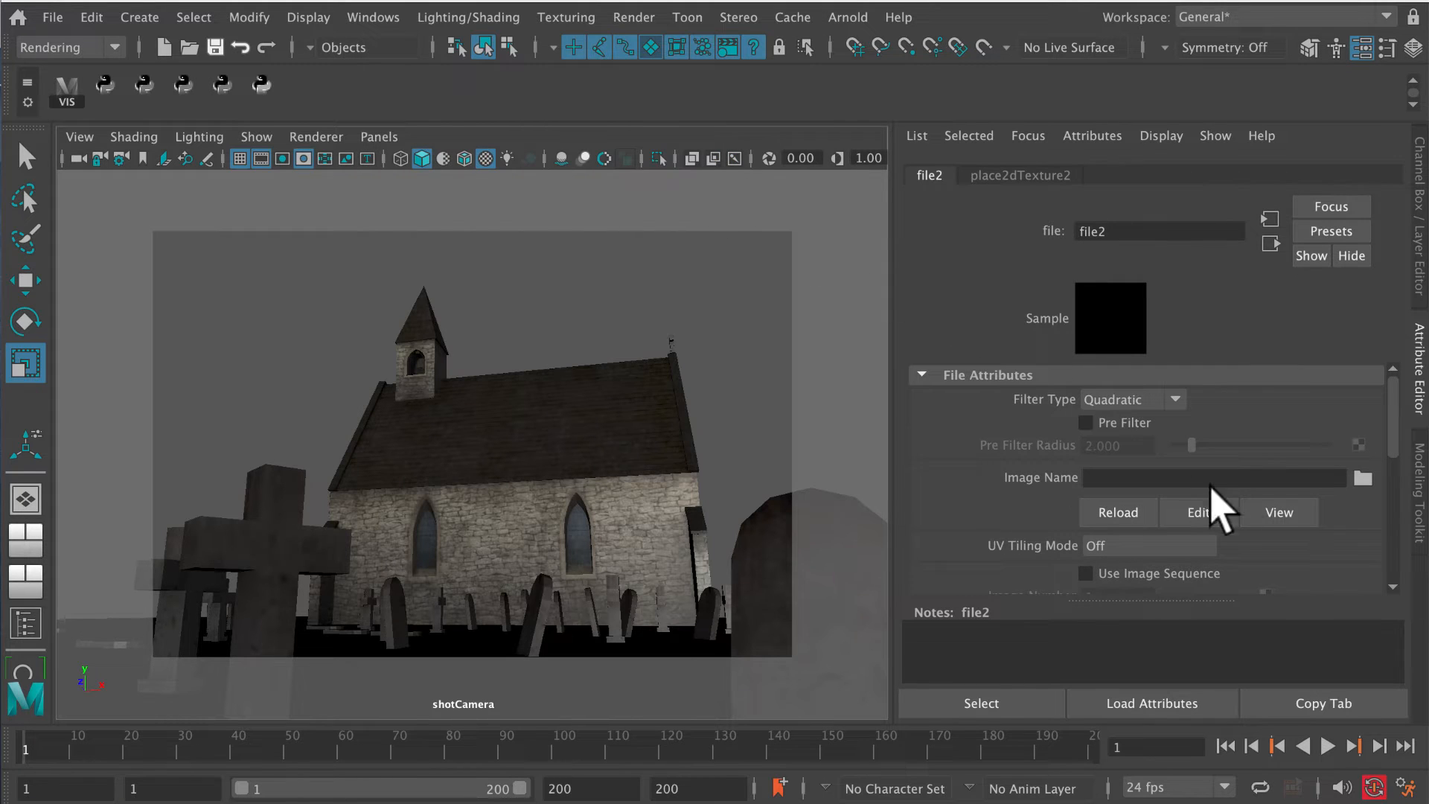
pyautogui.moveTo(1358, 478)
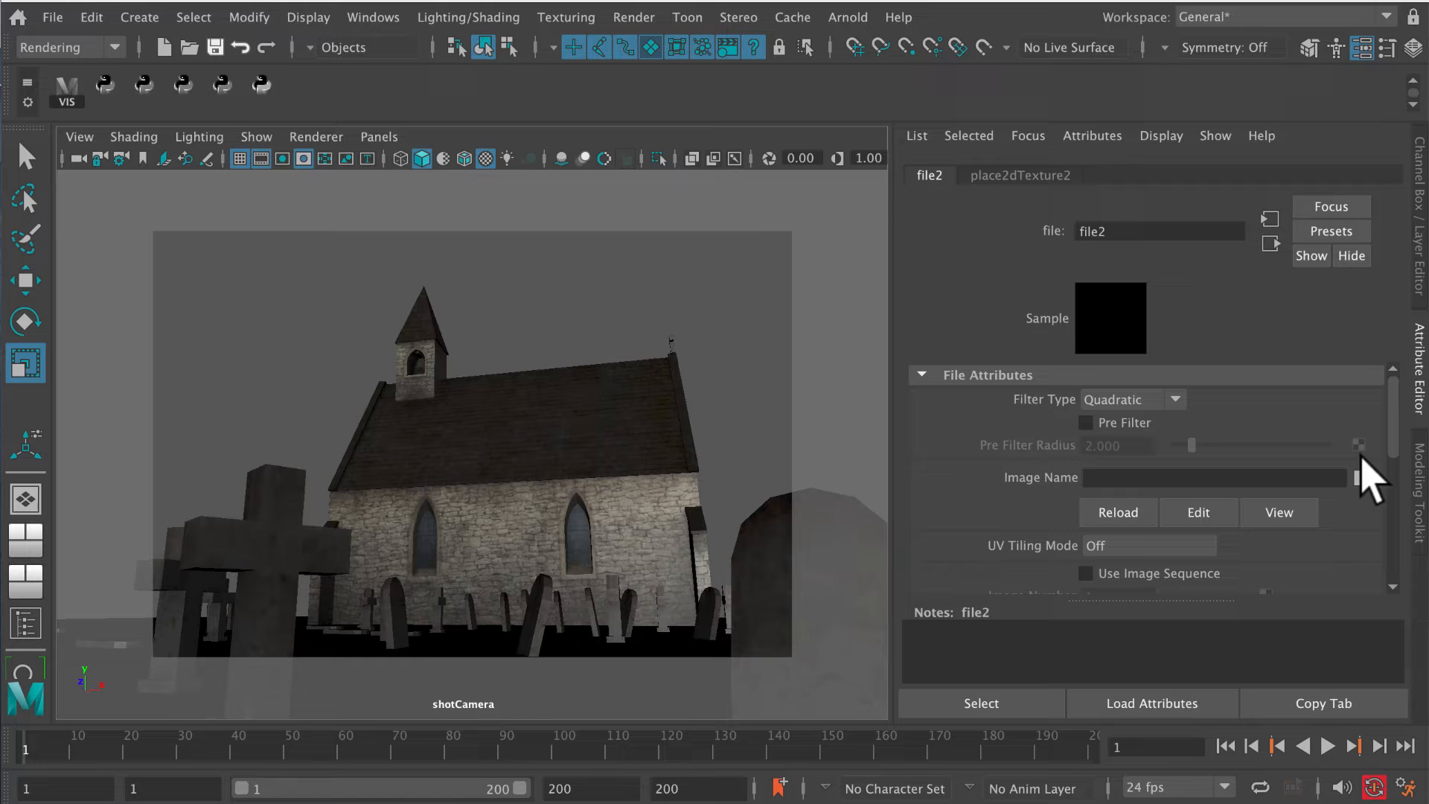
pyautogui.click(1359, 477)
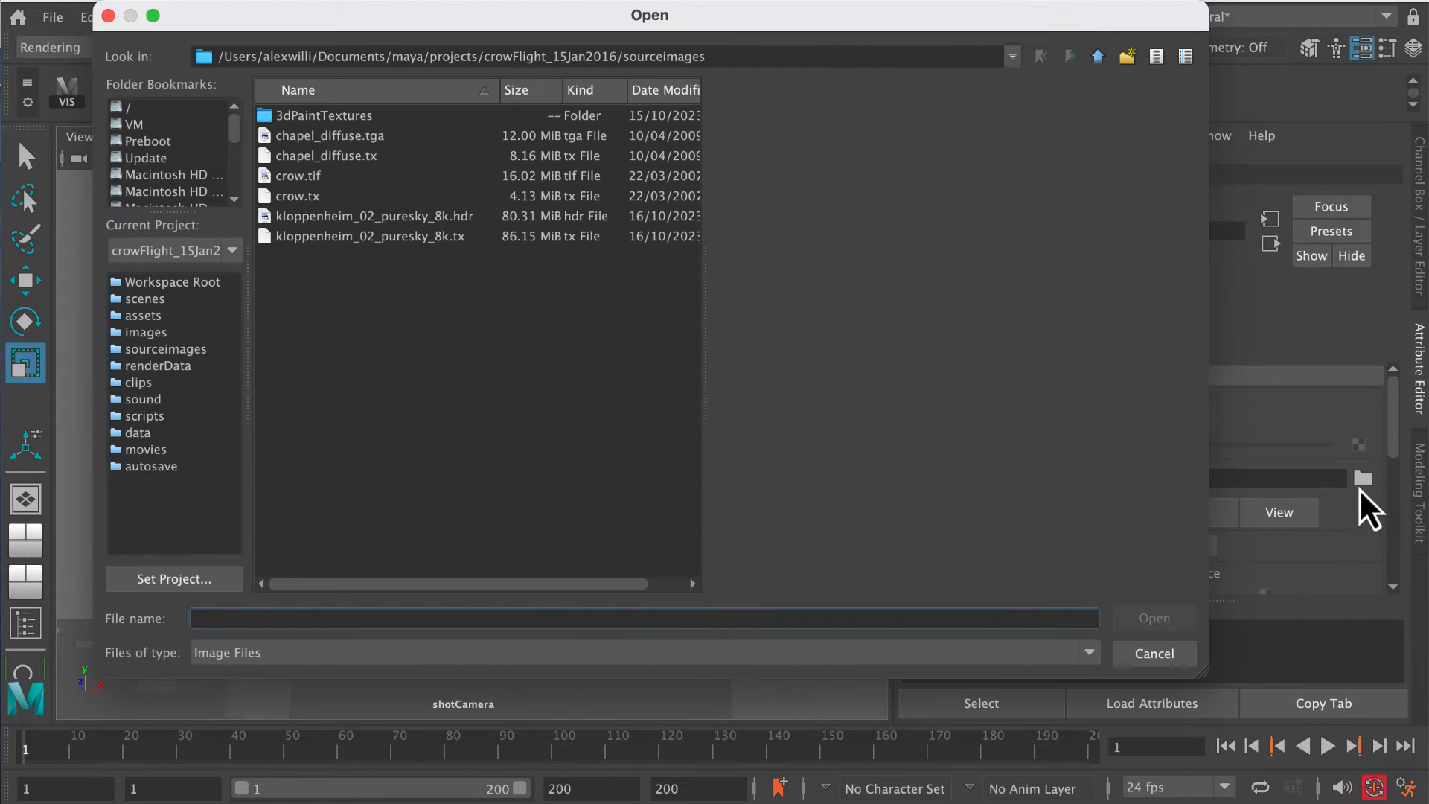
pyautogui.moveTo(420, 251)
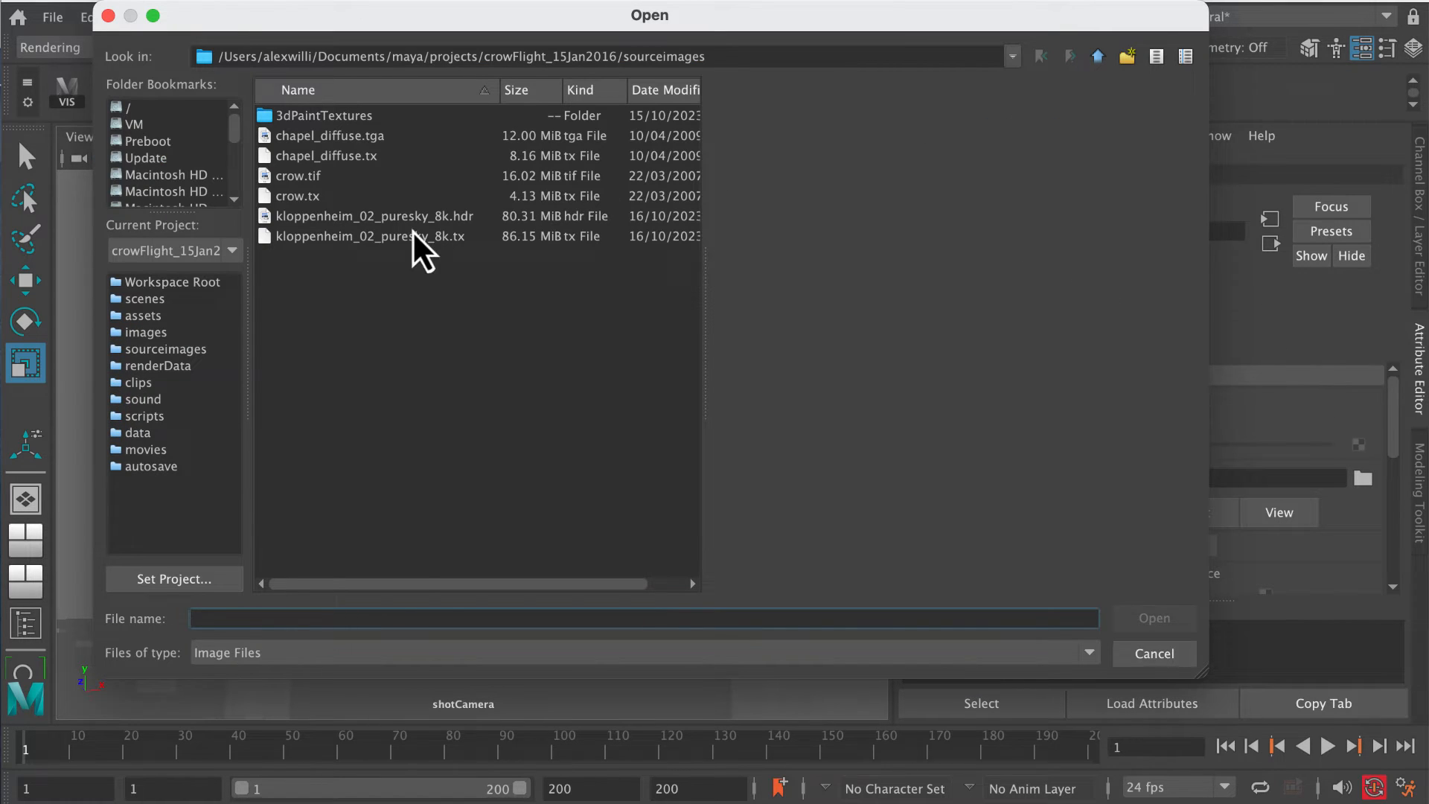
pyautogui.moveTo(390, 259)
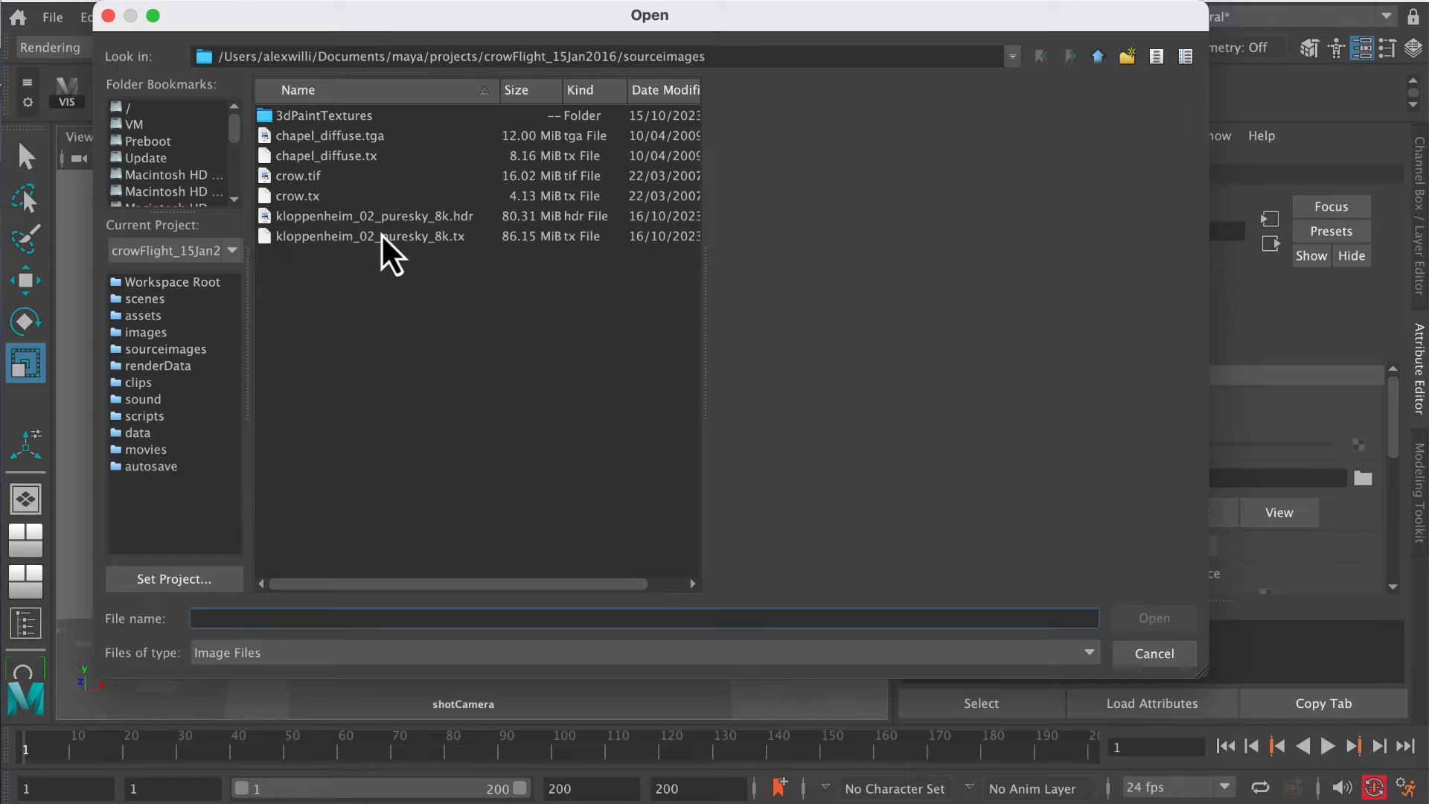
# Select kloppenheim_02_puresky_8k.hdr in sourceimages to preview the starry night sky.
pyautogui.click(374, 216)
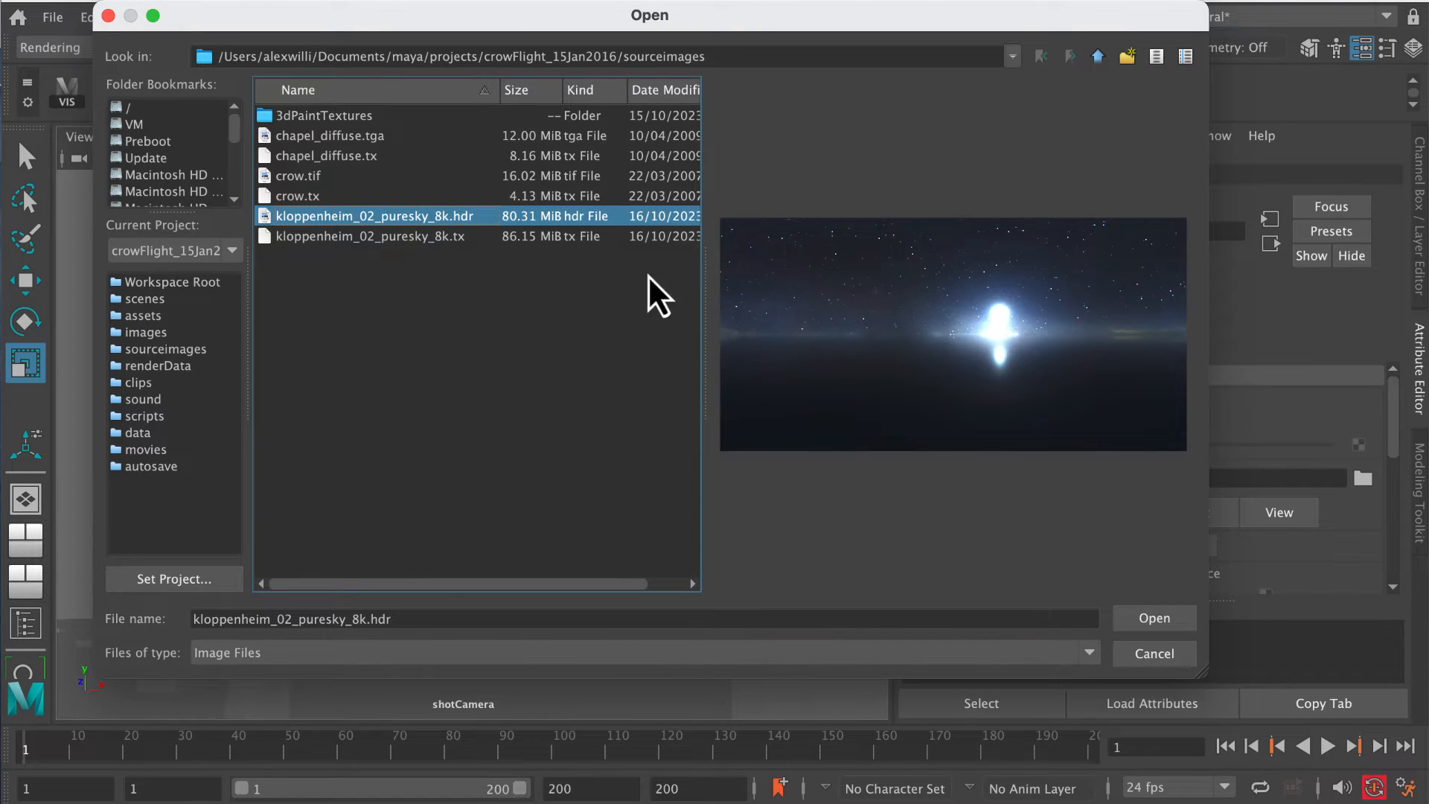
pyautogui.moveTo(853, 511)
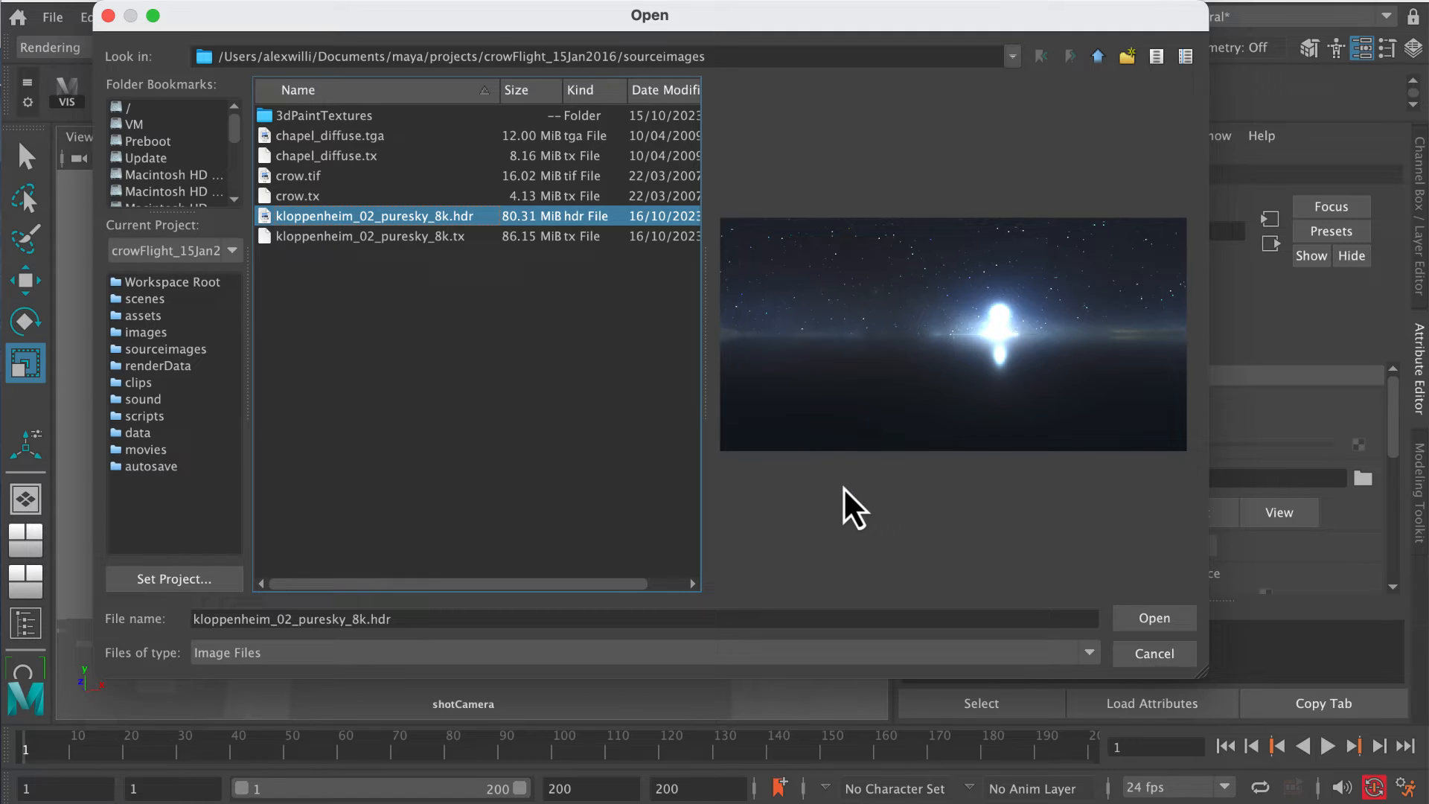
pyautogui.moveTo(853, 519)
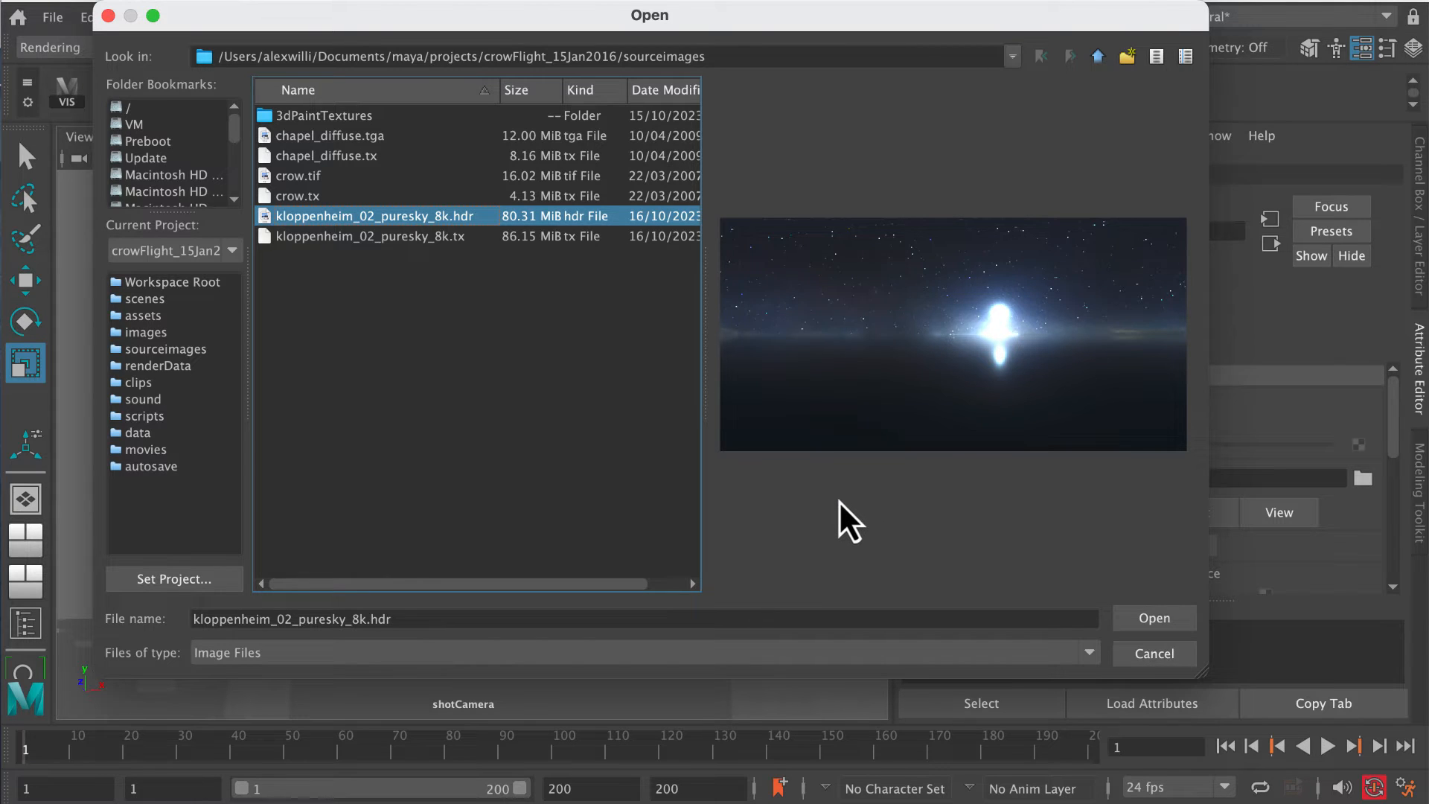
pyautogui.moveTo(846, 507)
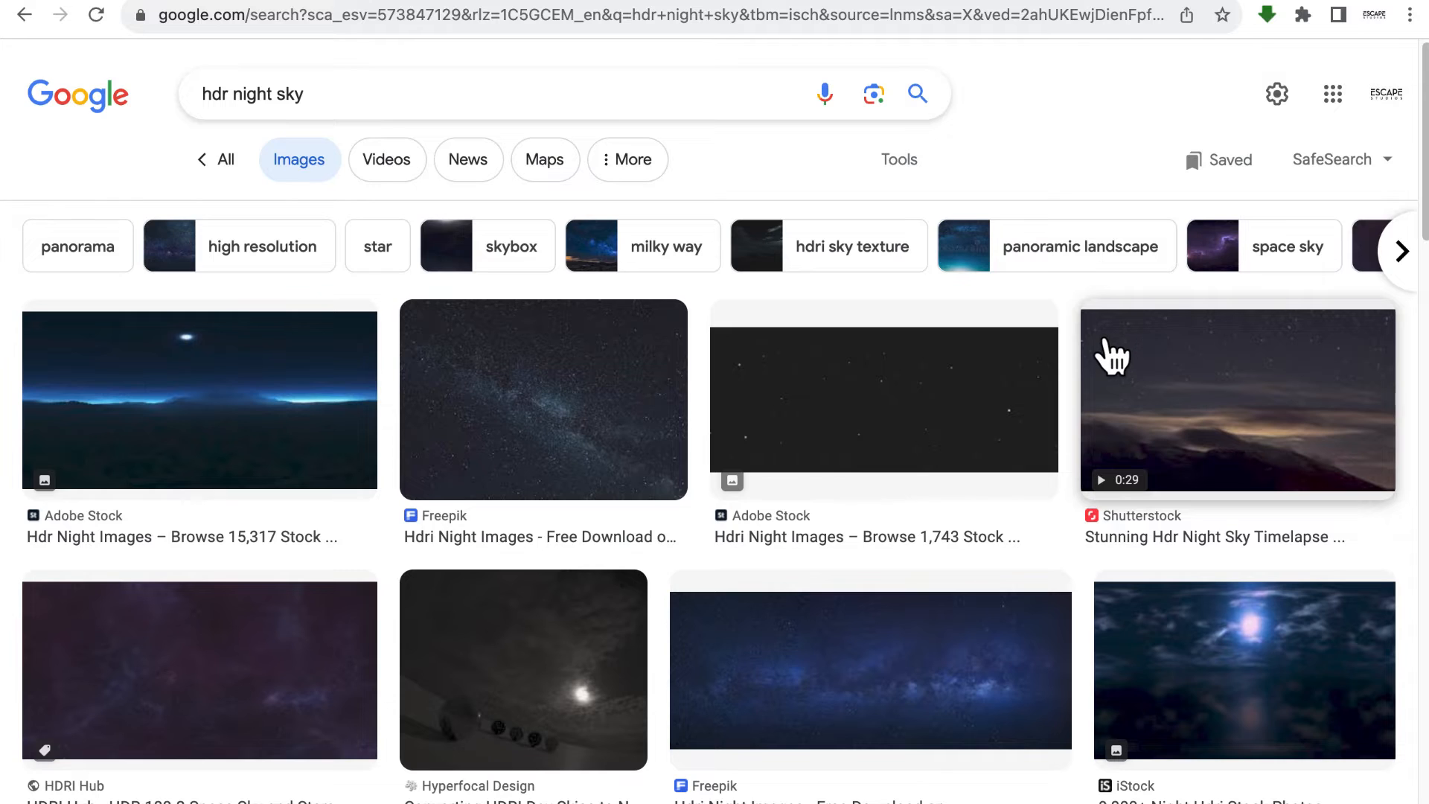
pyautogui.moveTo(873, 244)
pyautogui.write('i')
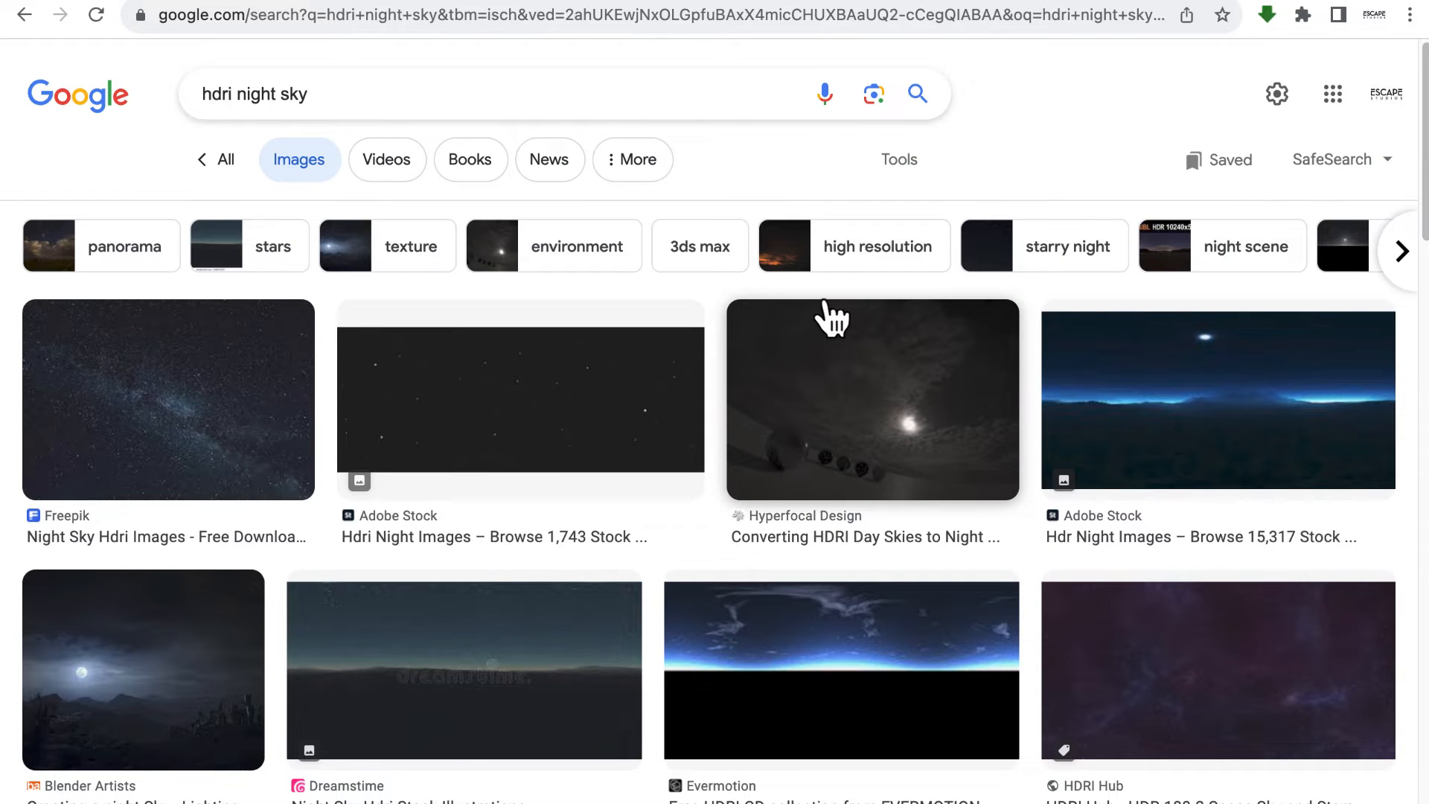
pyautogui.moveTo(831, 345)
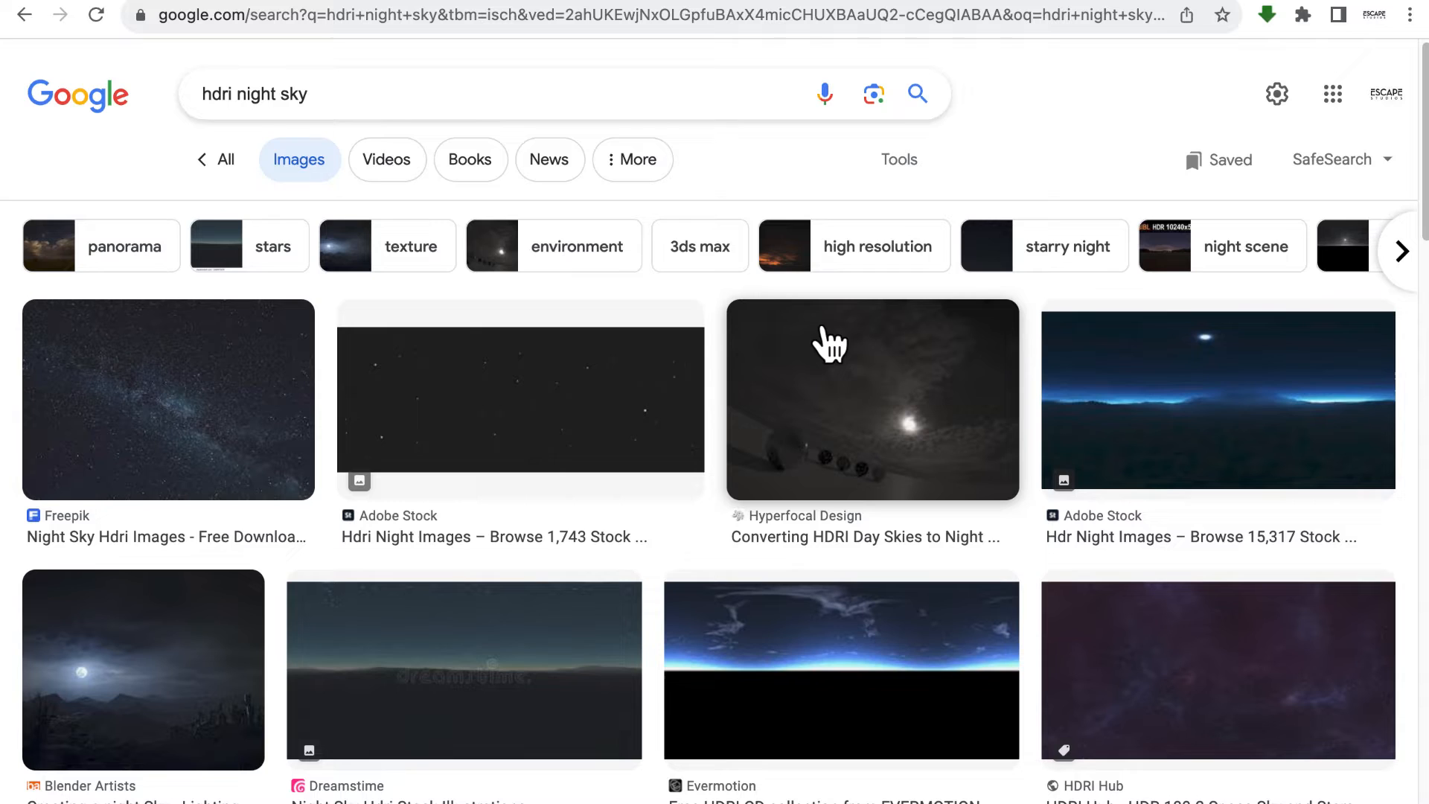
pyautogui.moveTo(832, 355)
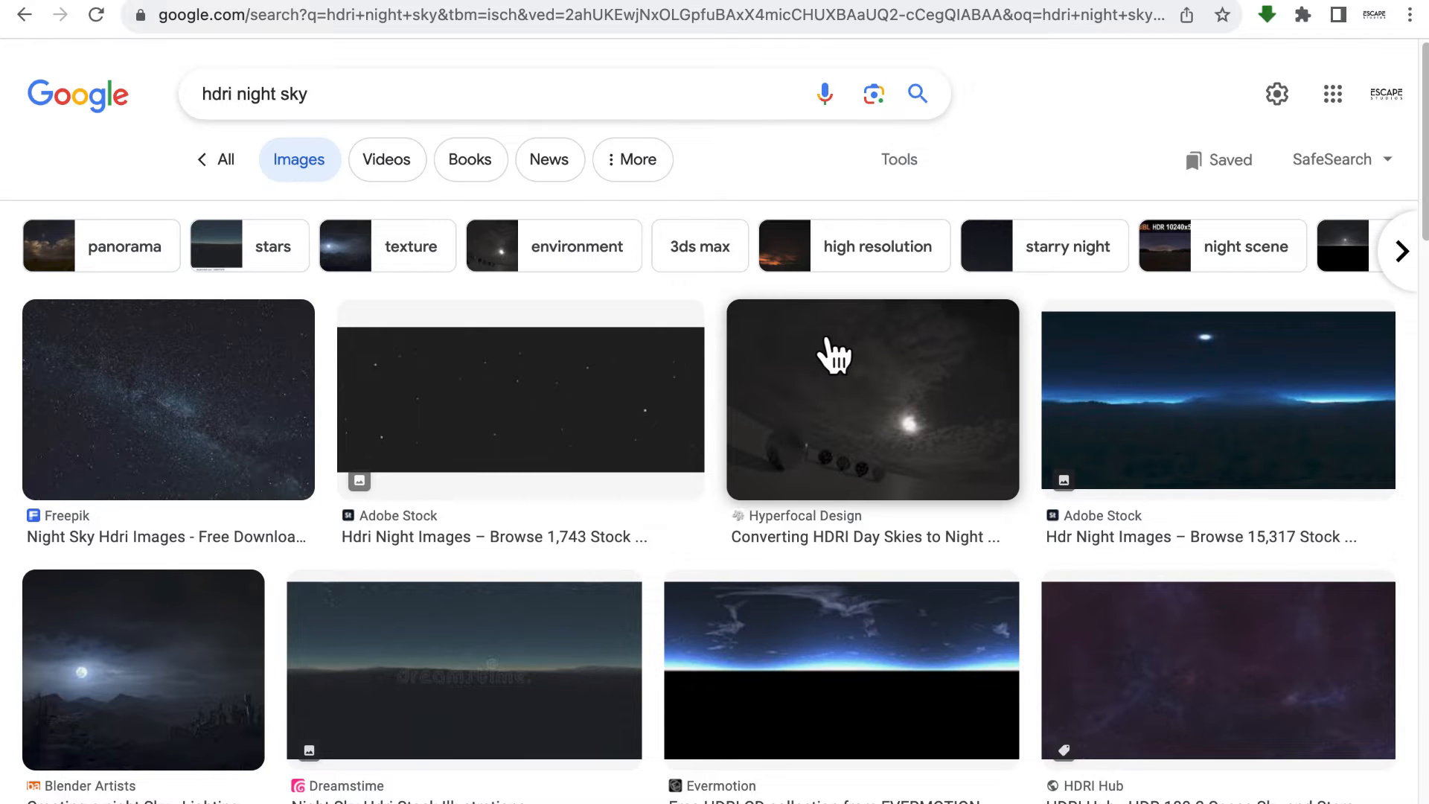
pyautogui.moveTo(837, 290)
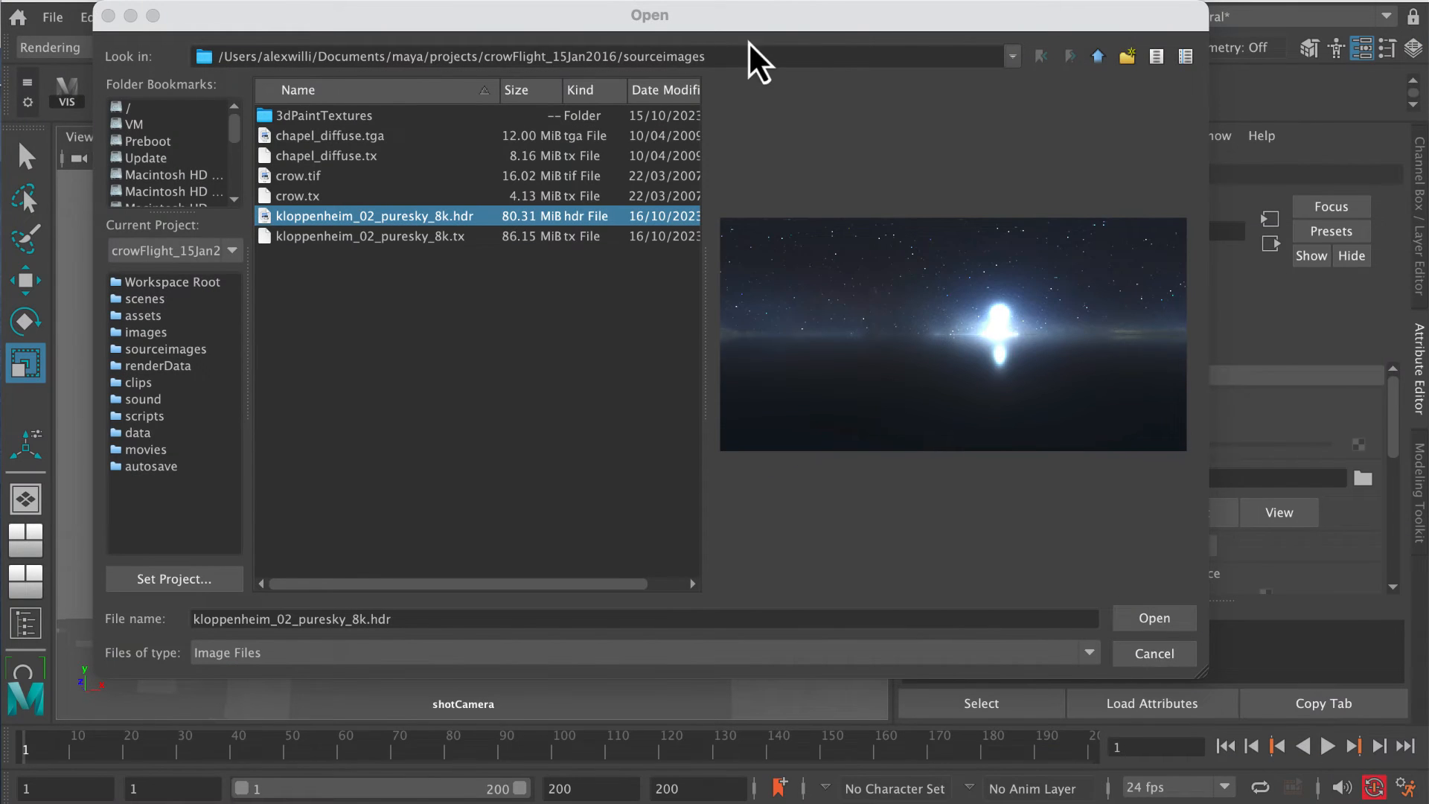
pyautogui.moveTo(1049, 602)
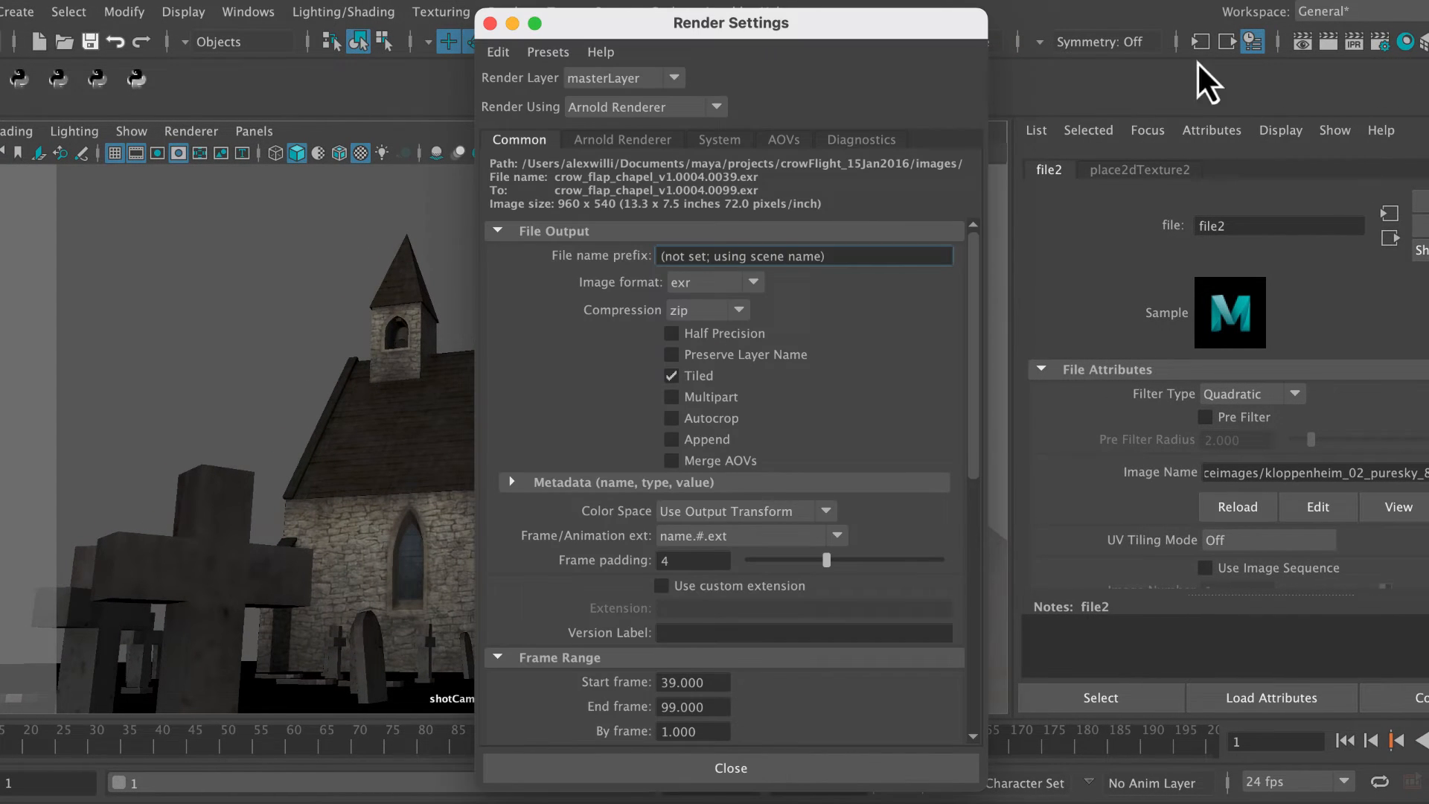
pyautogui.moveTo(761, 292)
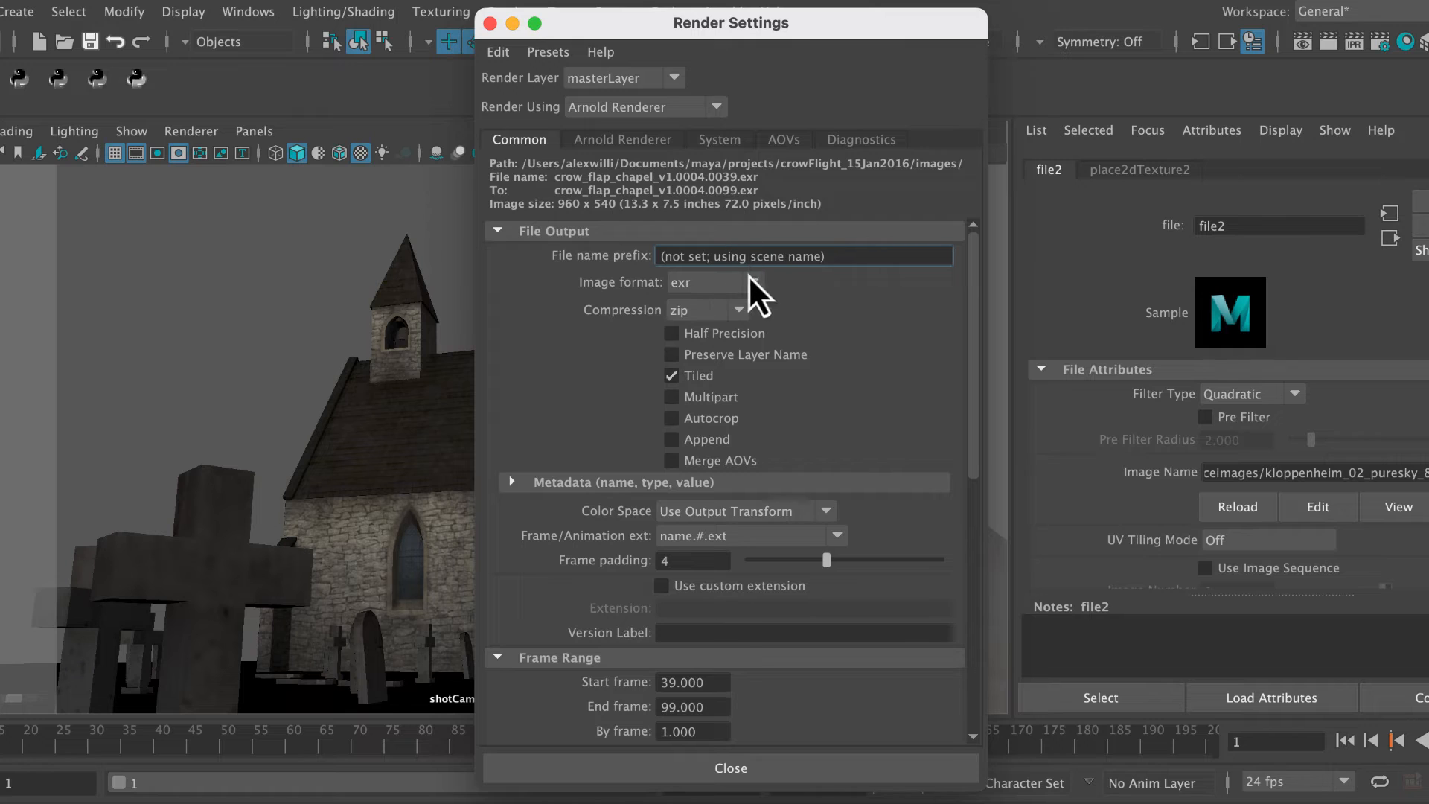
pyautogui.moveTo(766, 315)
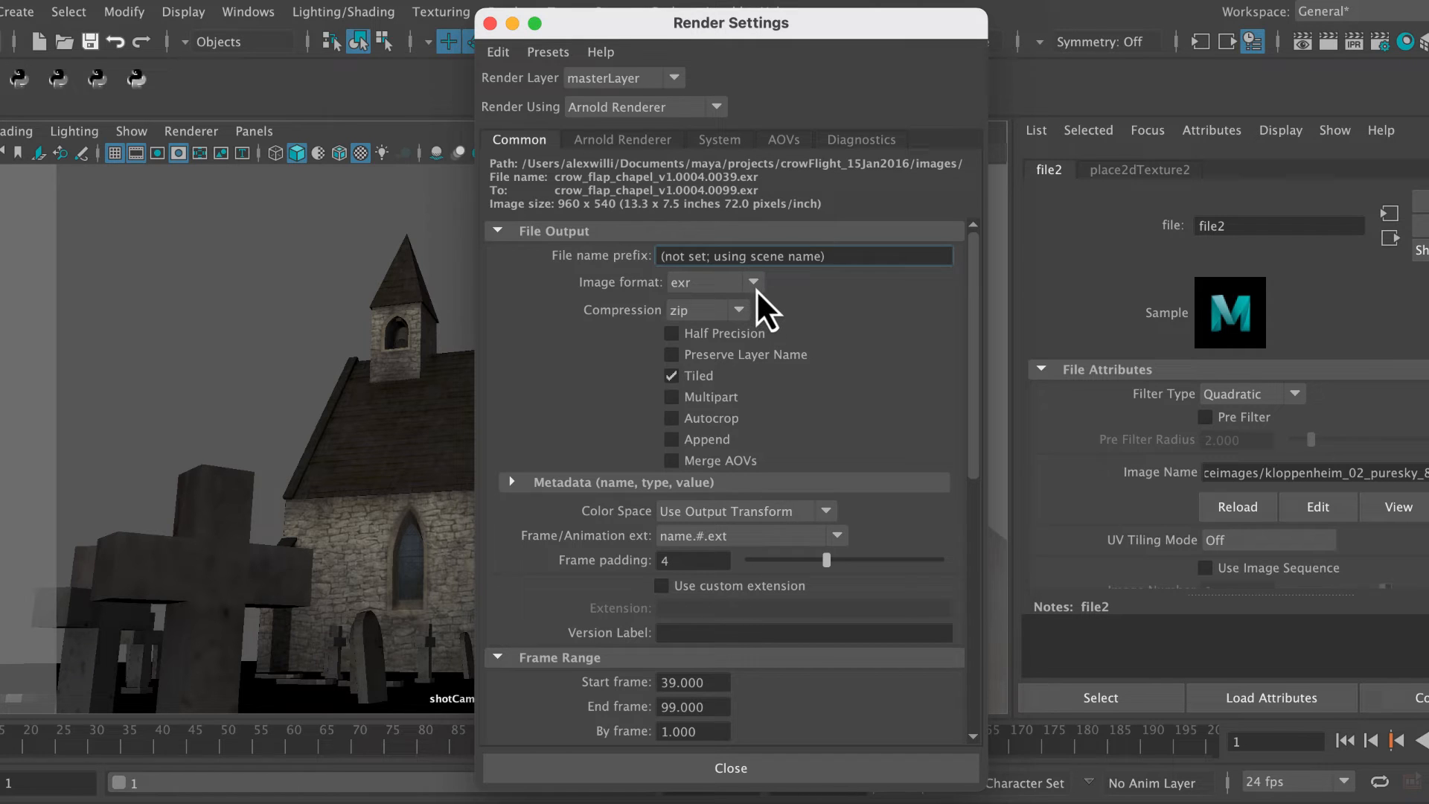
# Set the render output format to JPEG and keep Arnold as the rendering engine.
pyautogui.click(752, 282)
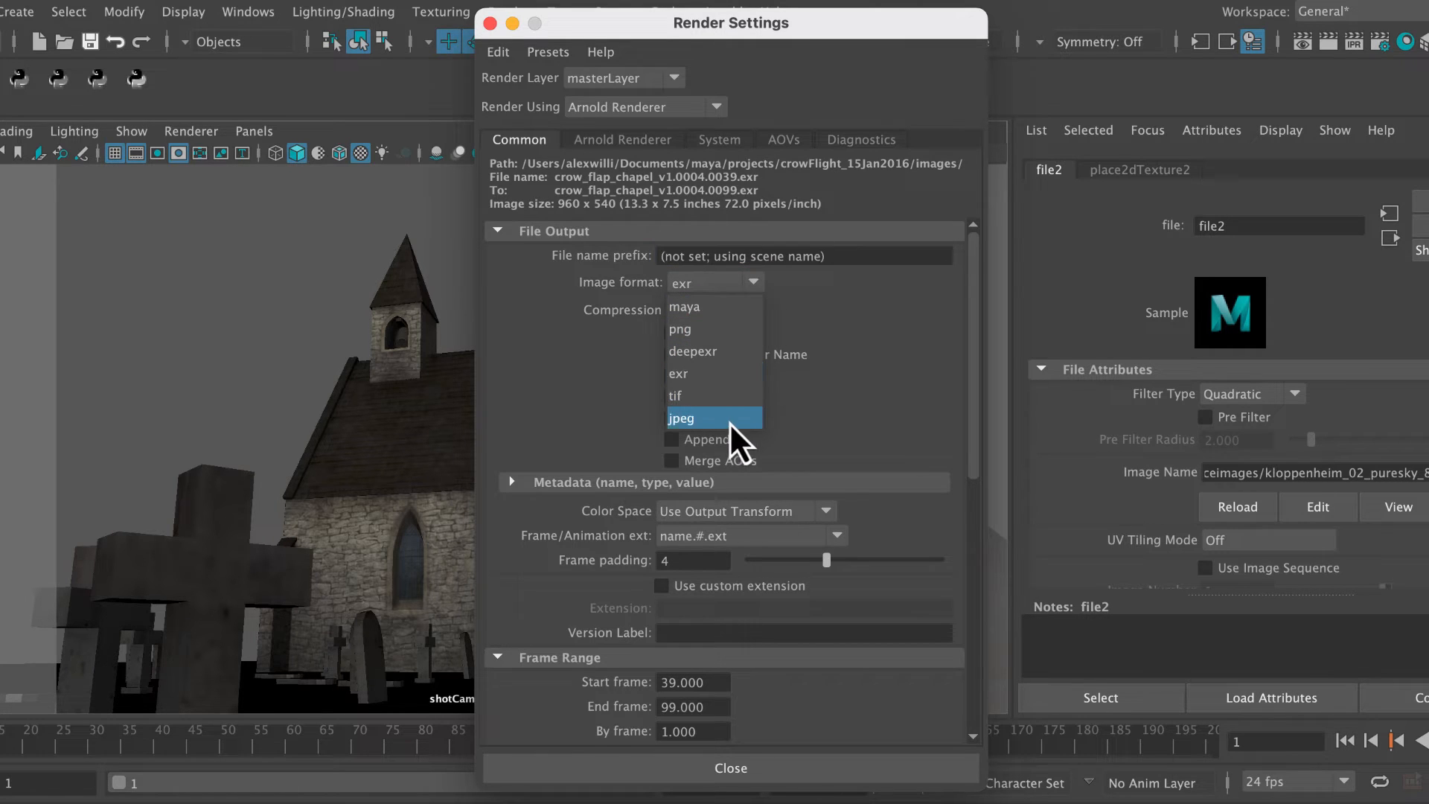
pyautogui.click(682, 417)
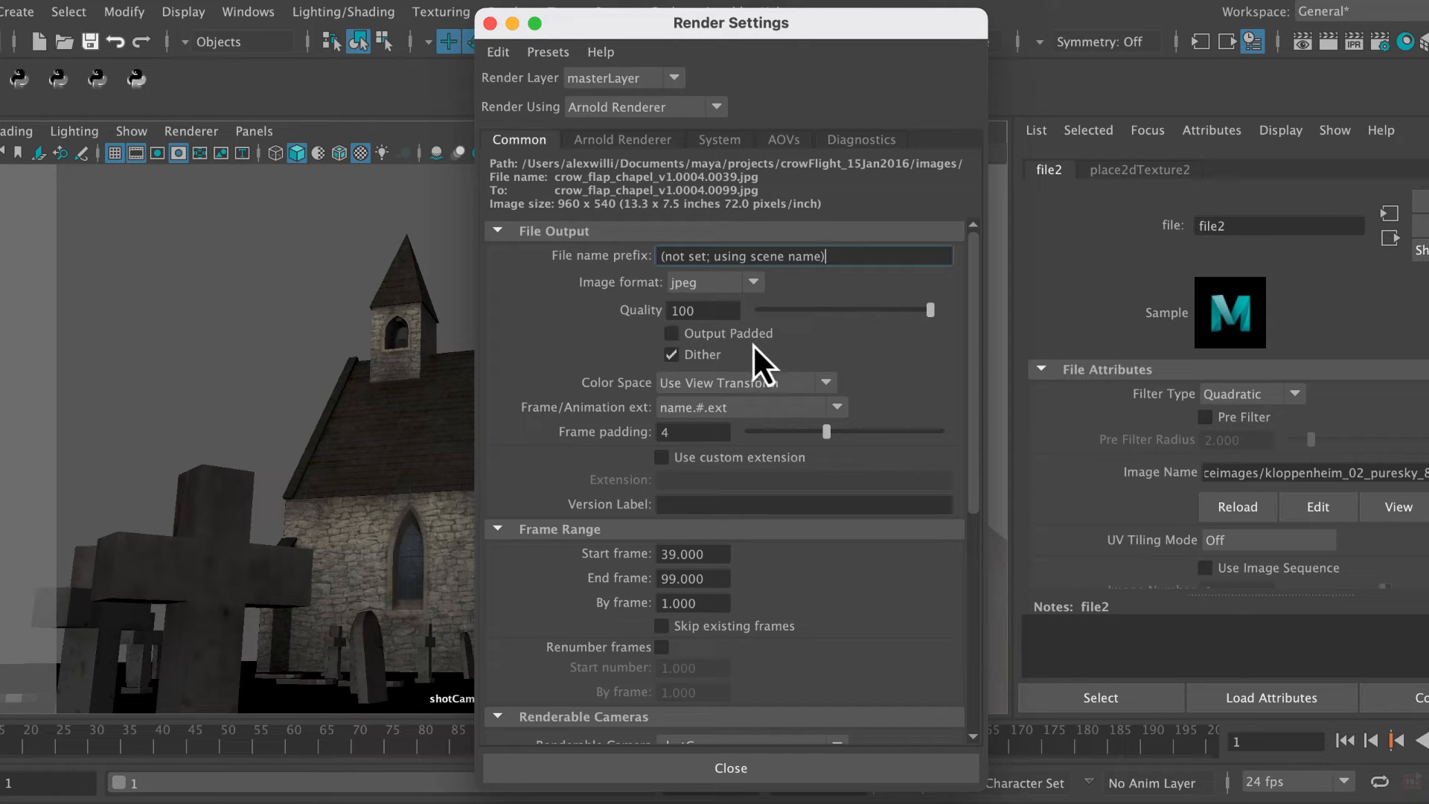
pyautogui.moveTo(780, 424)
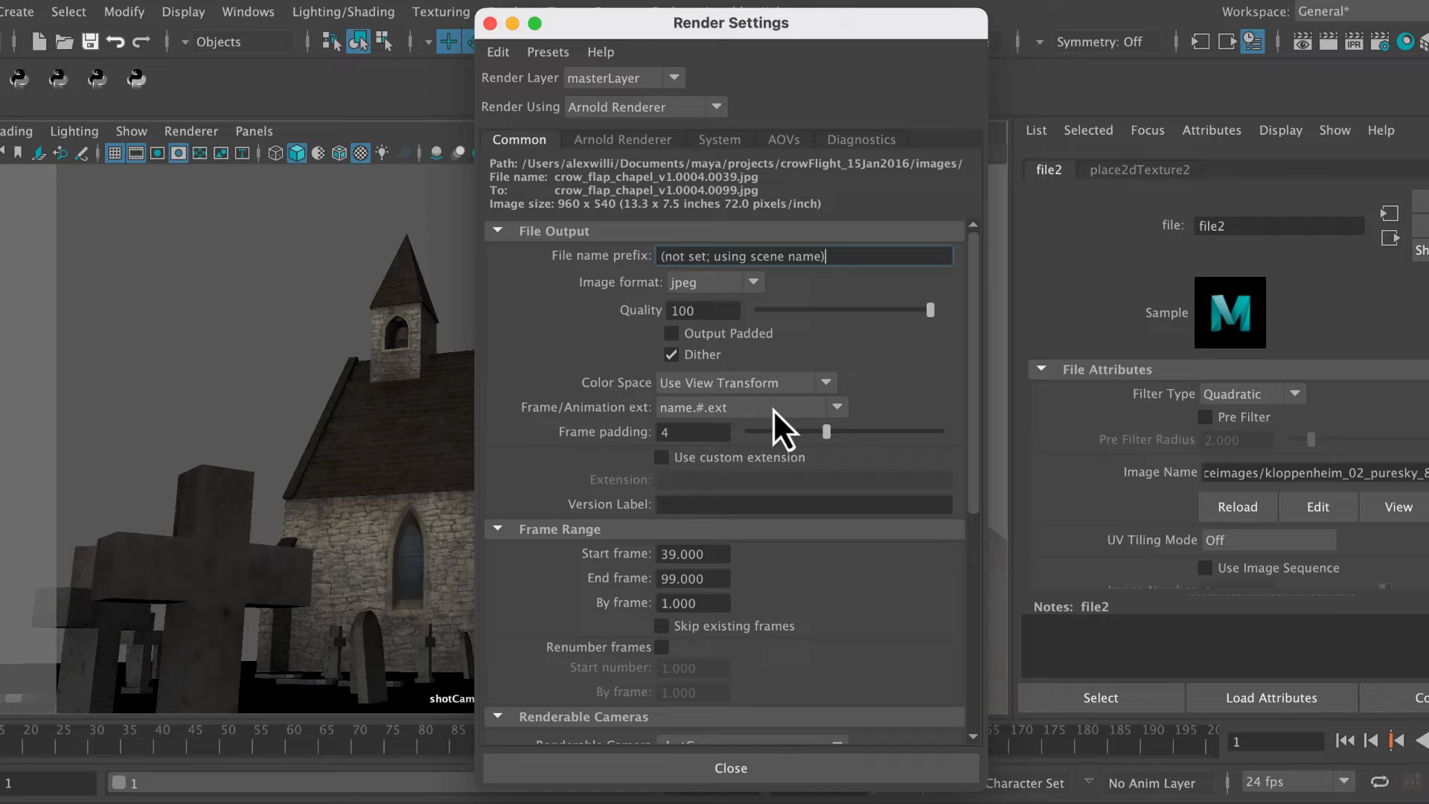
pyautogui.click(498, 51)
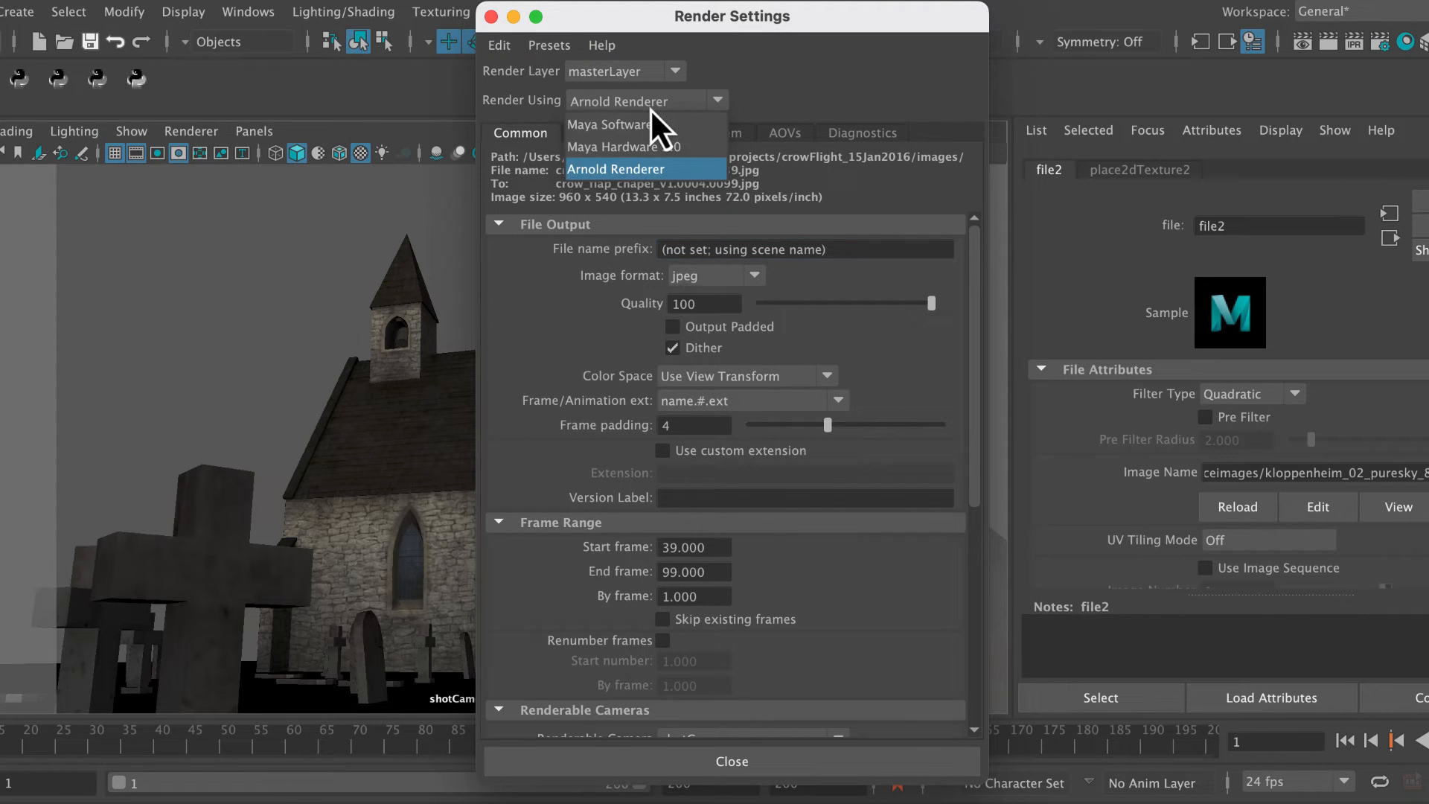
pyautogui.click(616, 169)
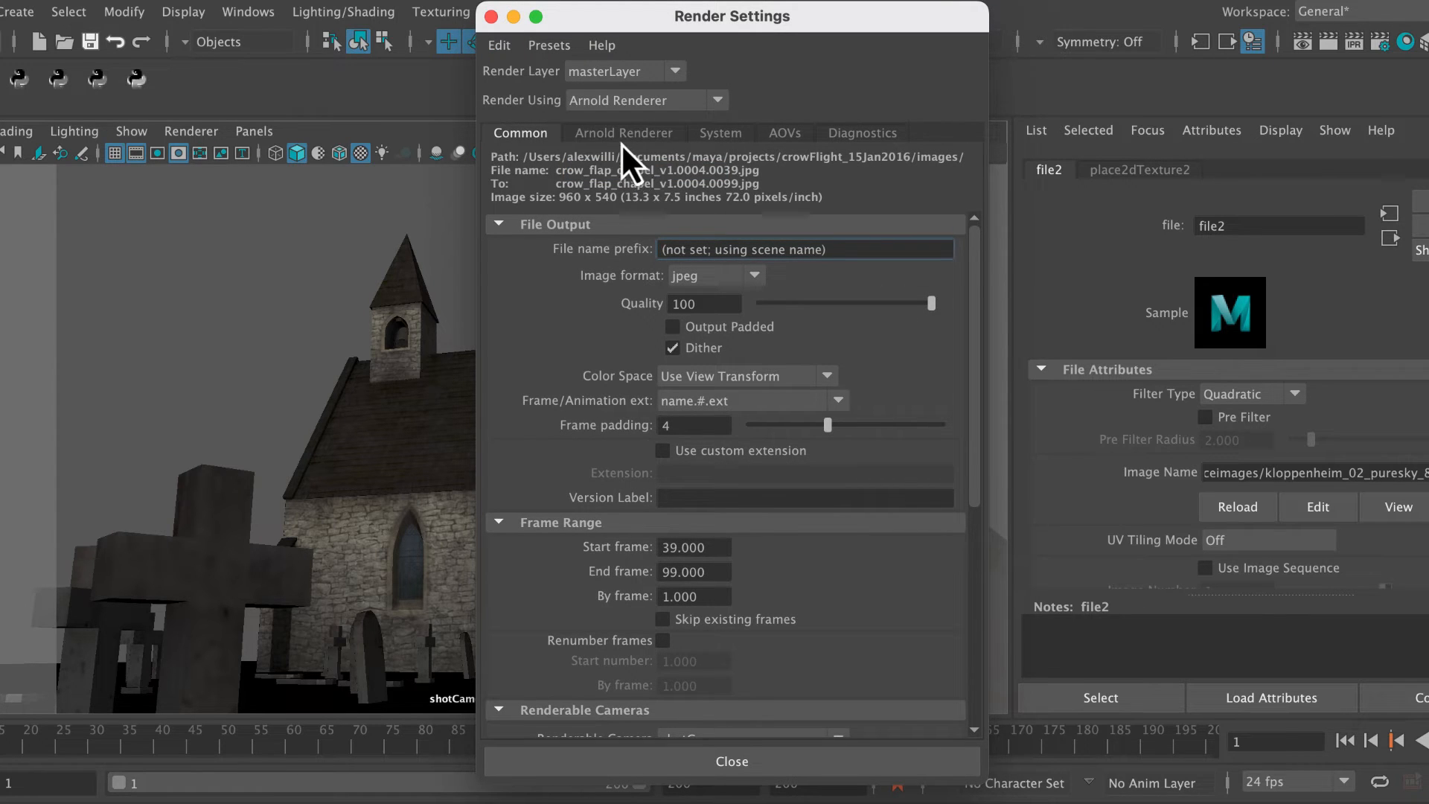
pyautogui.moveTo(798, 374)
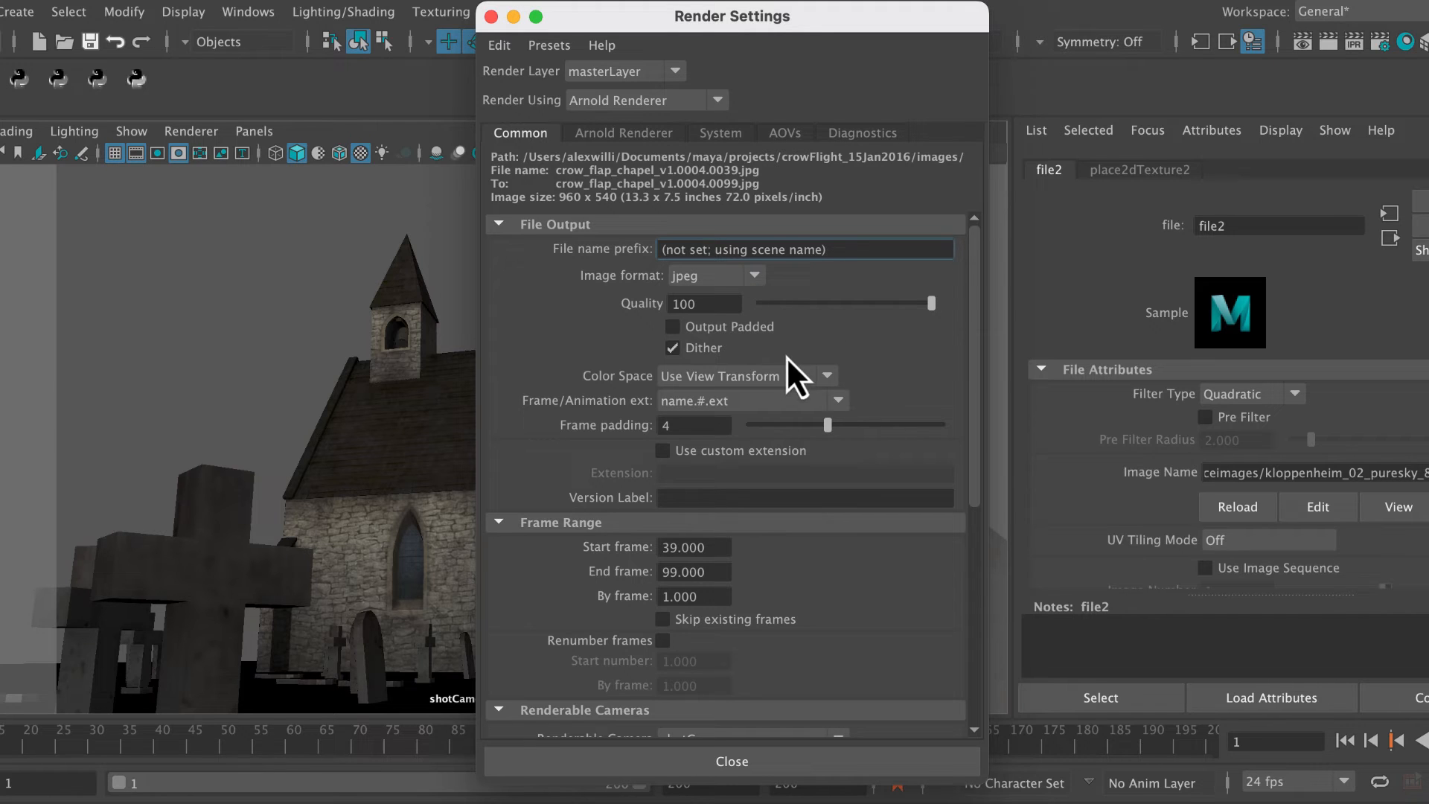
# Confirm frames 39–99, shotCamera and the HD_540 960×540 size, then close Render Settings.
pyautogui.scroll(-3)
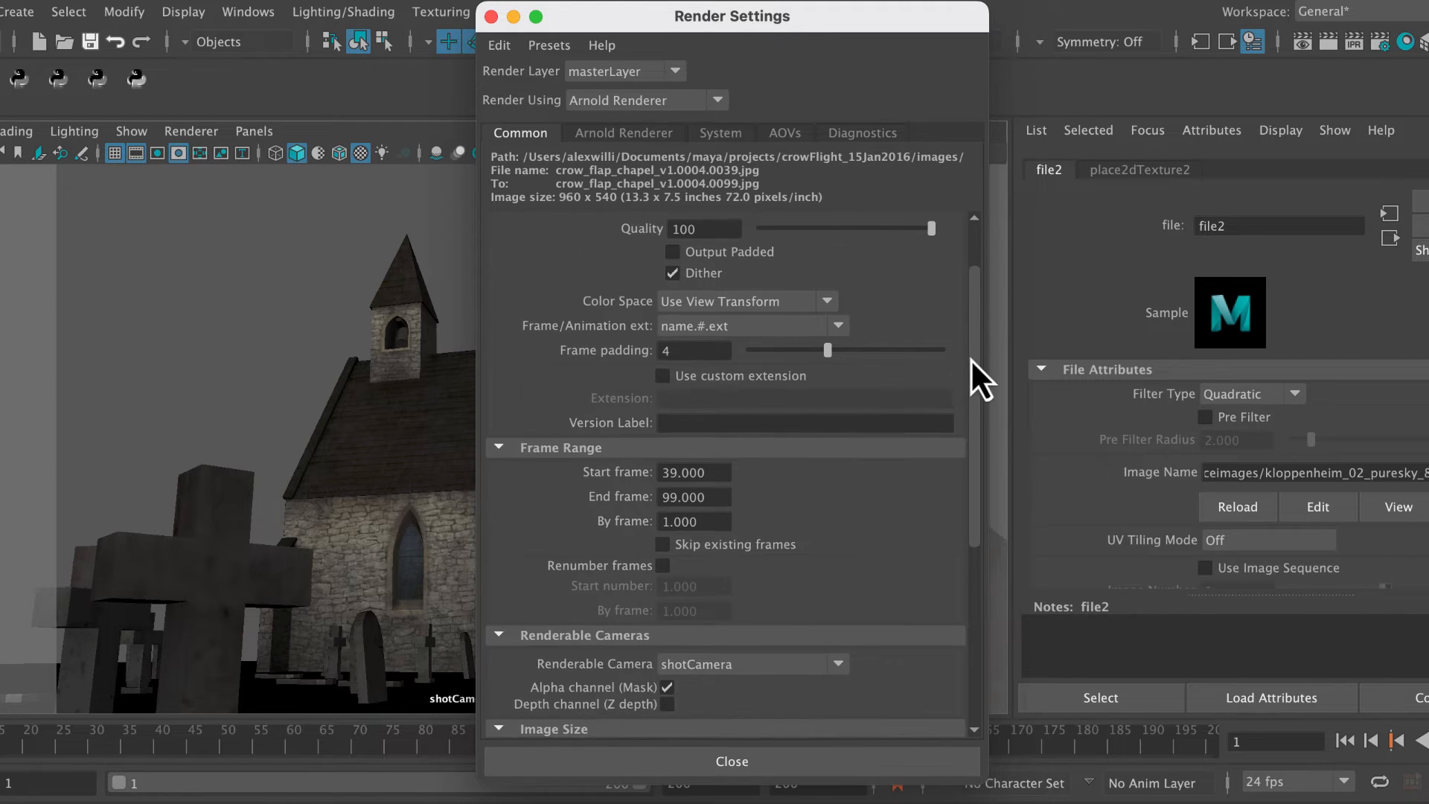
pyautogui.scroll(-3)
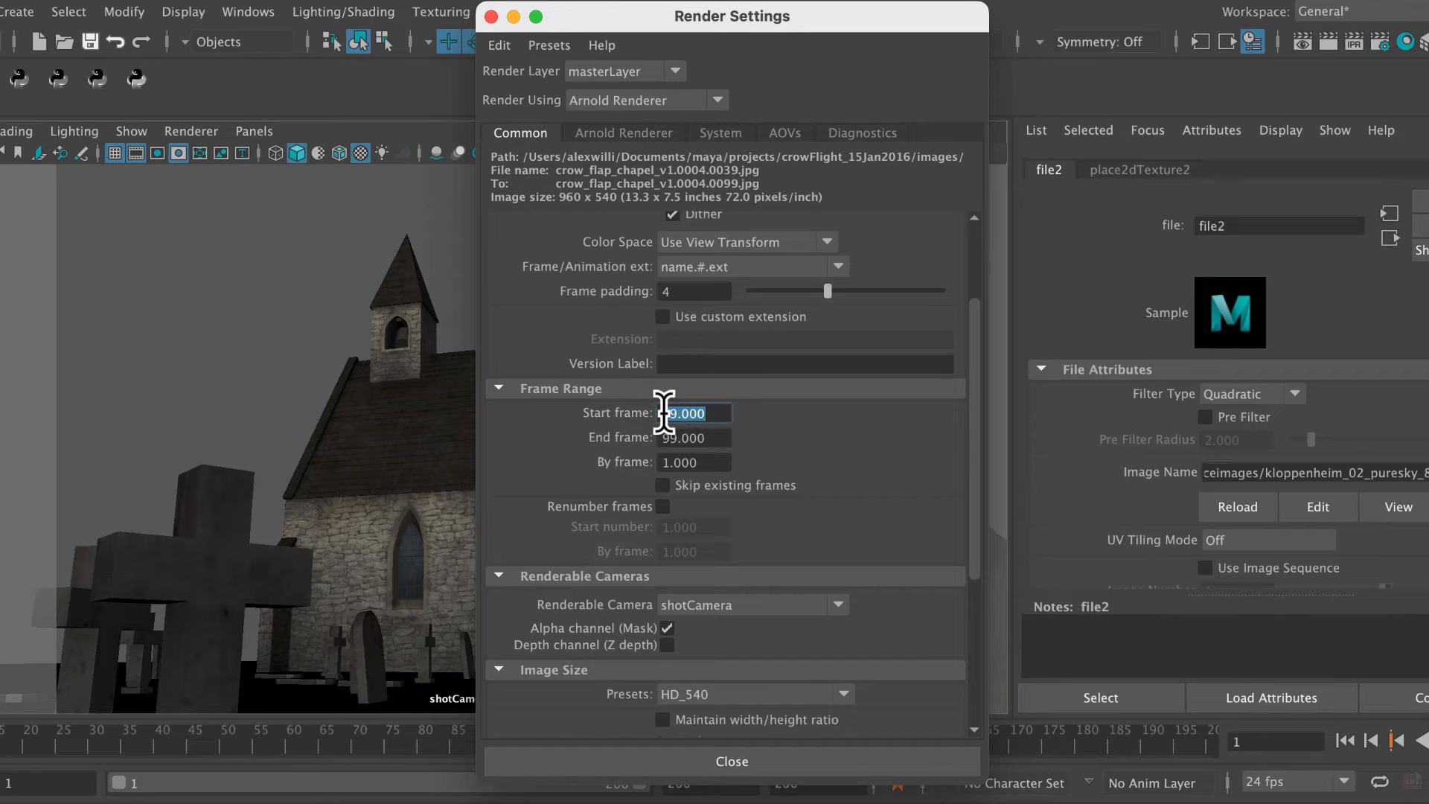
pyautogui.scroll(-3)
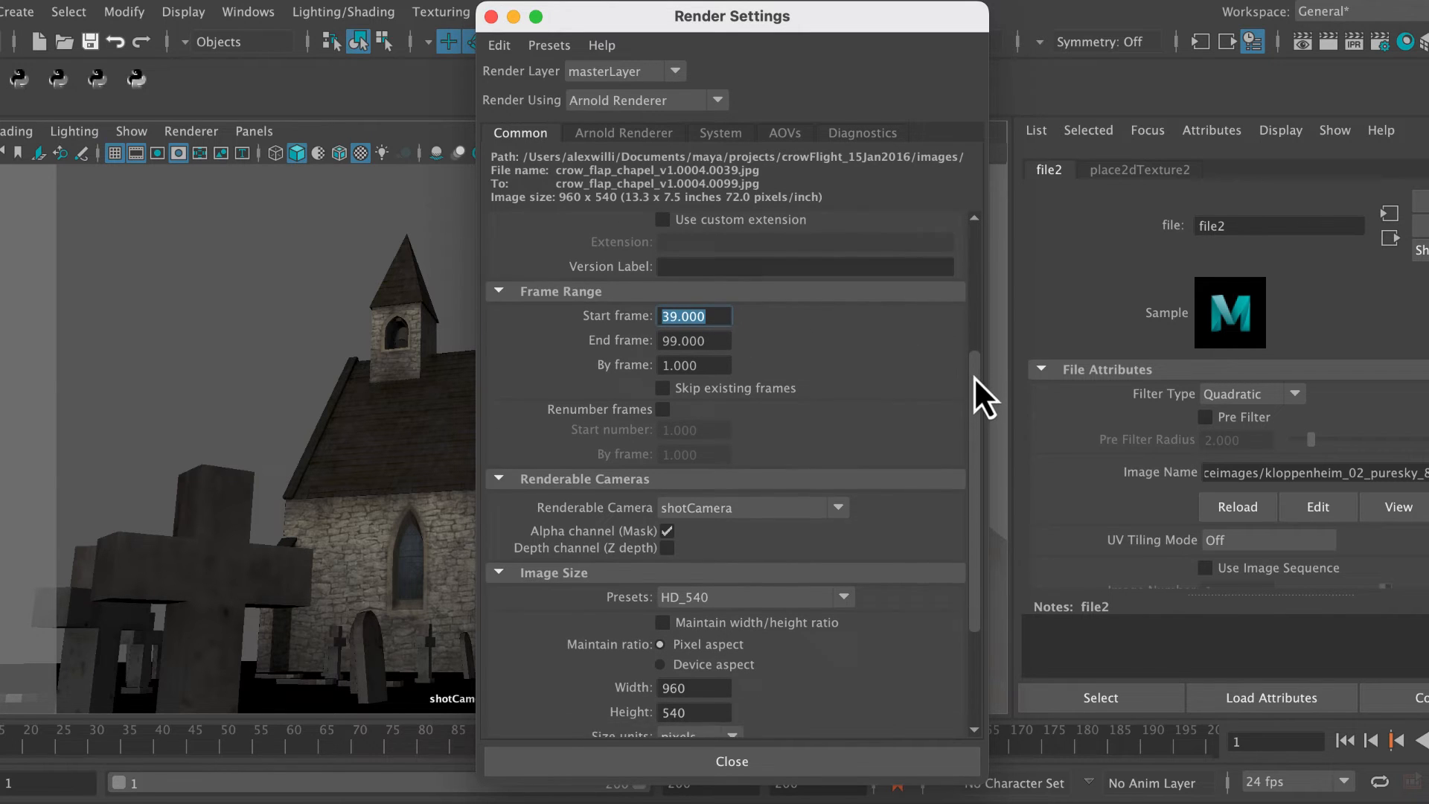
pyautogui.scroll(-3)
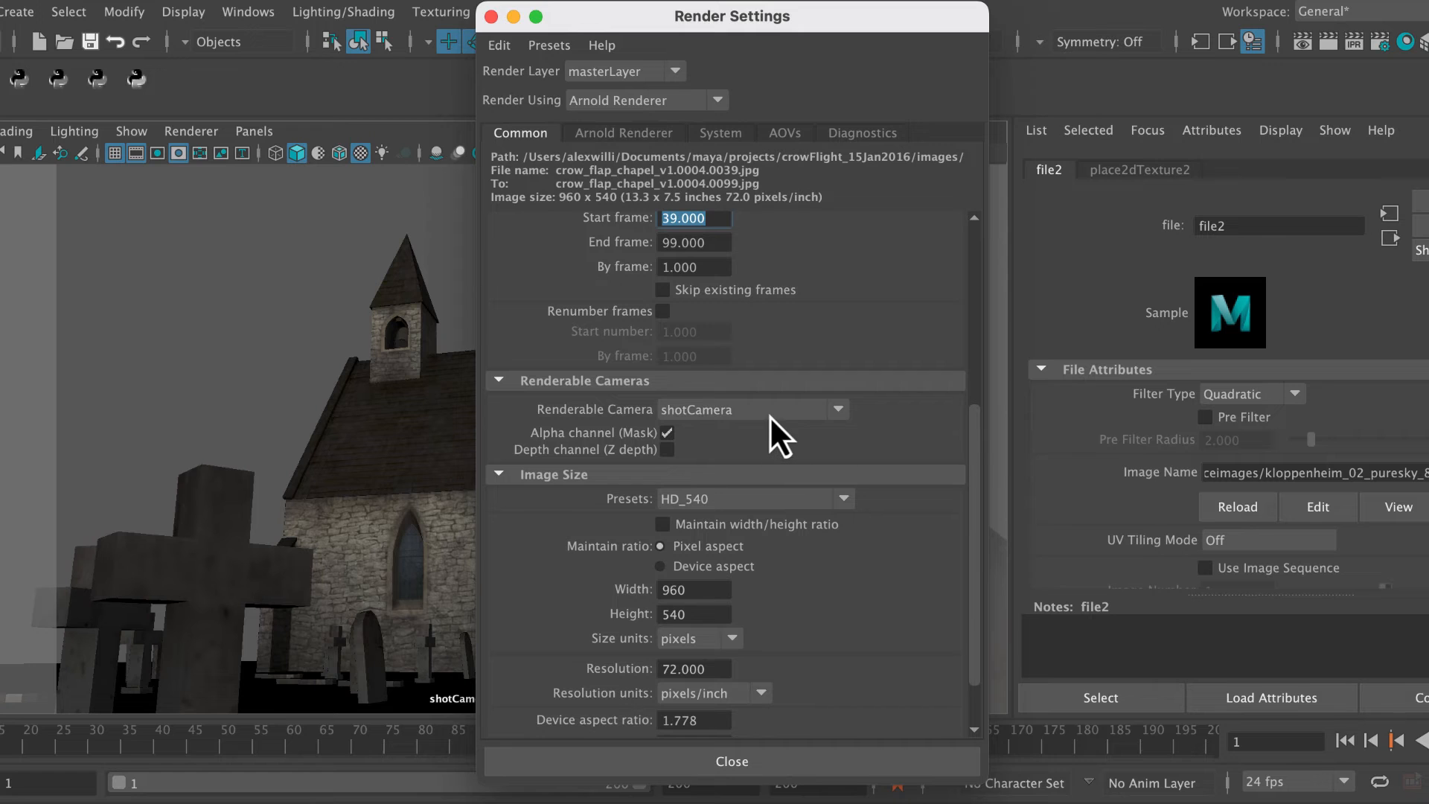
pyautogui.scroll(-3)
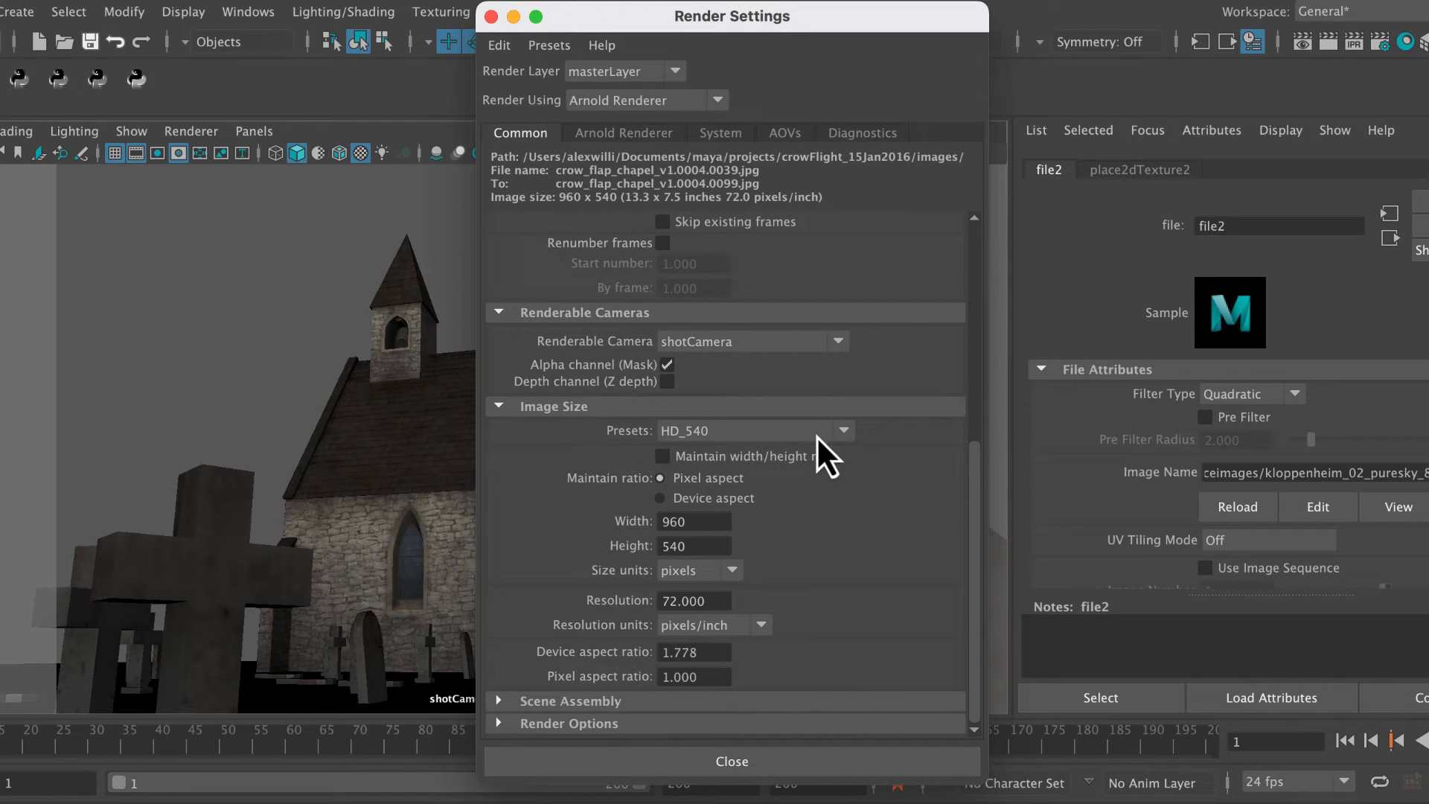
pyautogui.moveTo(862, 538)
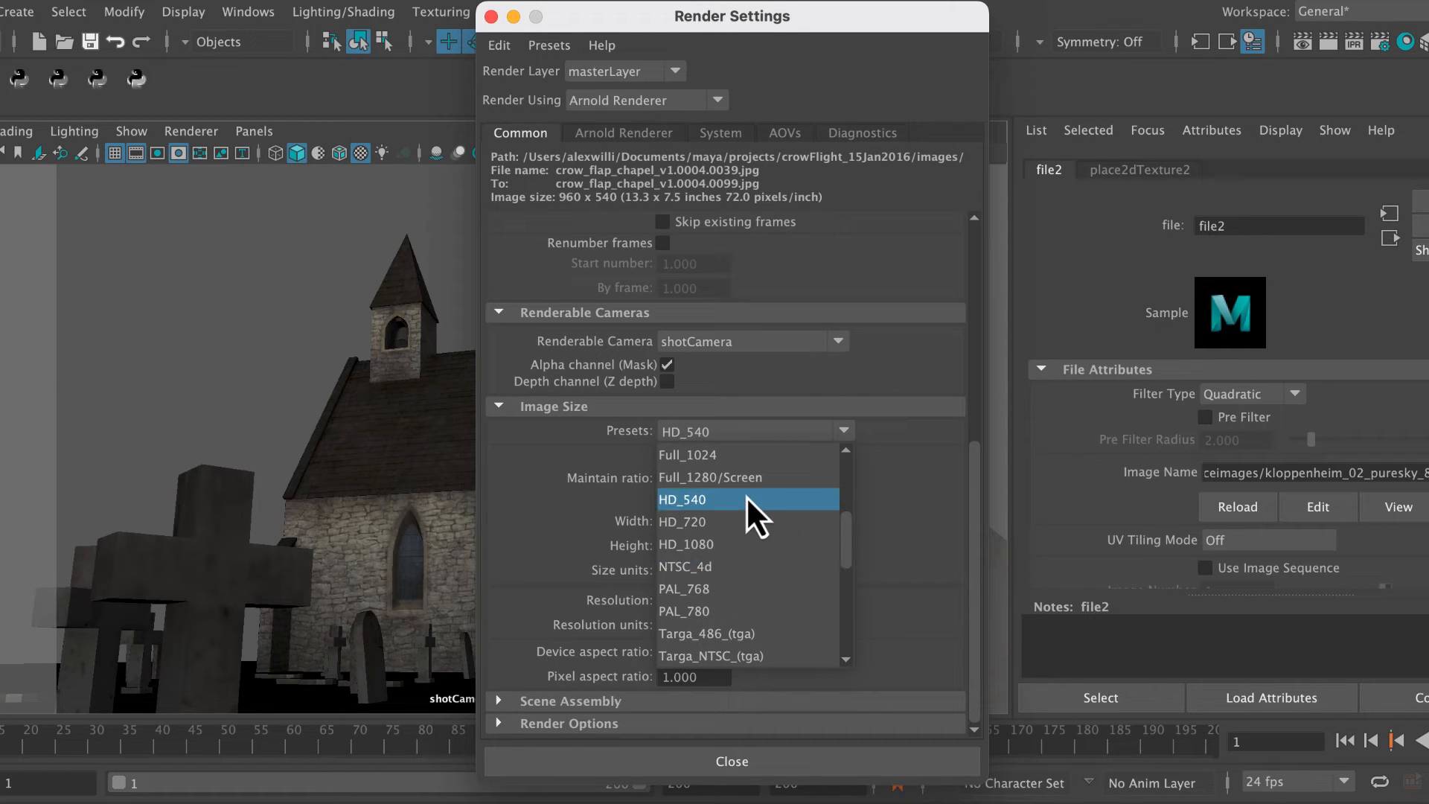
pyautogui.click(682, 499)
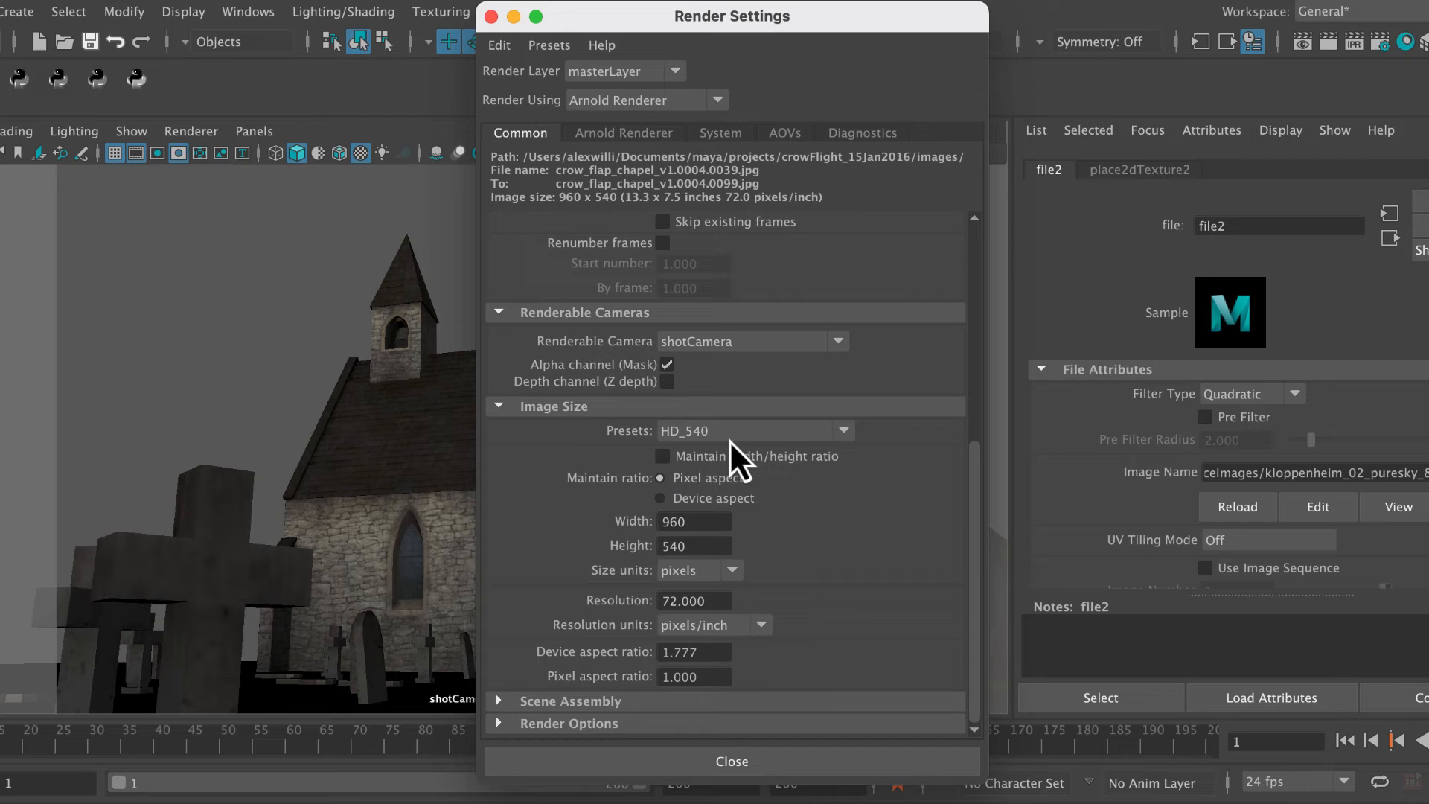
pyautogui.moveTo(811, 775)
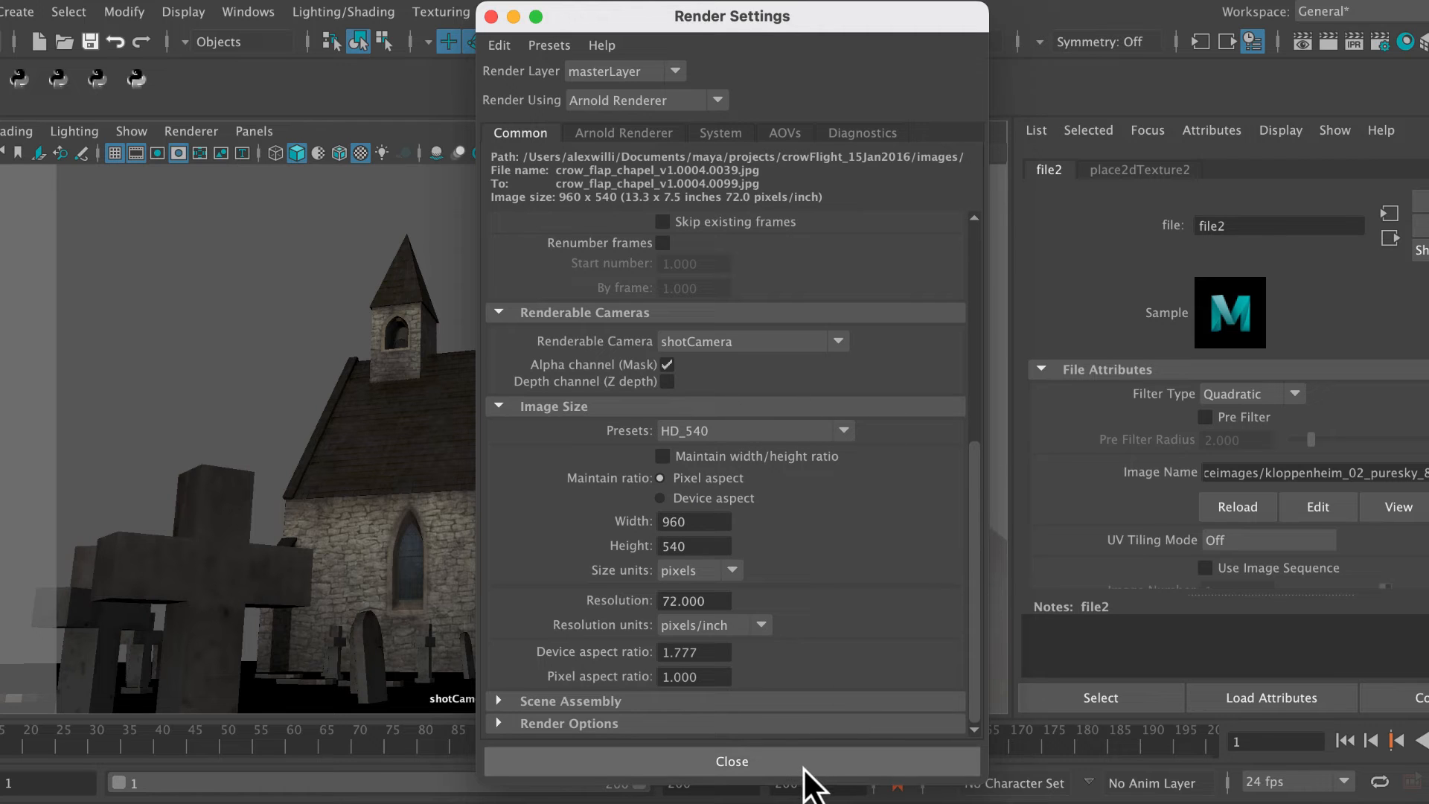
pyautogui.click(732, 761)
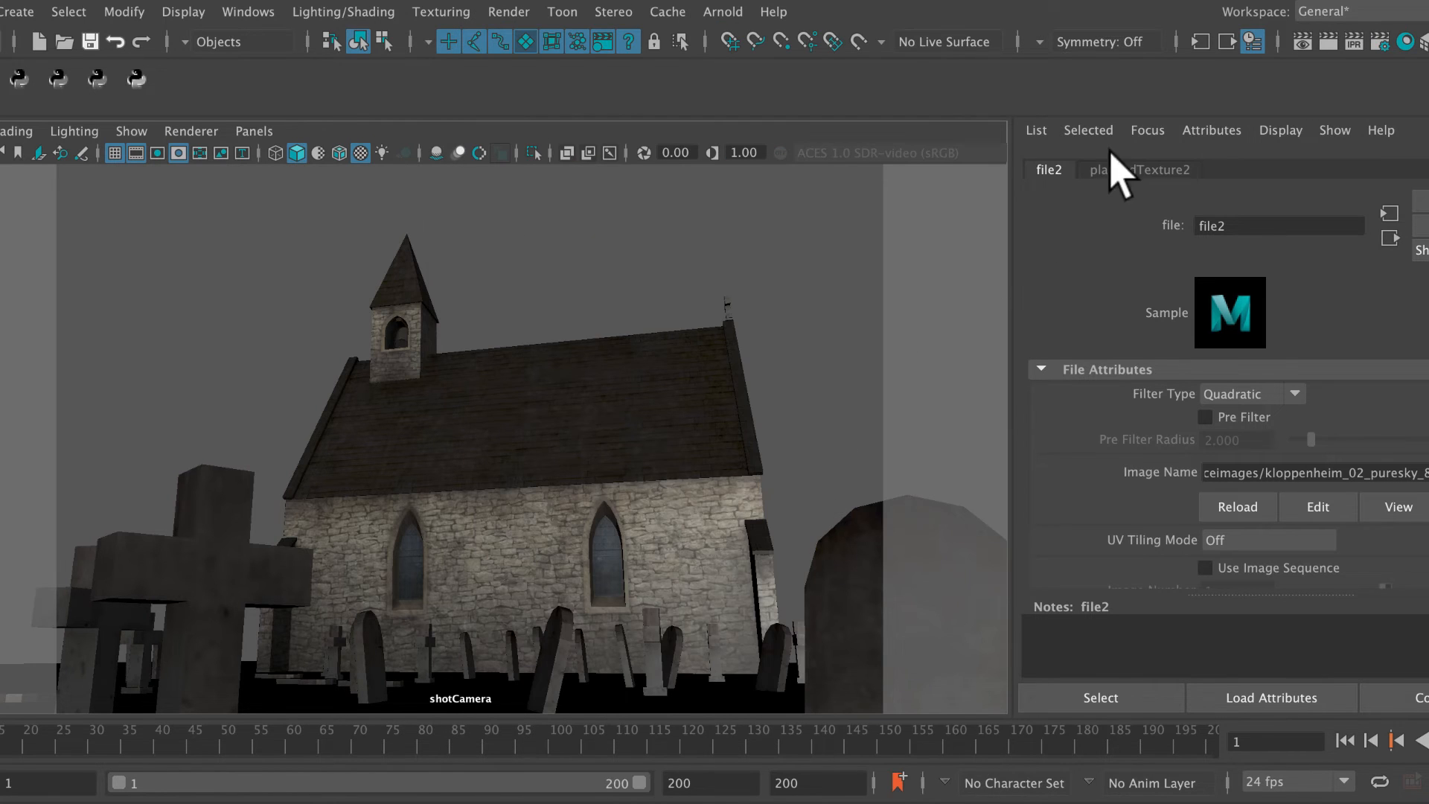
pyautogui.moveTo(1335, 68)
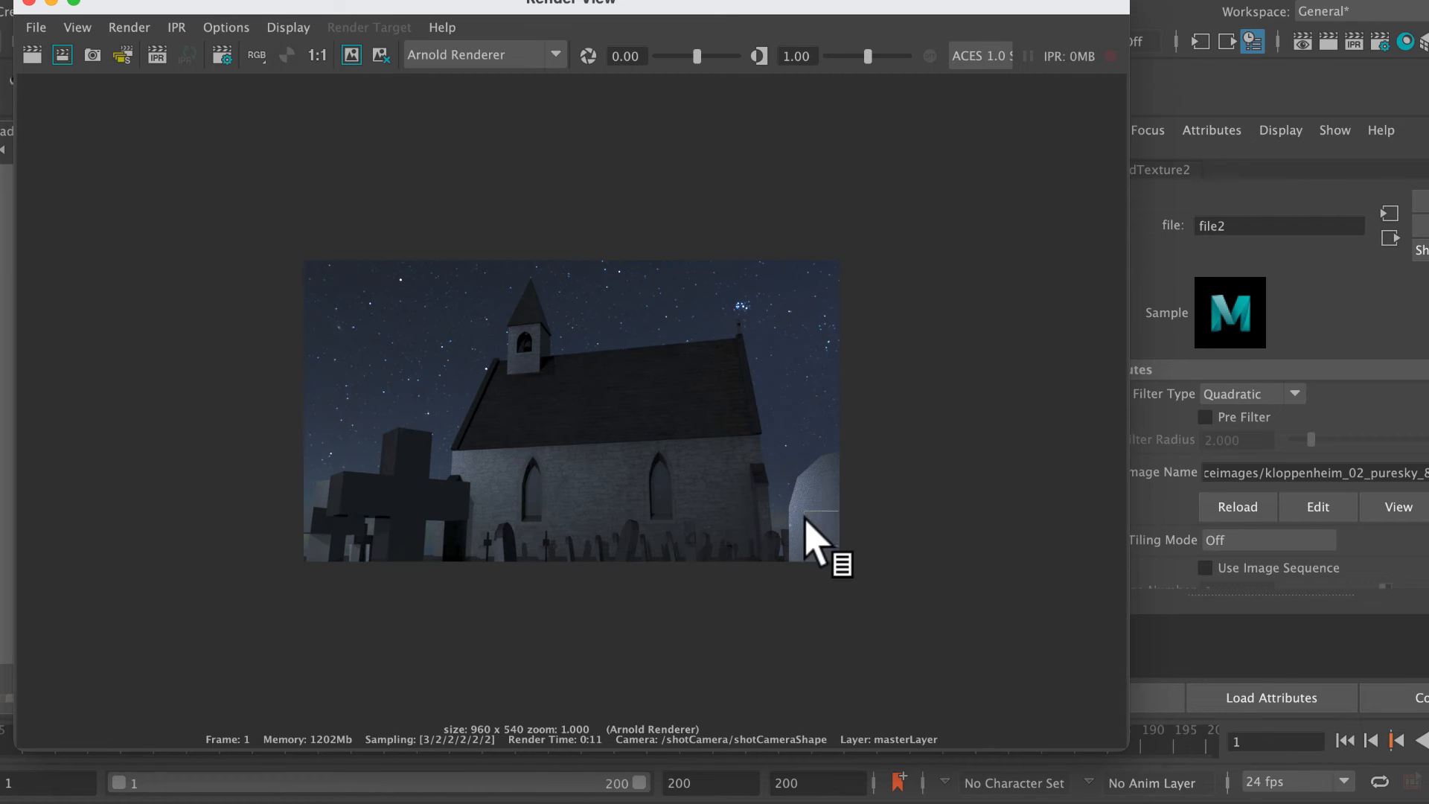
pyautogui.moveTo(821, 511)
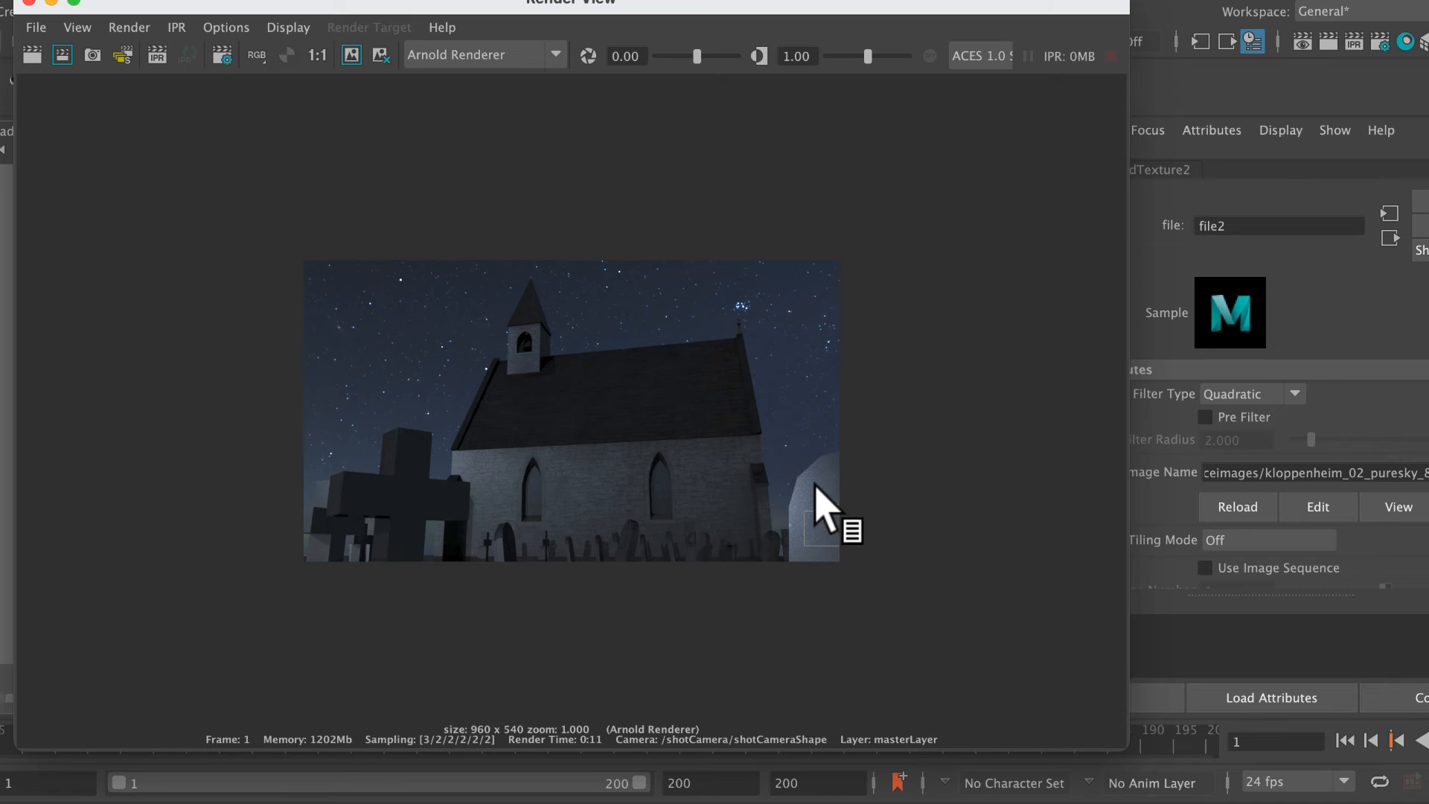
pyautogui.moveTo(816, 36)
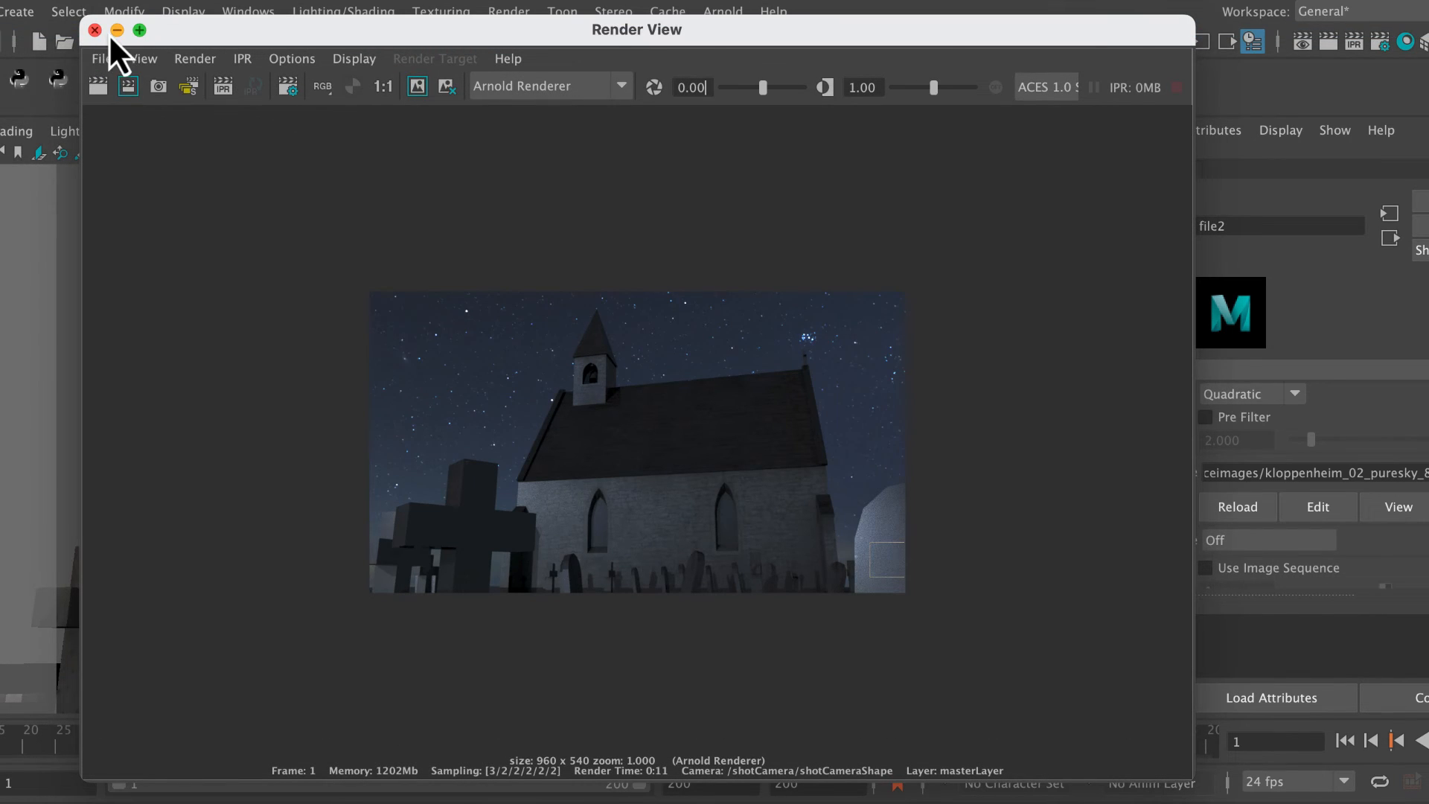
# Close Render View after inspecting the frame 1 chapel under the starry sky.
pyautogui.click(95, 30)
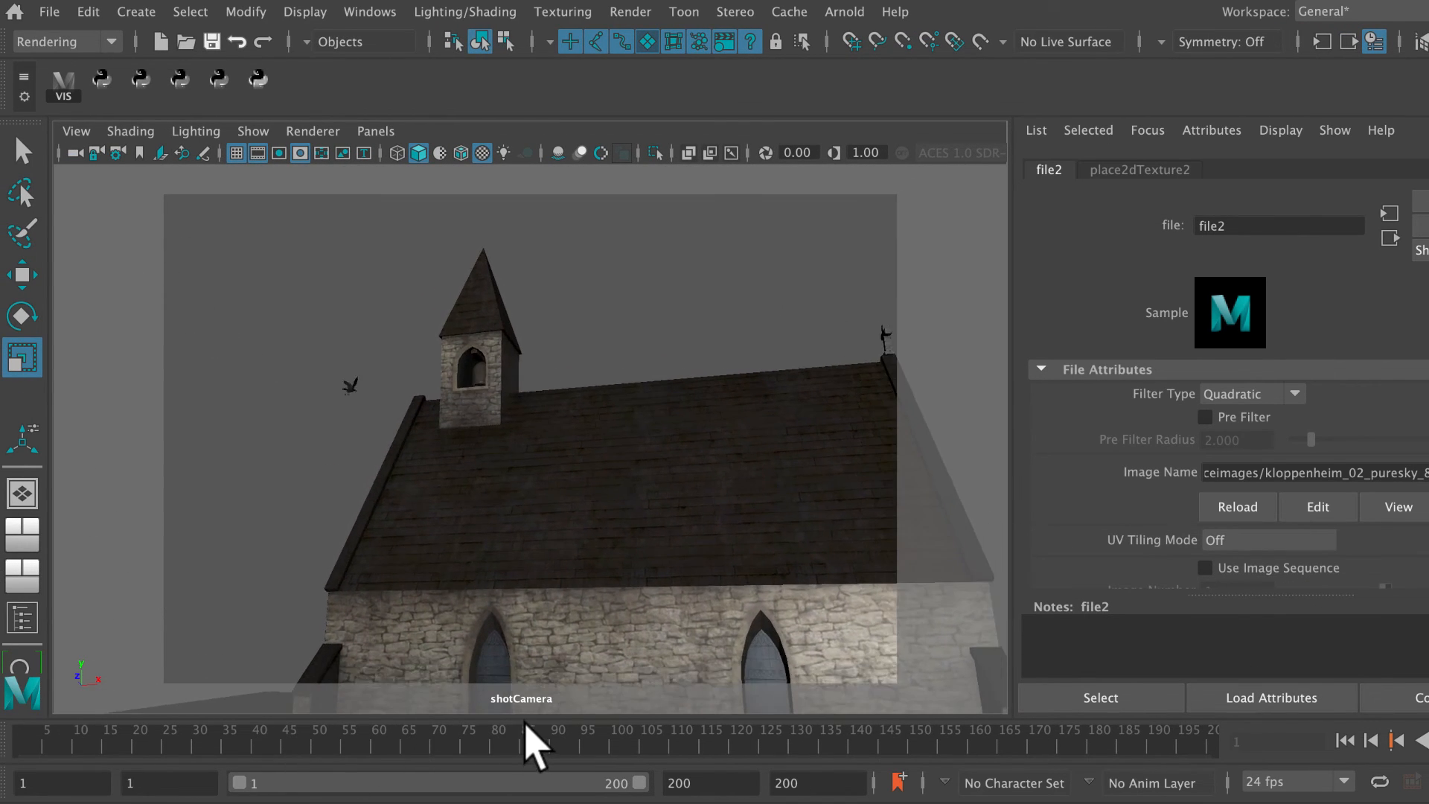
# Jump to frame 86, where the crow flies beside the chapel bell tower.
pyautogui.click(533, 744)
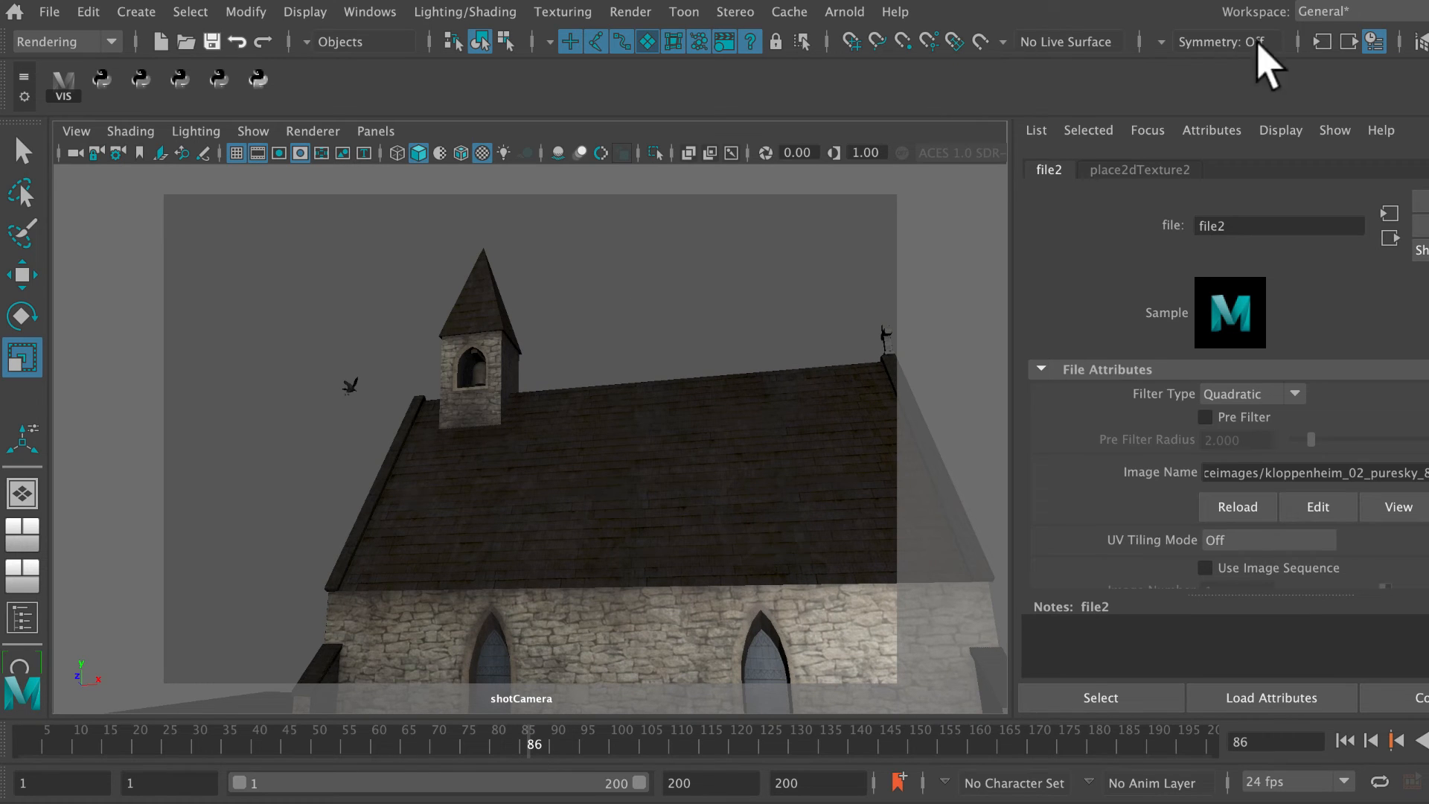
pyautogui.moveTo(1386, 27)
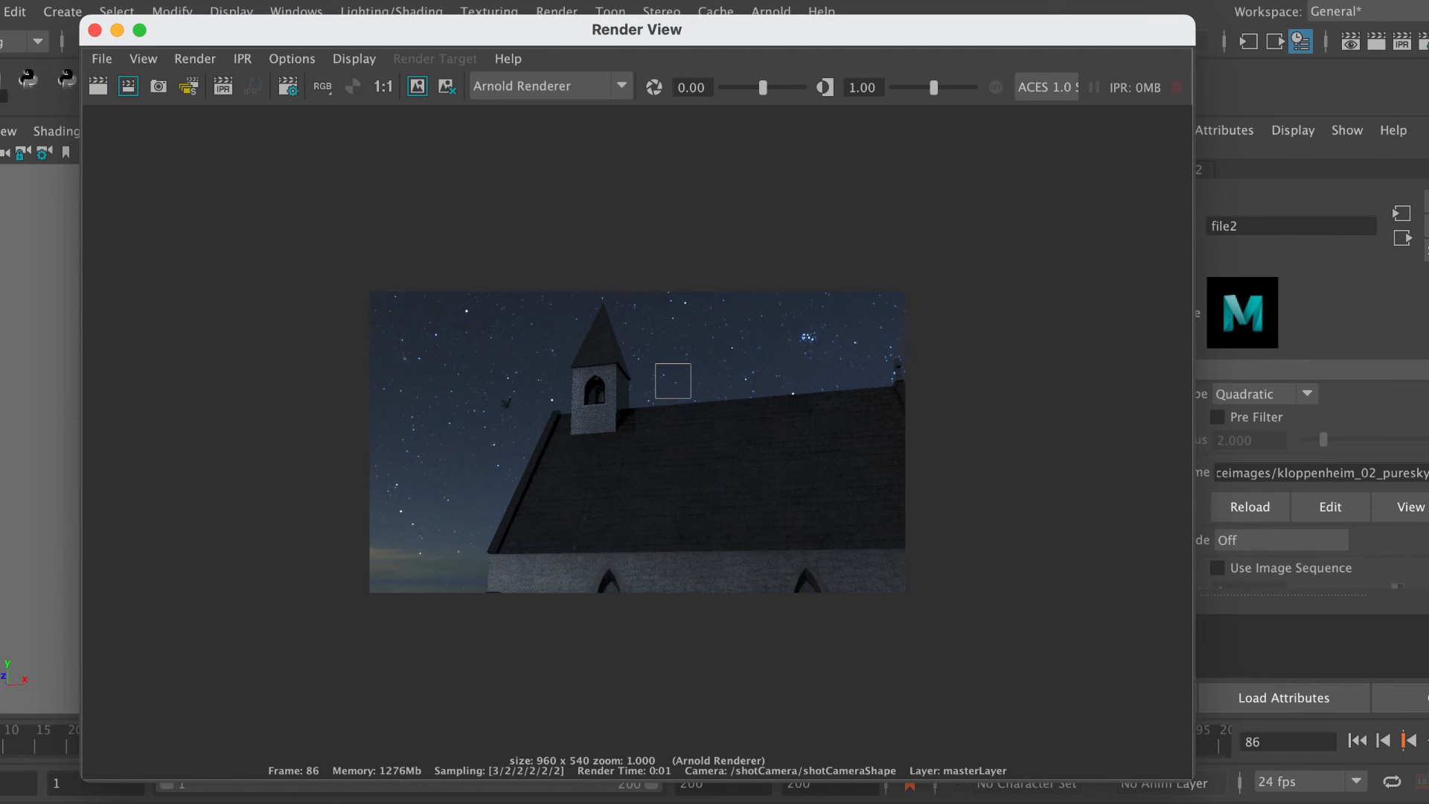
pyautogui.click(692, 88)
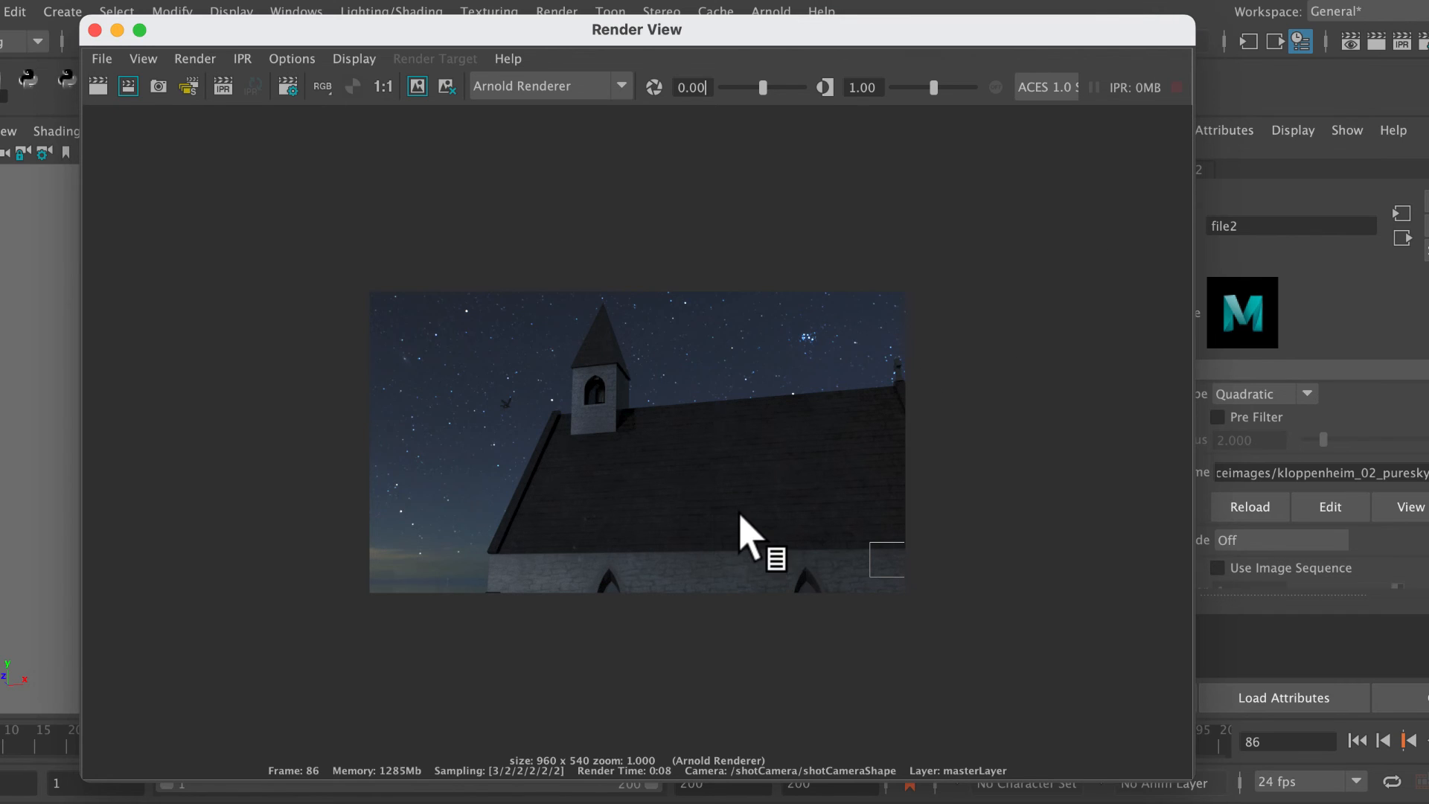
pyautogui.moveTo(742, 474)
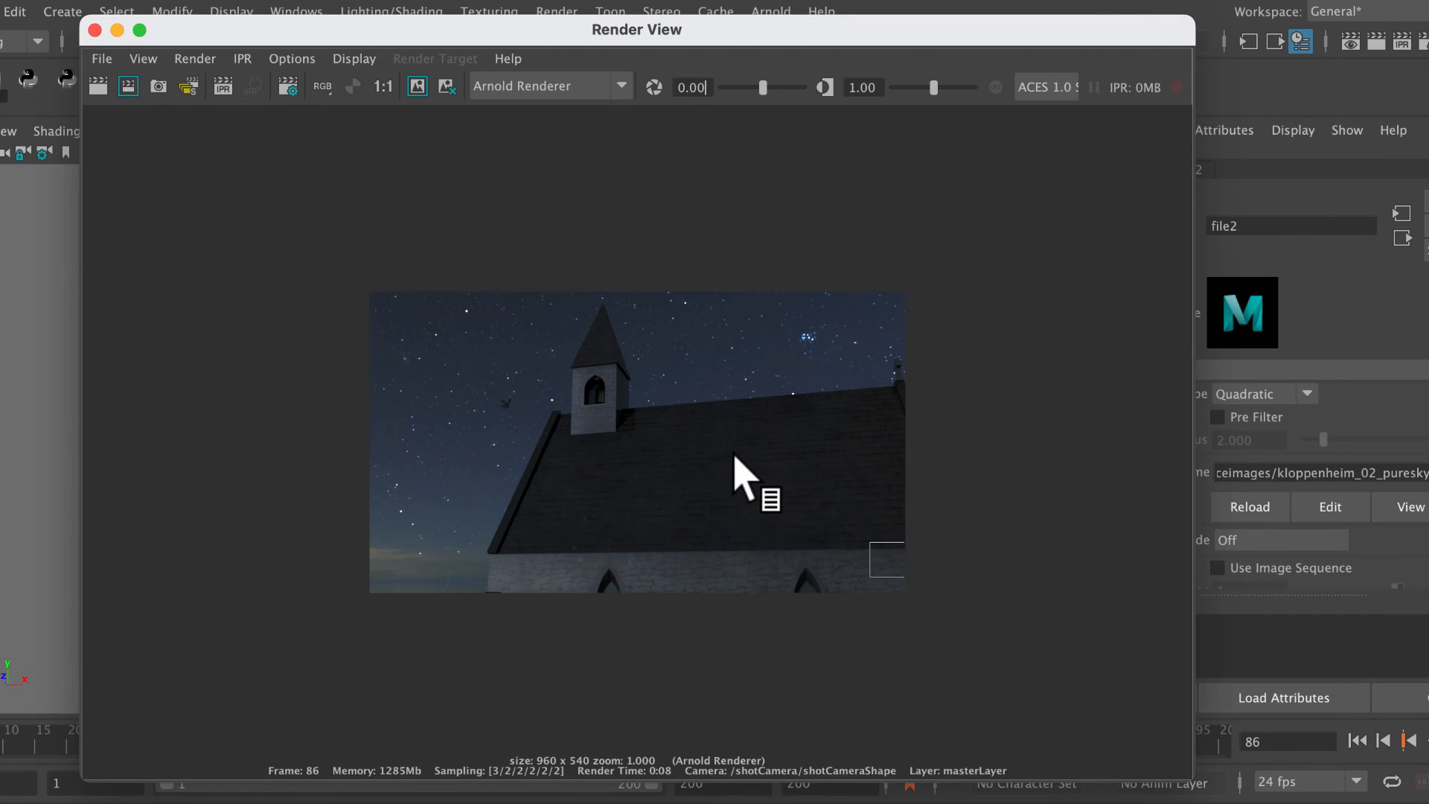
pyautogui.moveTo(730, 465)
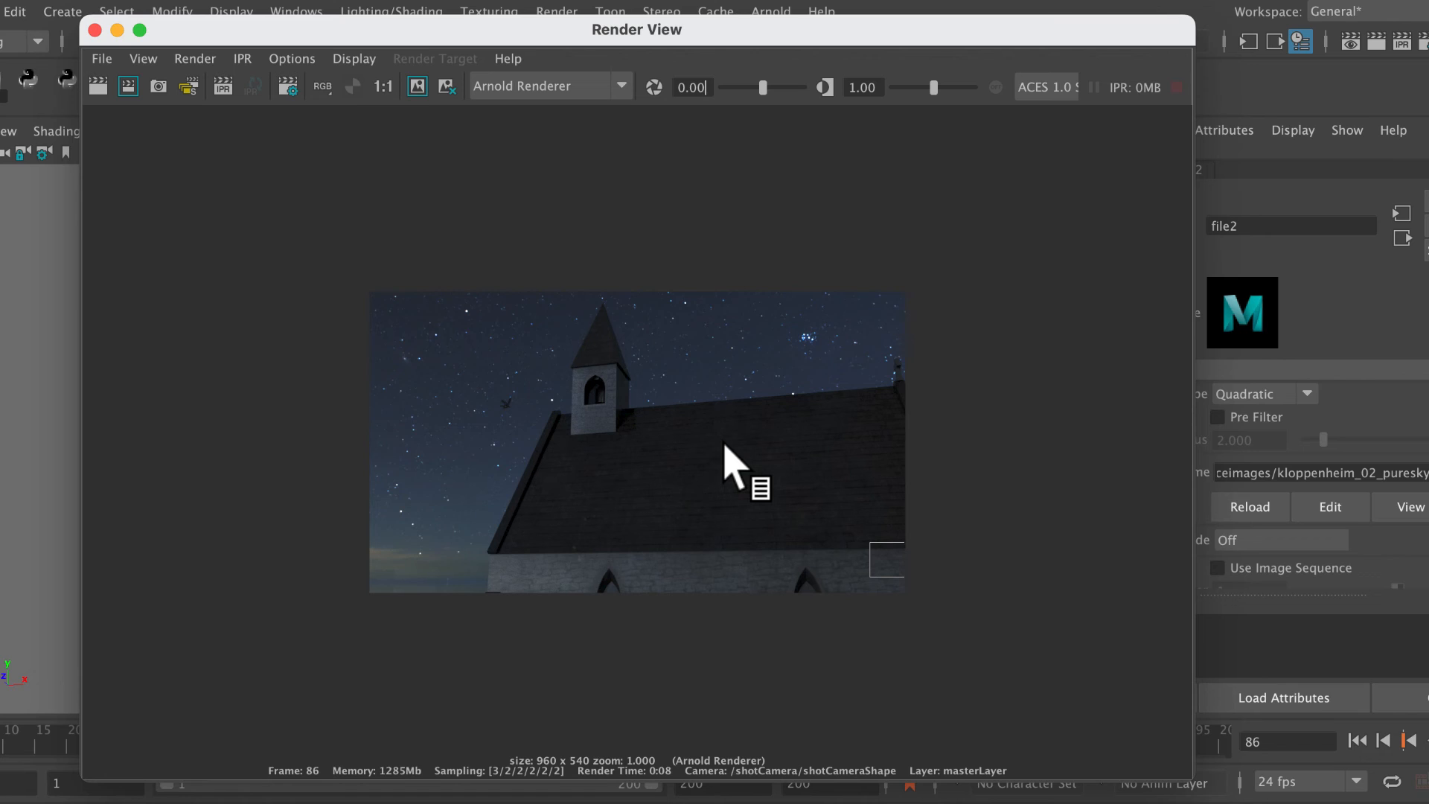
pyautogui.moveTo(729, 469)
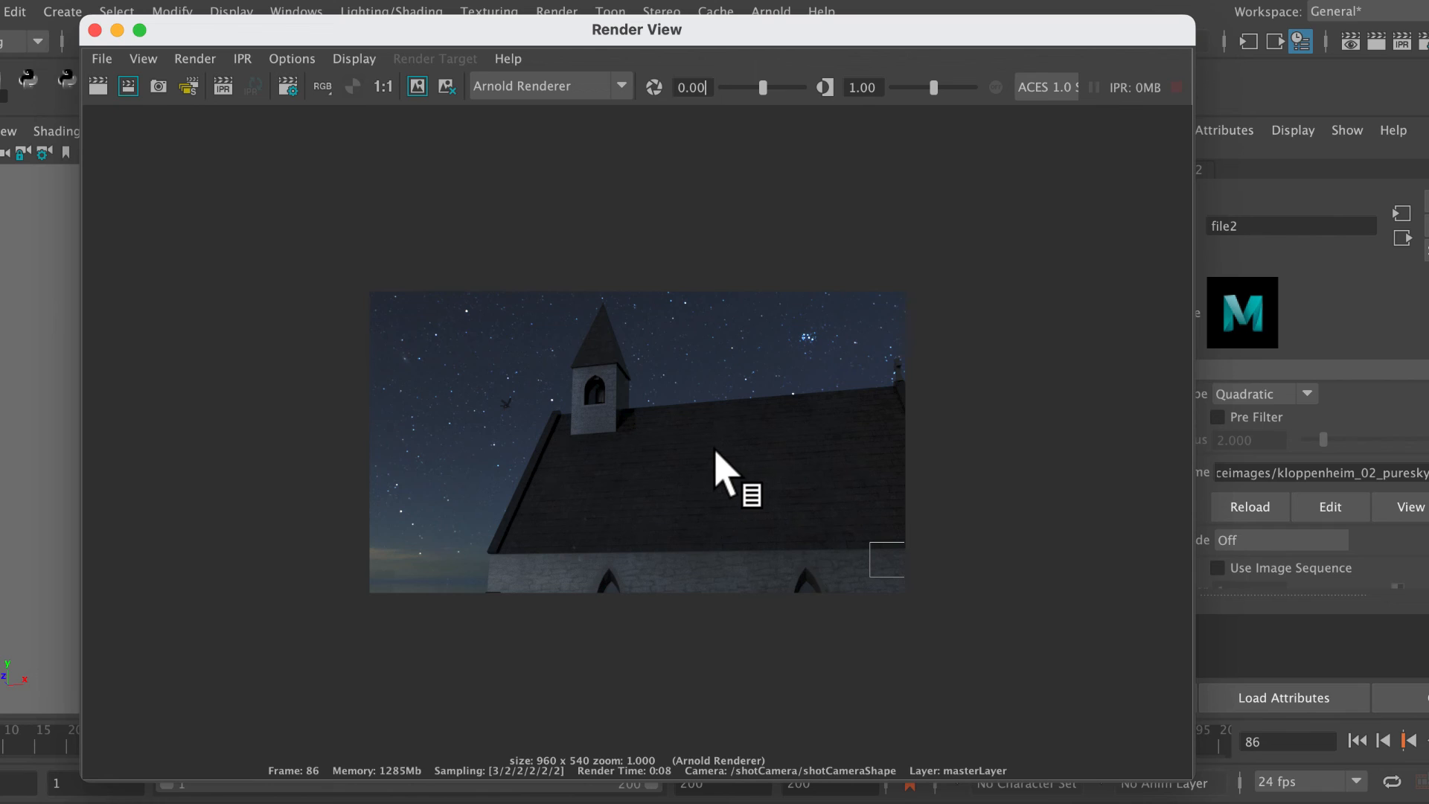
pyautogui.moveTo(720, 470)
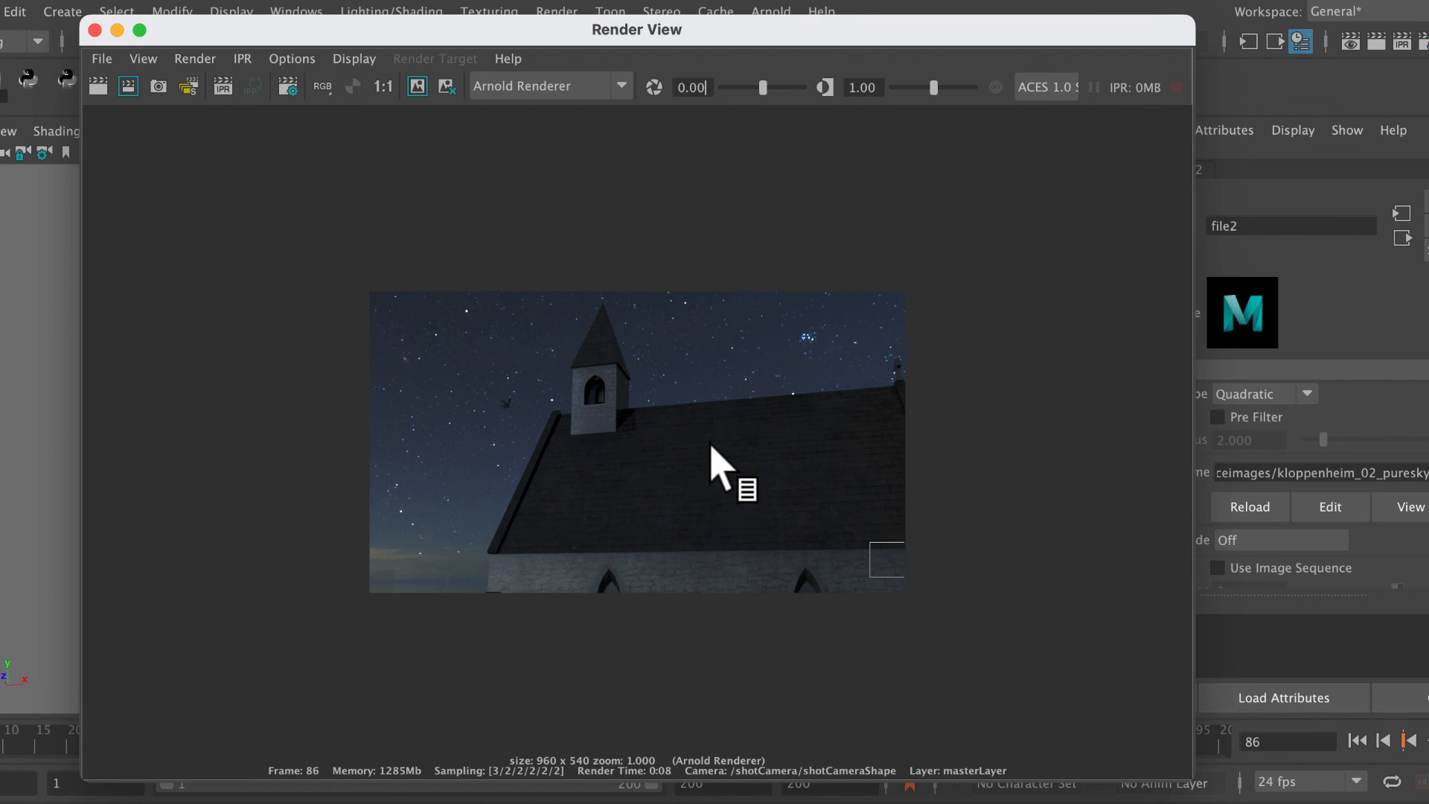
pyautogui.moveTo(720, 484)
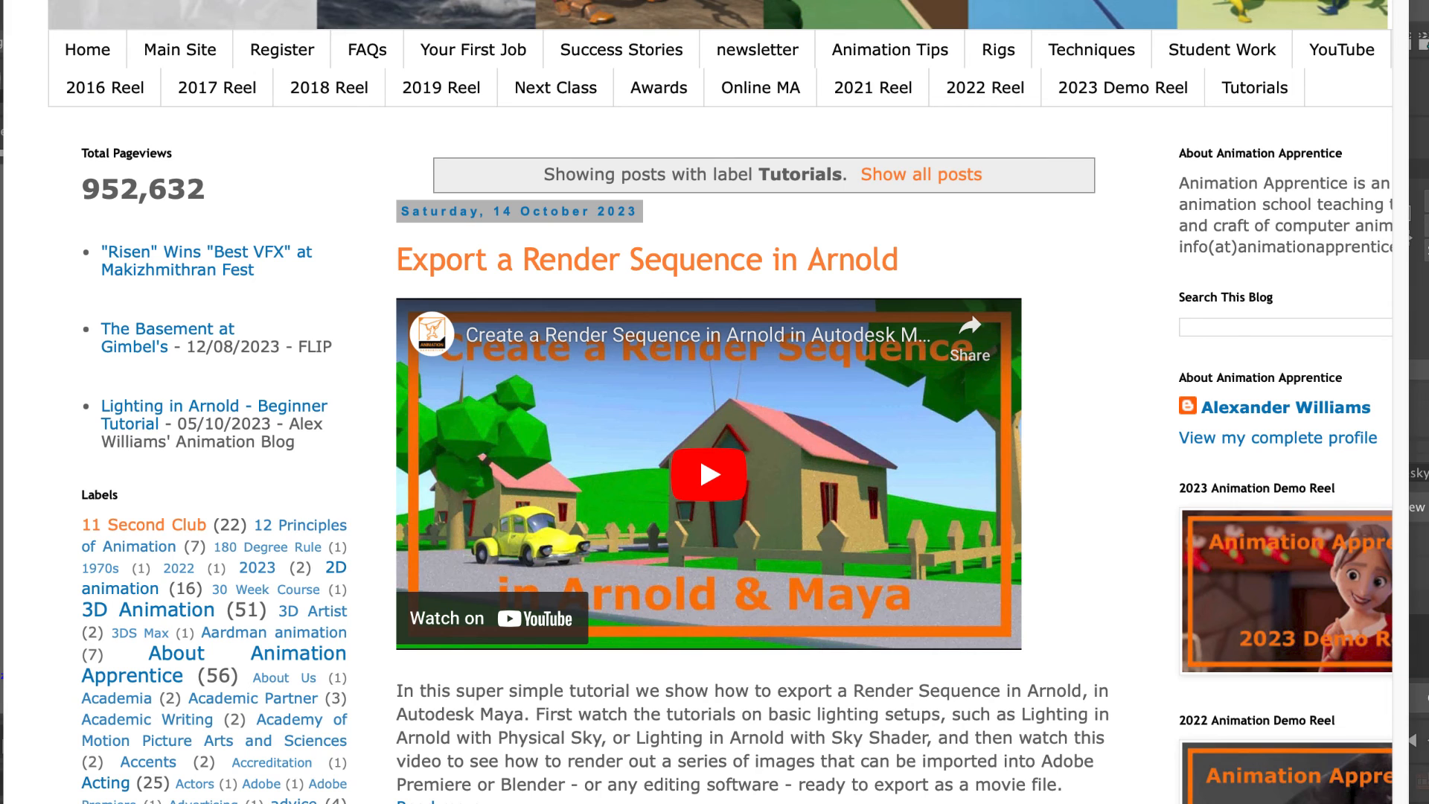
pyautogui.moveTo(580, 233)
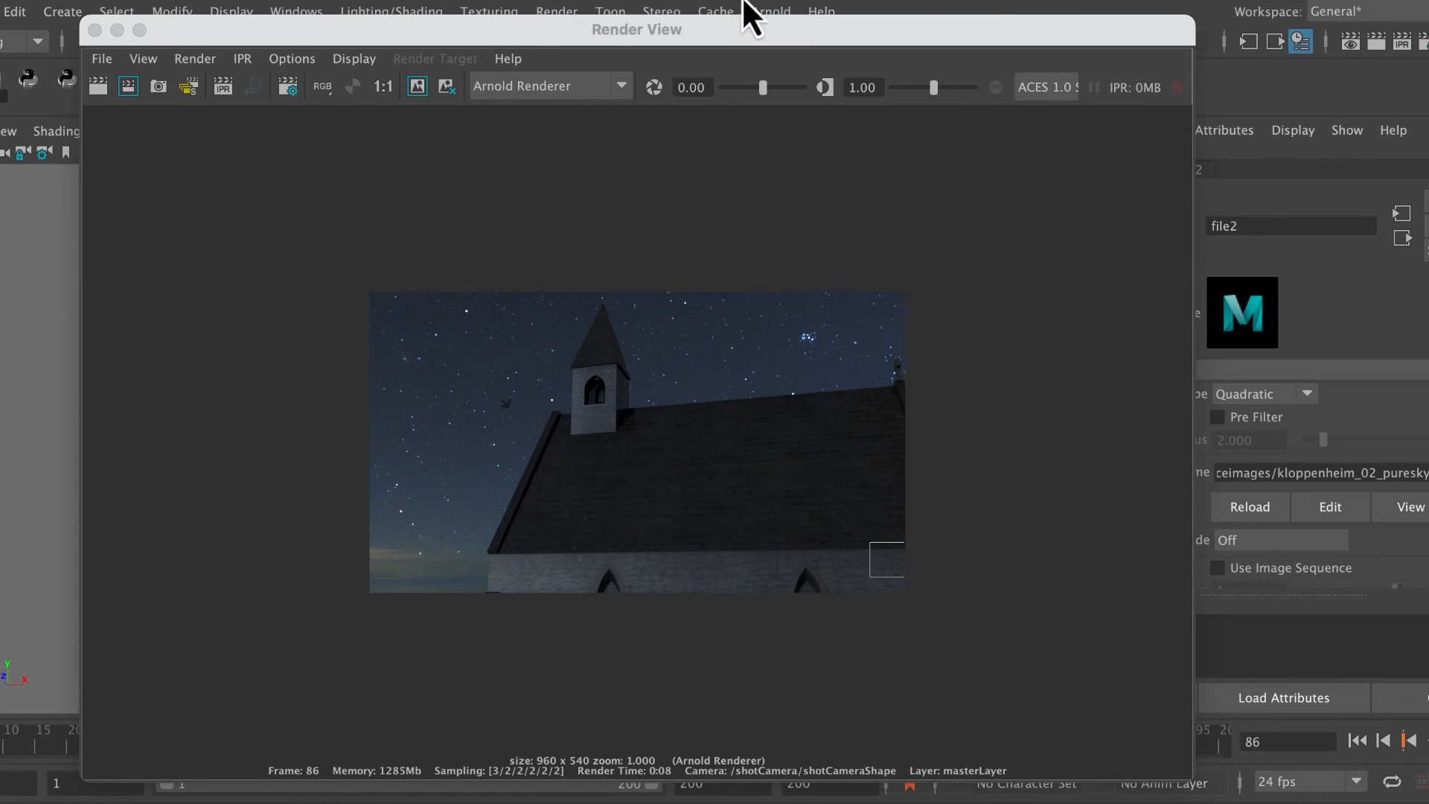
pyautogui.moveTo(101, 50)
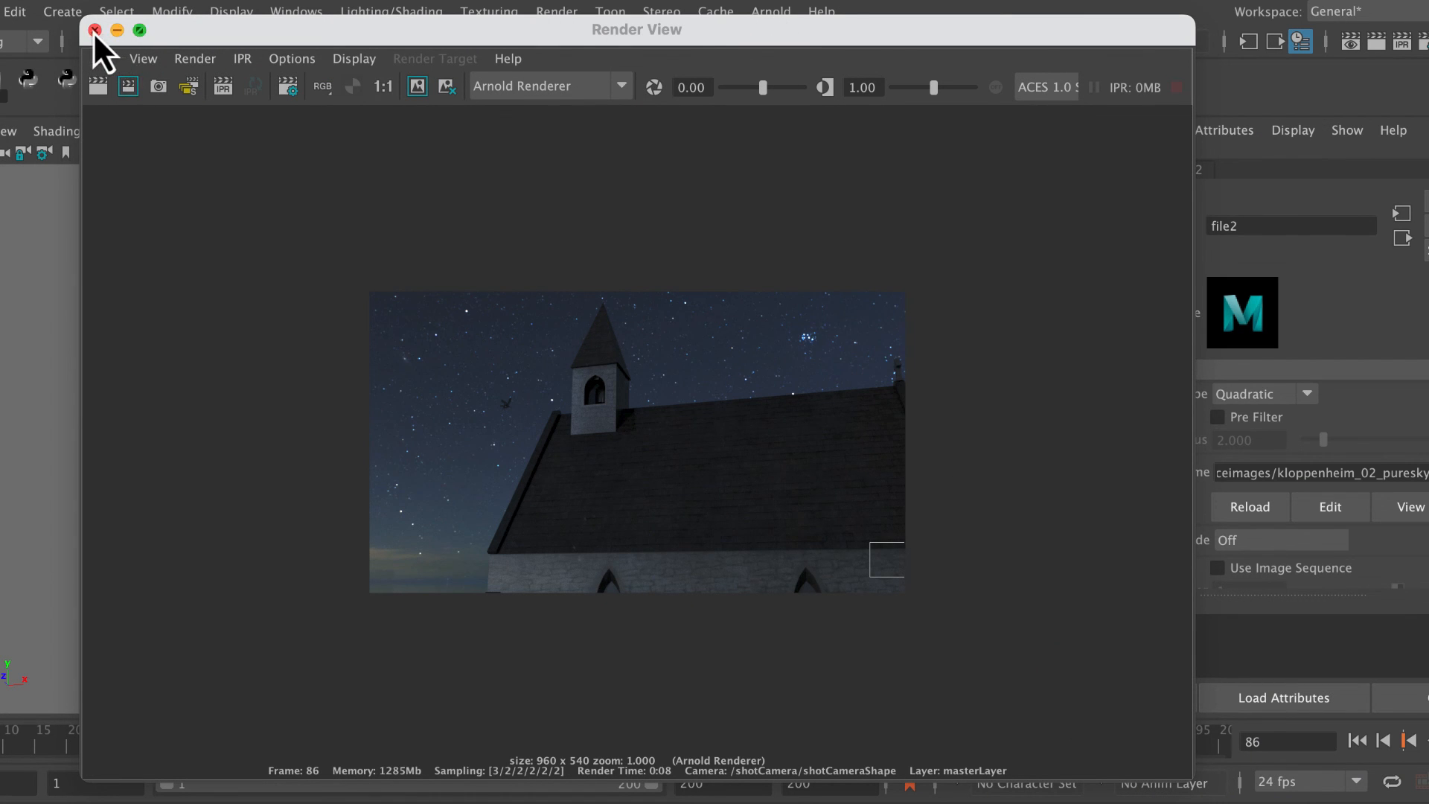
# Close the frame-86 Render View window to return to the shotCamera view.
pyautogui.click(95, 30)
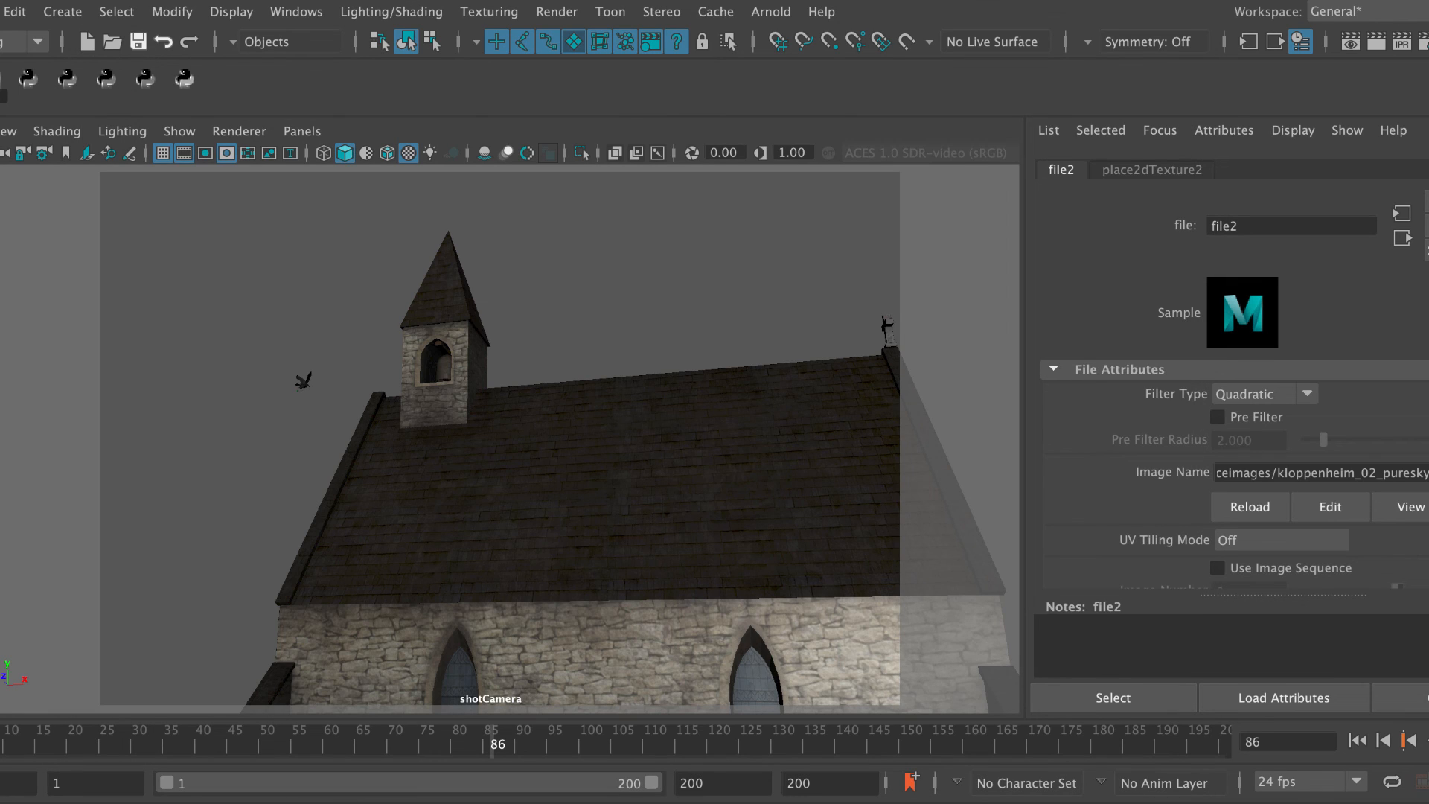